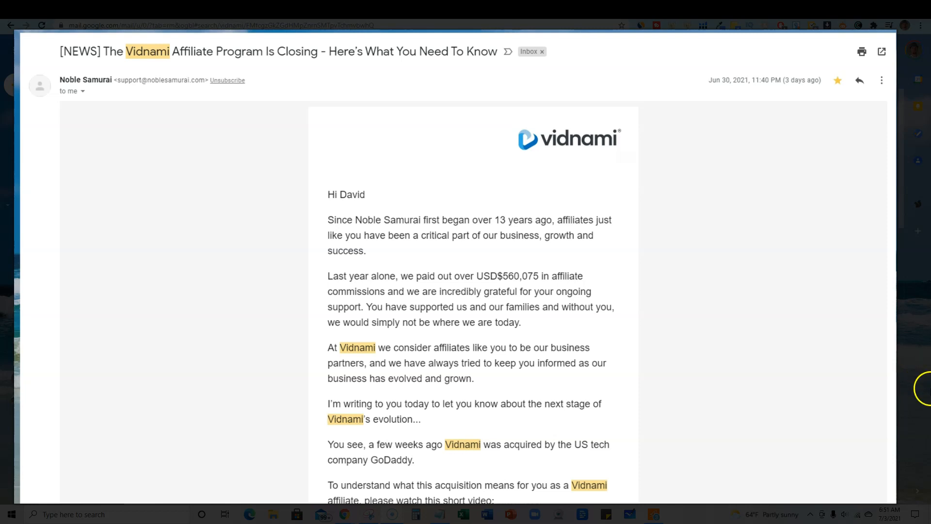
mouse_move(868, 383)
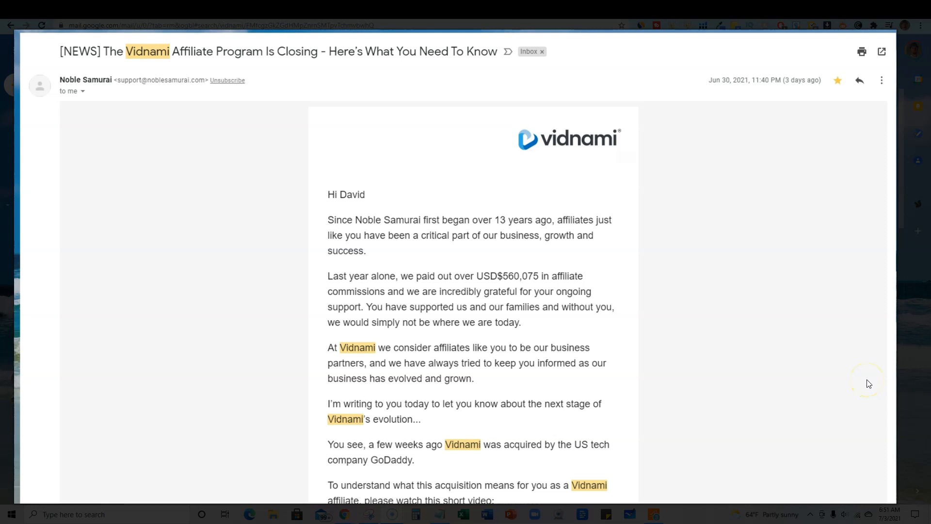
mouse_move(835, 355)
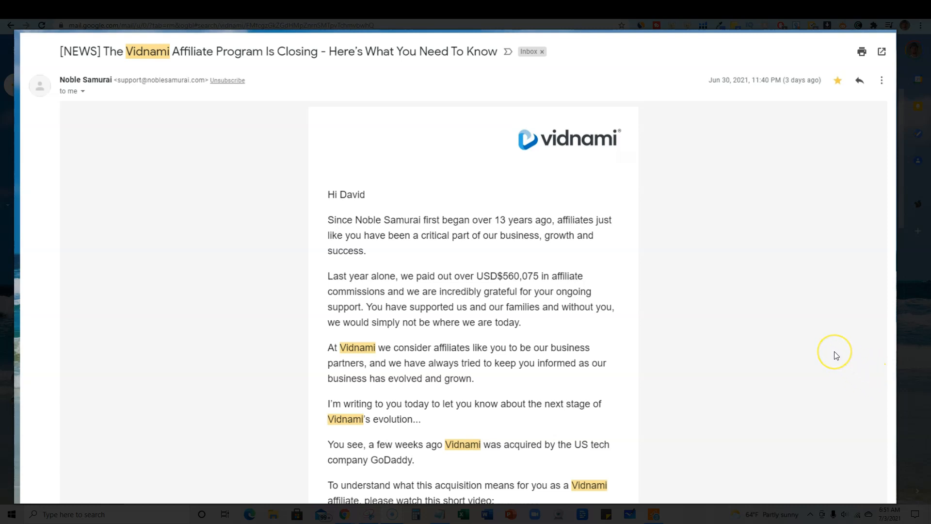
mouse_move(850, 326)
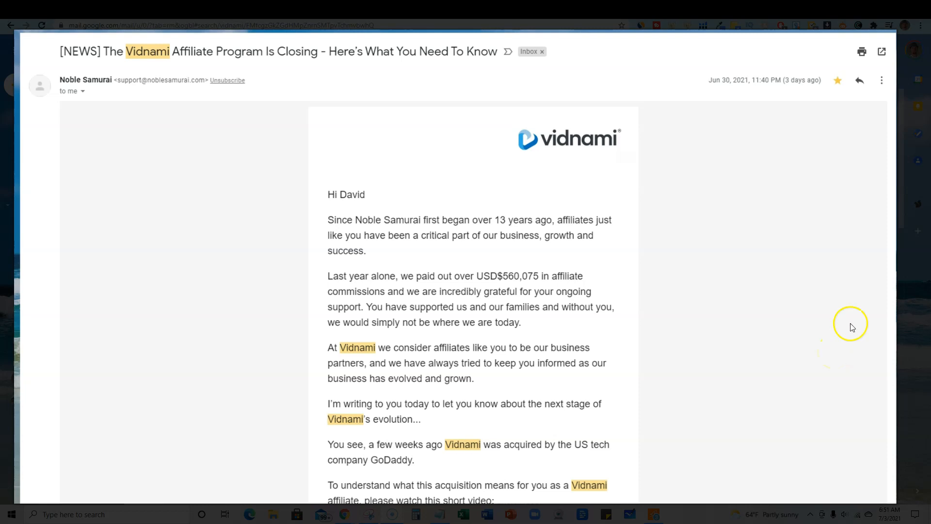
mouse_move(572, 286)
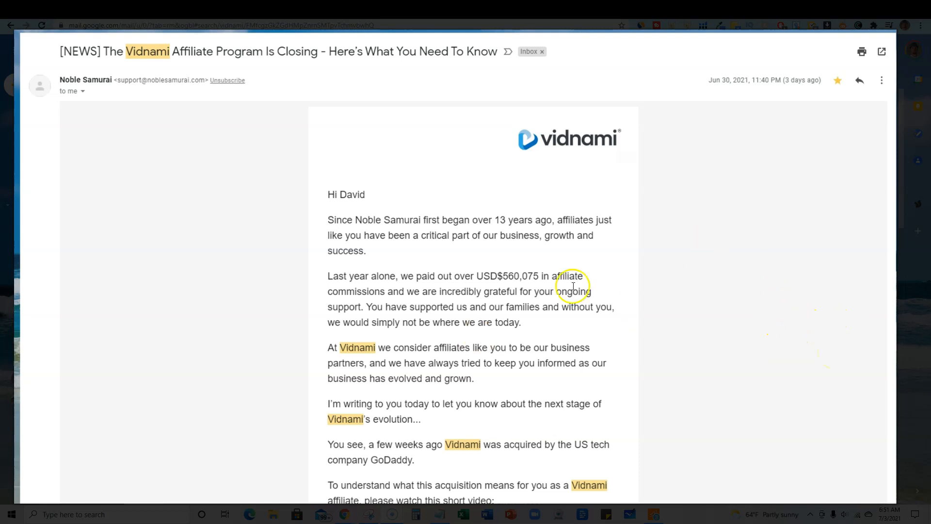
mouse_move(484, 314)
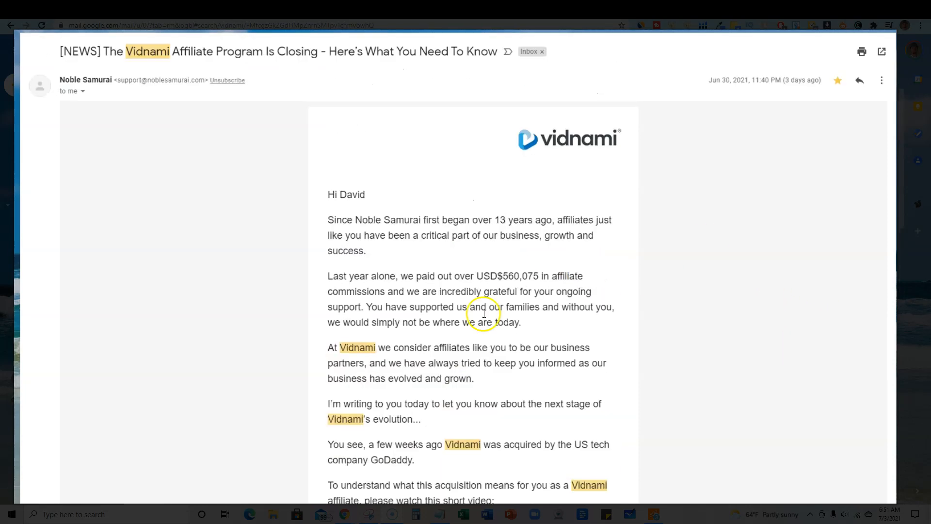
Step: Scroll around the top of the Vidnami closing email to reread the greeting
scroll("down", 3)
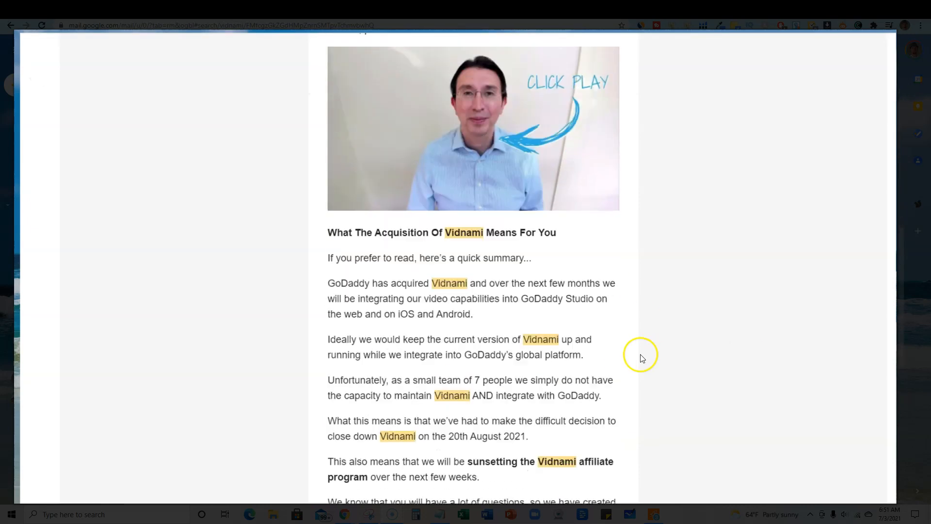
scroll("up", 3)
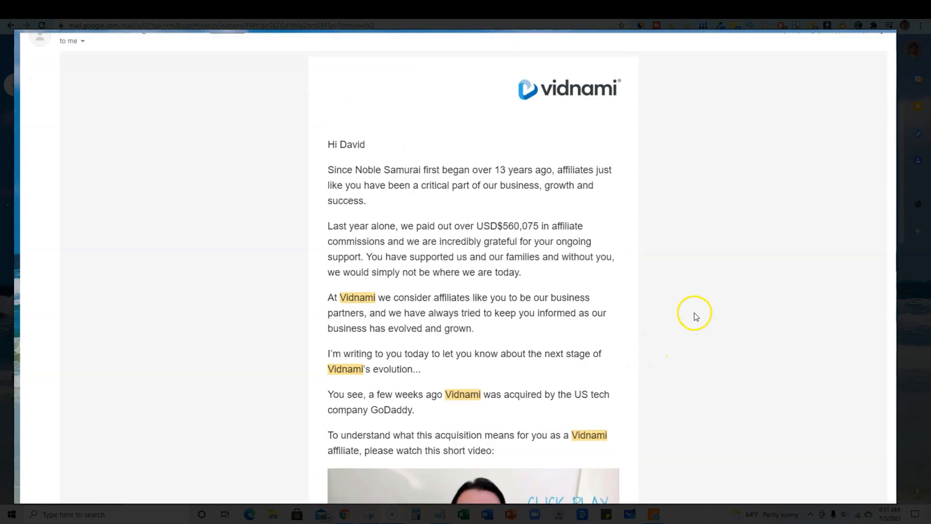
scroll("down", 3)
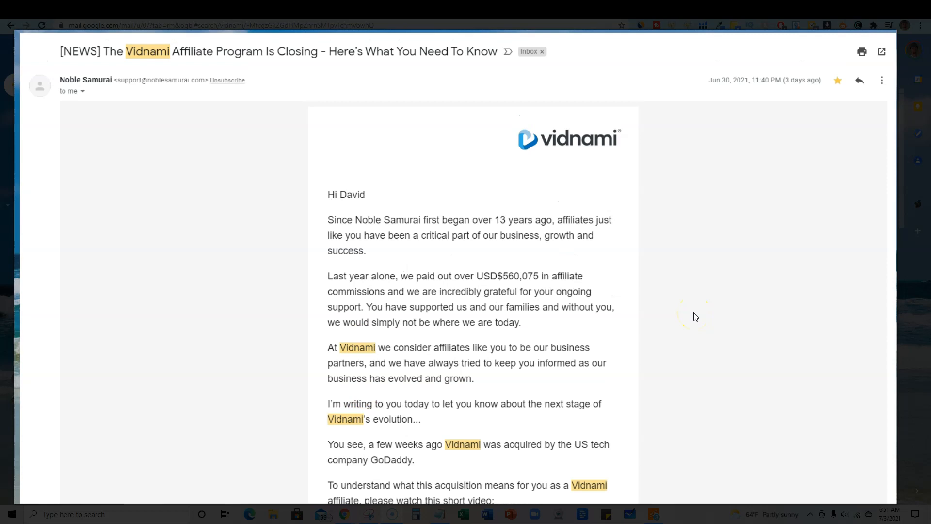
scroll("down", 3)
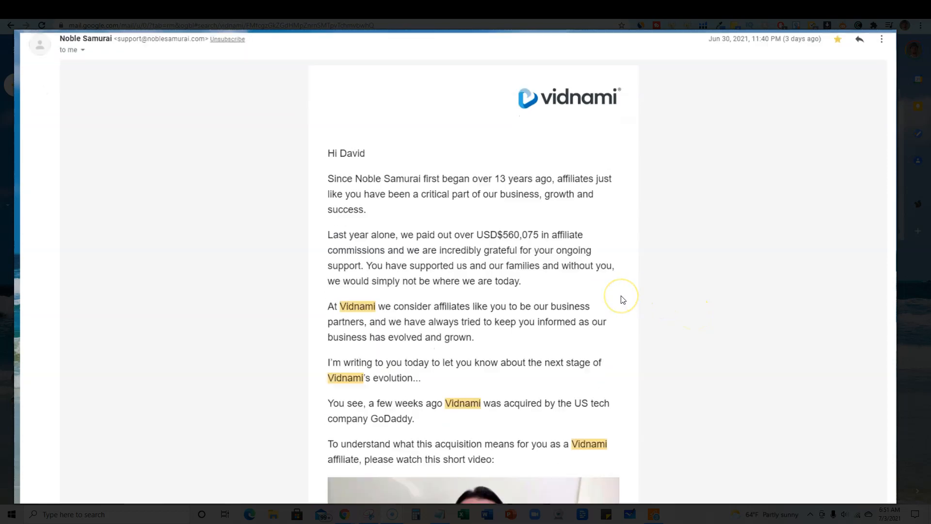
scroll("up", 3)
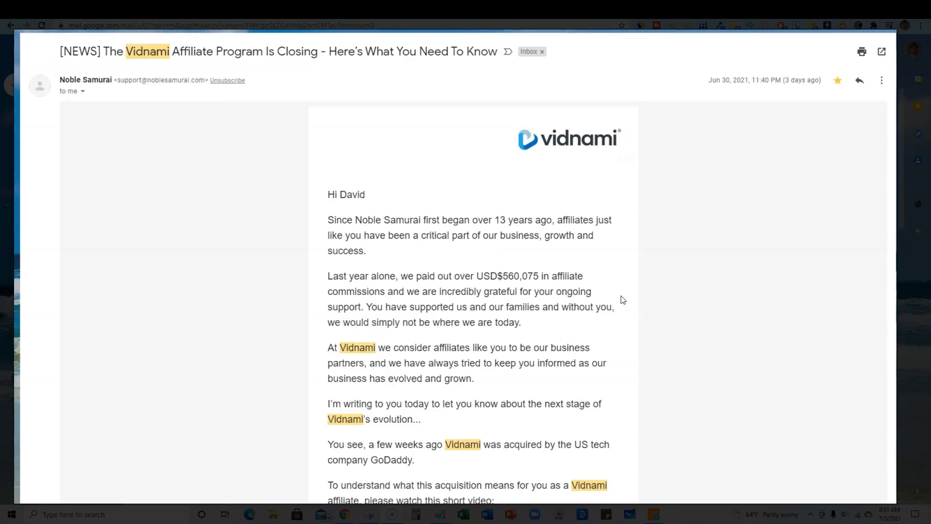
mouse_move(630, 273)
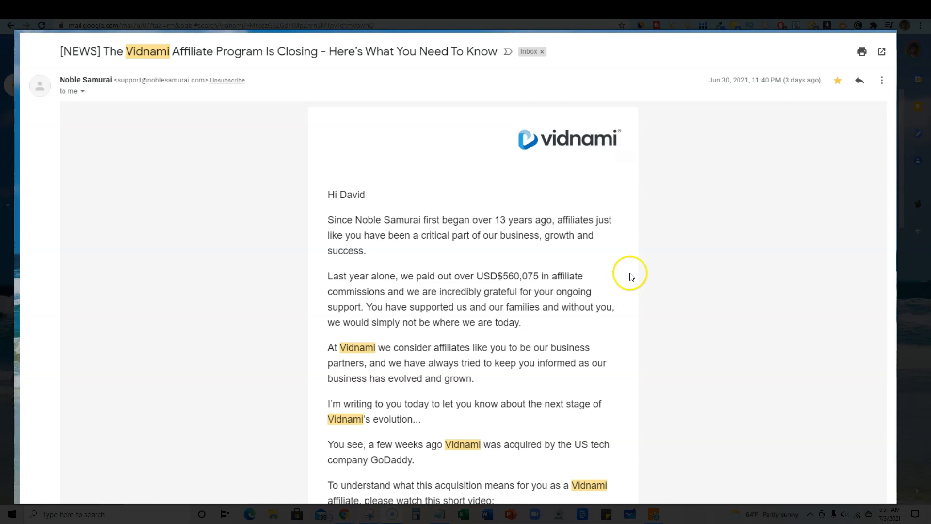
mouse_move(632, 279)
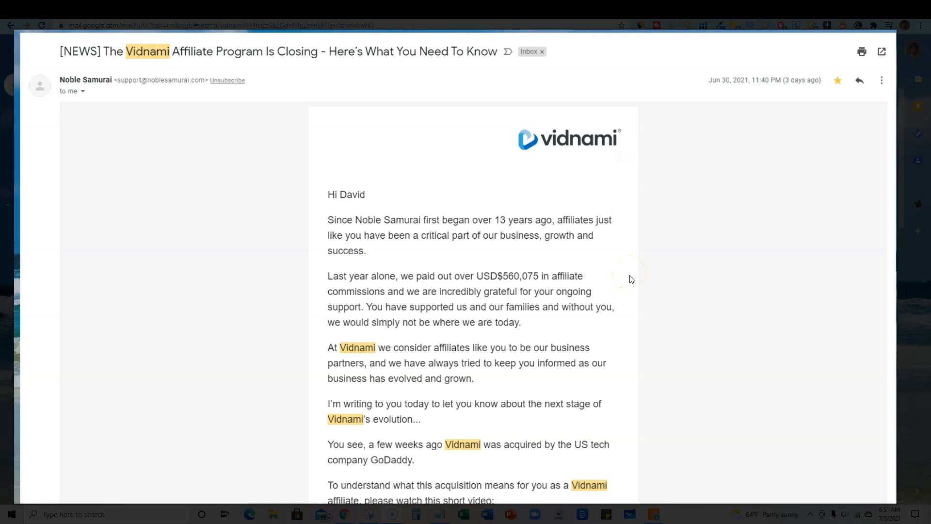
mouse_move(622, 283)
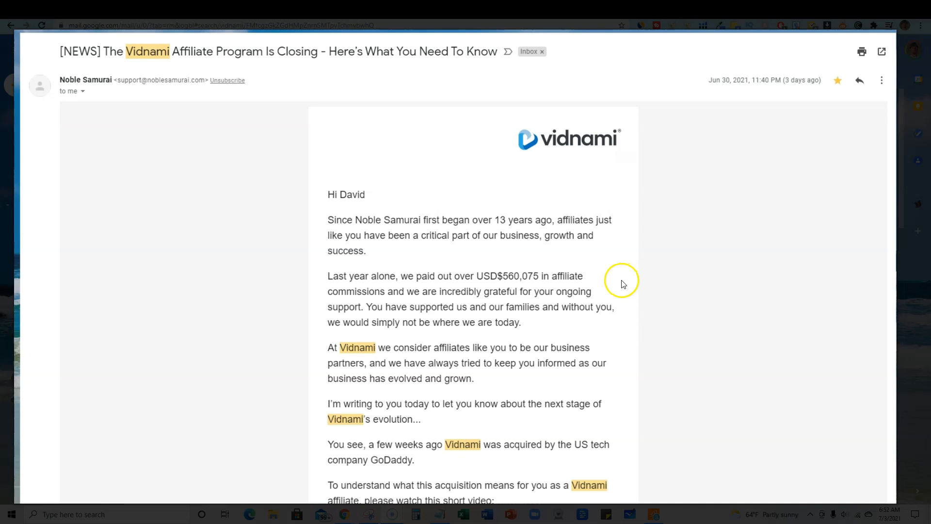
mouse_move(615, 299)
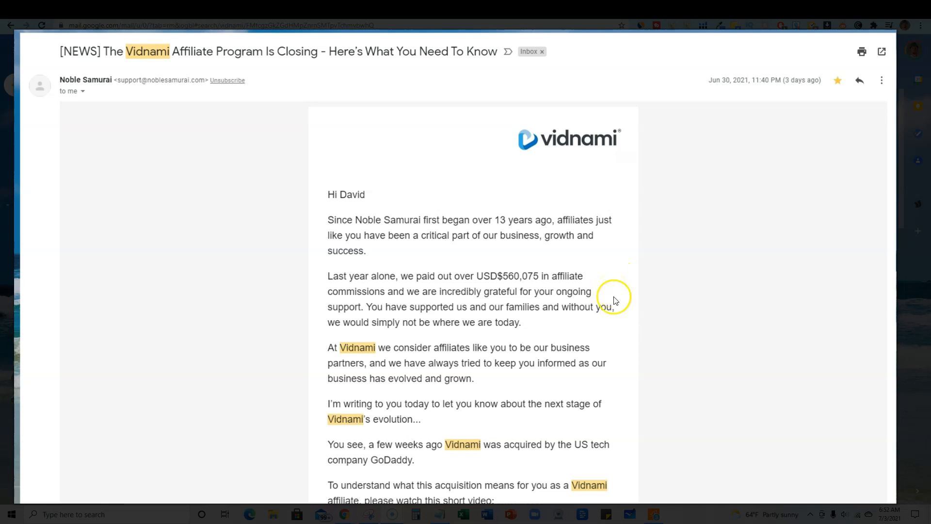
mouse_move(573, 328)
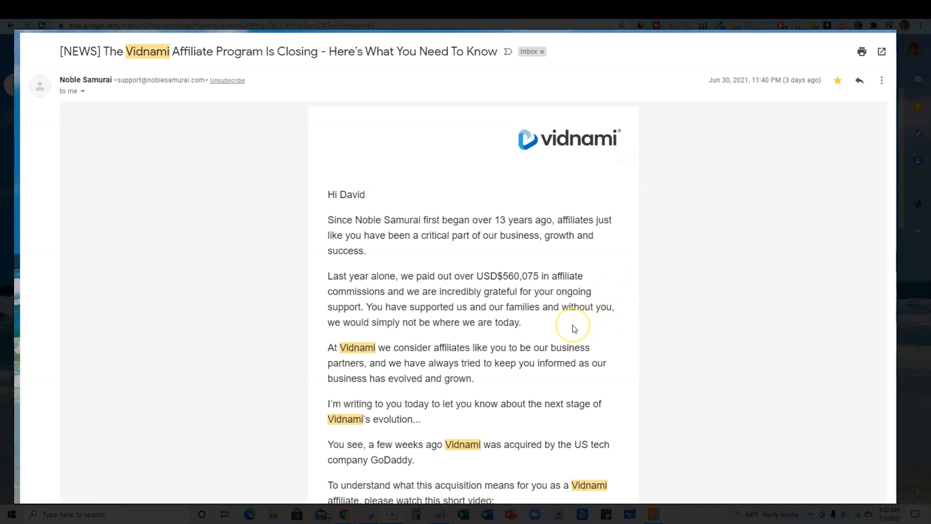
scroll("down", 3)
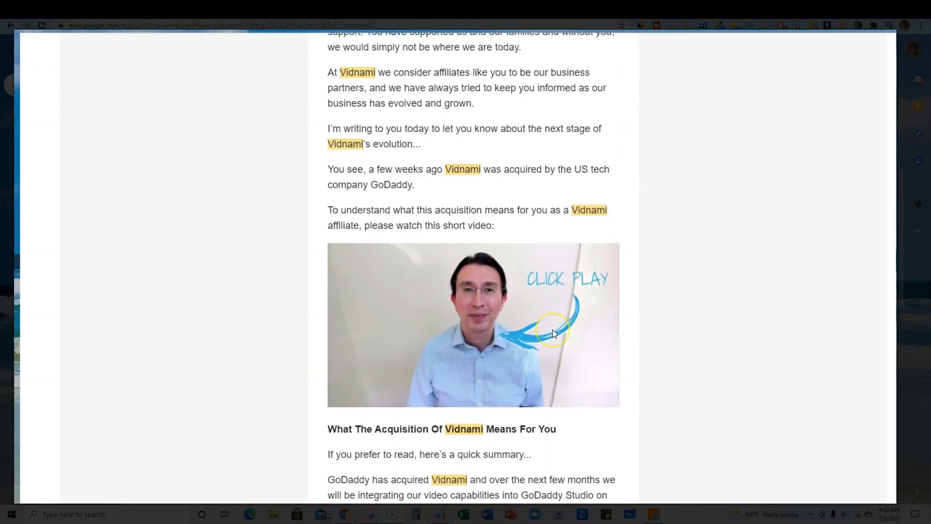
scroll("up", 3)
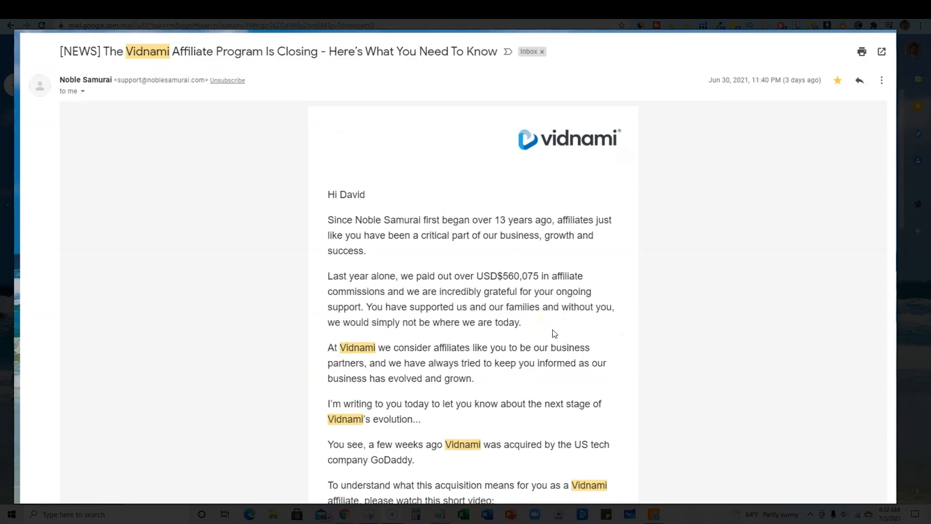
mouse_move(537, 148)
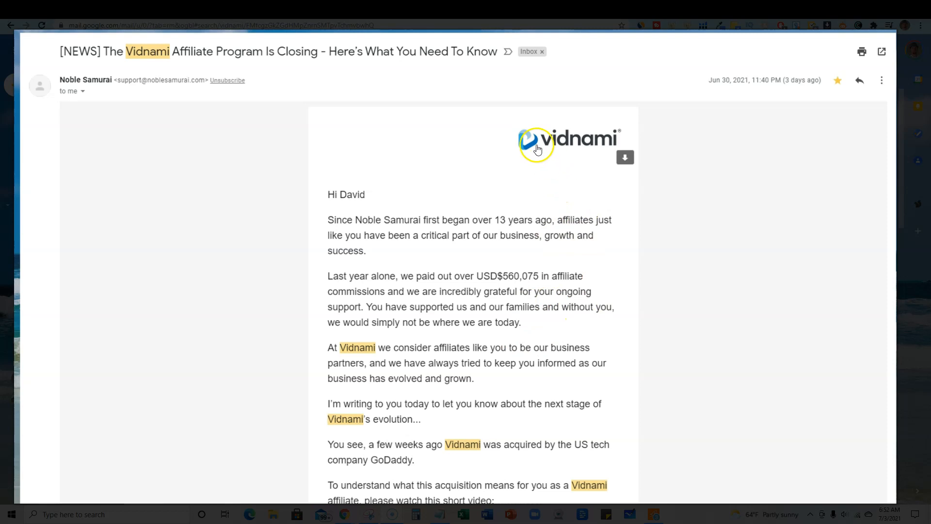
mouse_move(563, 149)
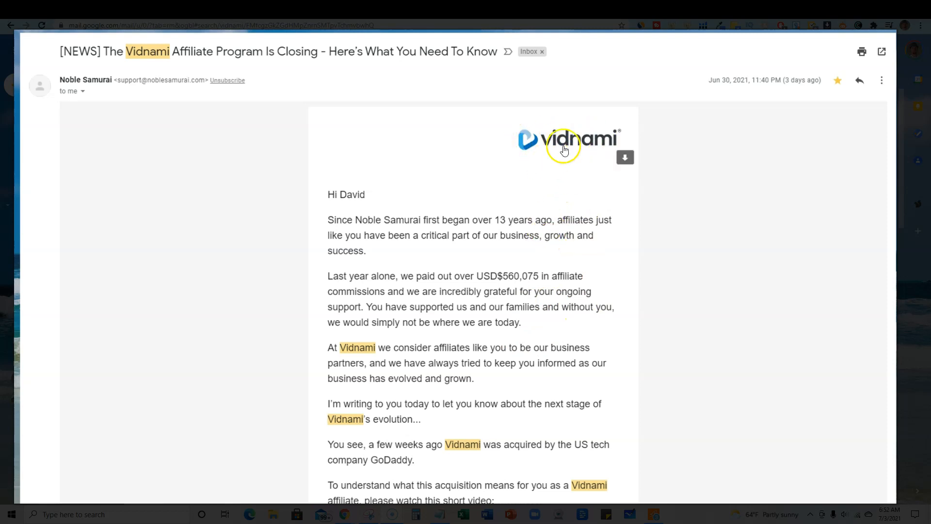
mouse_move(528, 274)
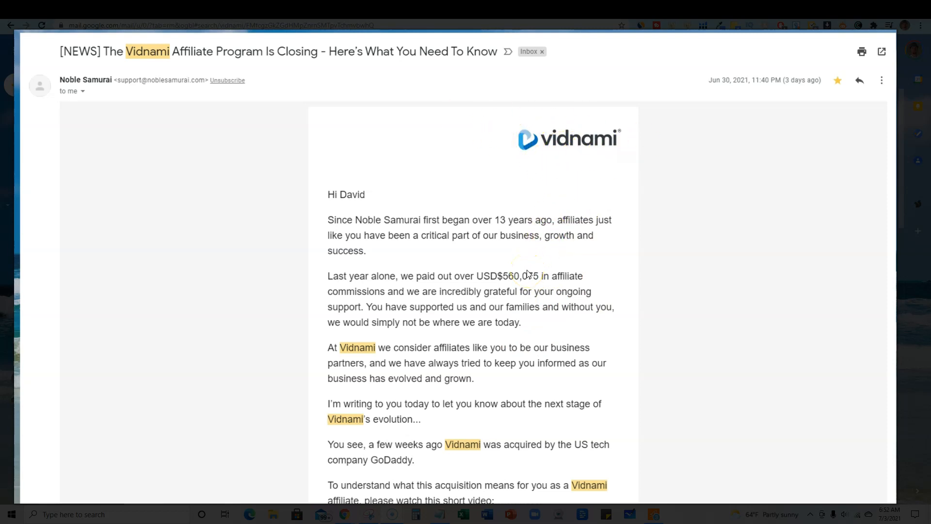
mouse_move(524, 326)
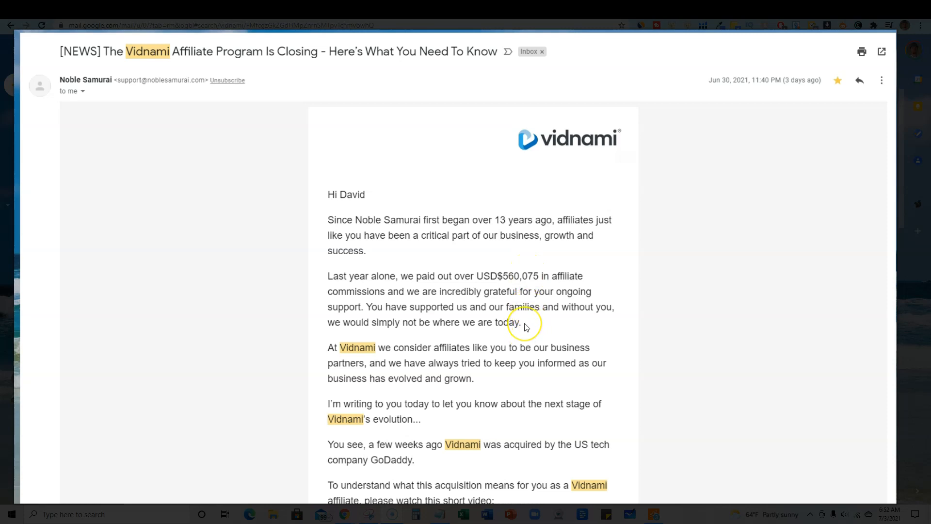
mouse_move(521, 323)
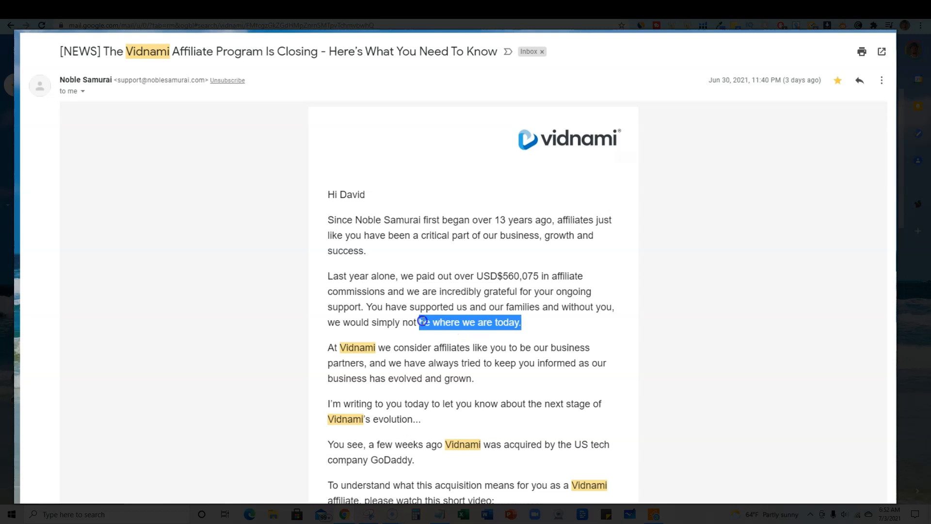
Step: Select the commissions paragraph, then clear highlights from it and the opening paragraph
left_click(346, 275)
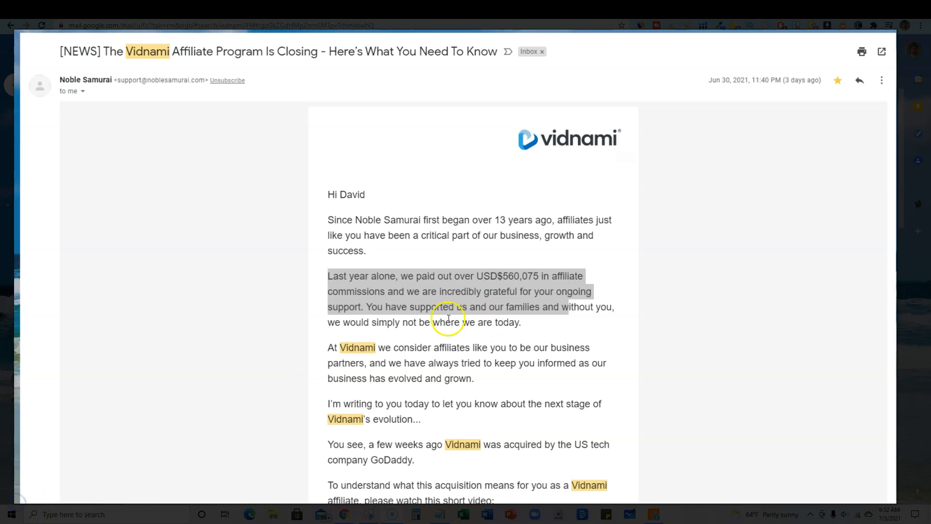
mouse_move(445, 255)
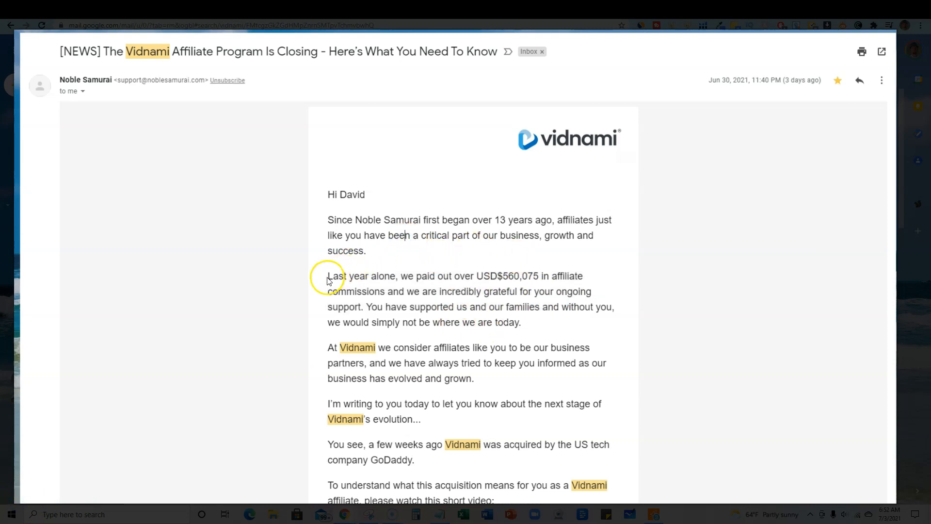
mouse_move(328, 281)
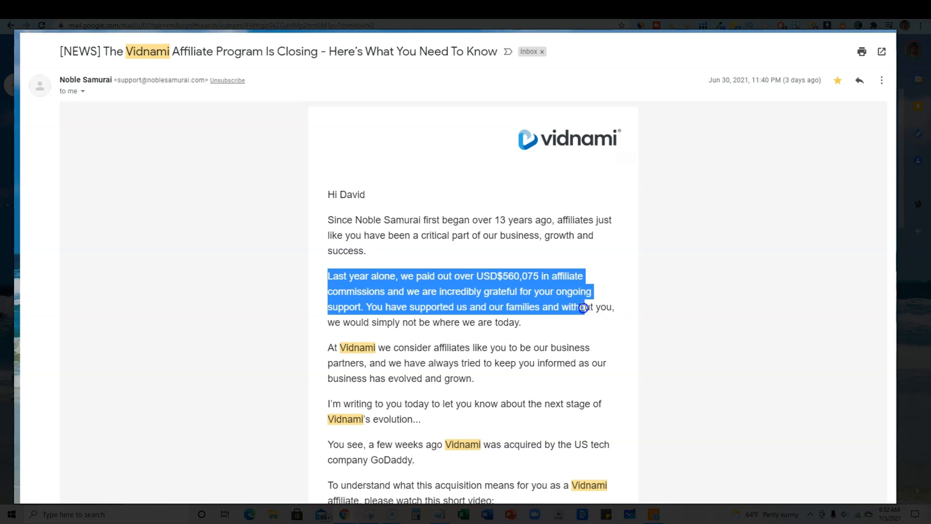
left_click(480, 275)
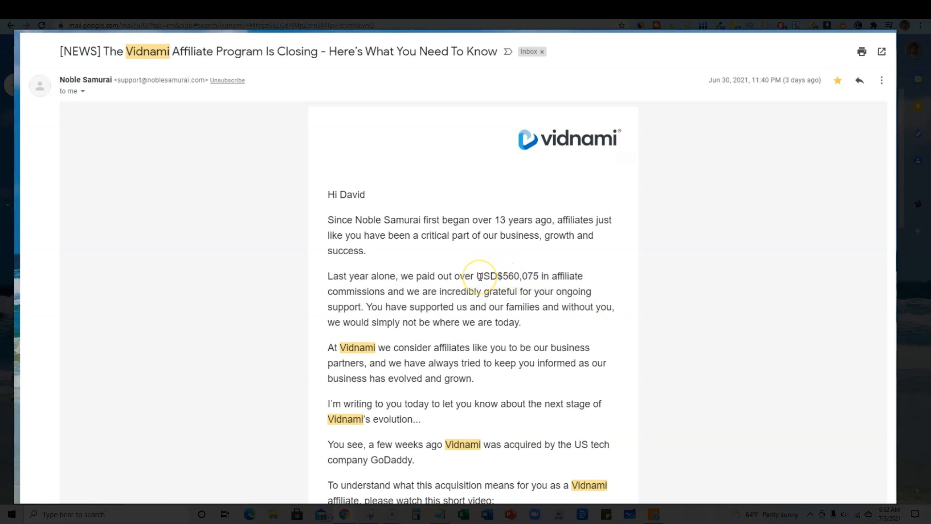
double_click(506, 276)
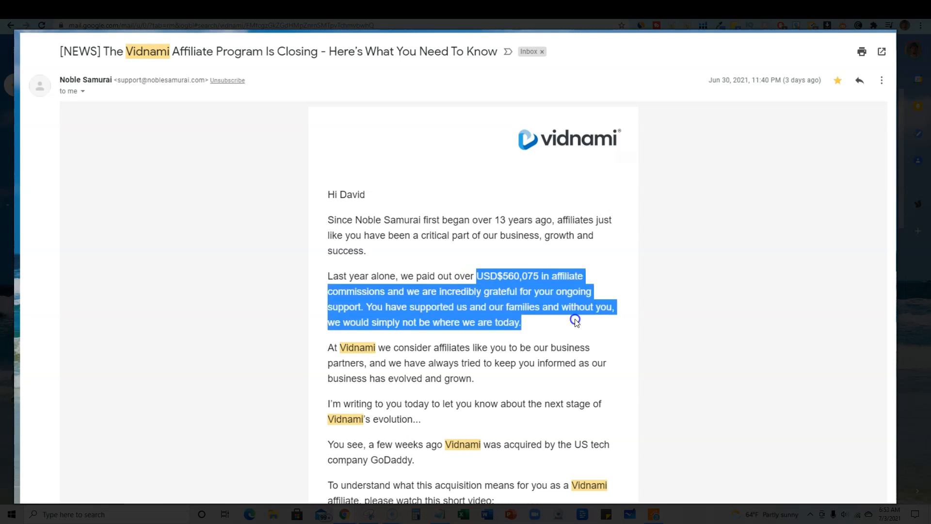
left_click(521, 322)
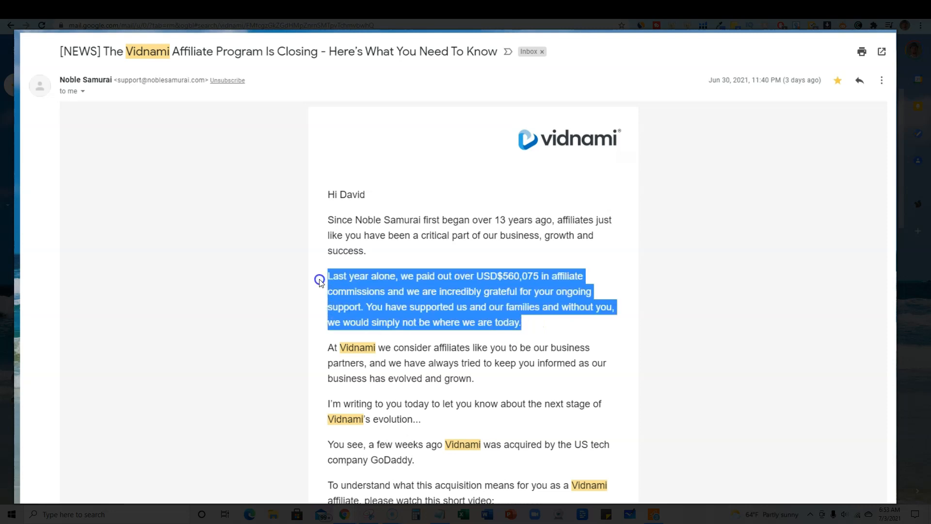
left_click(558, 140)
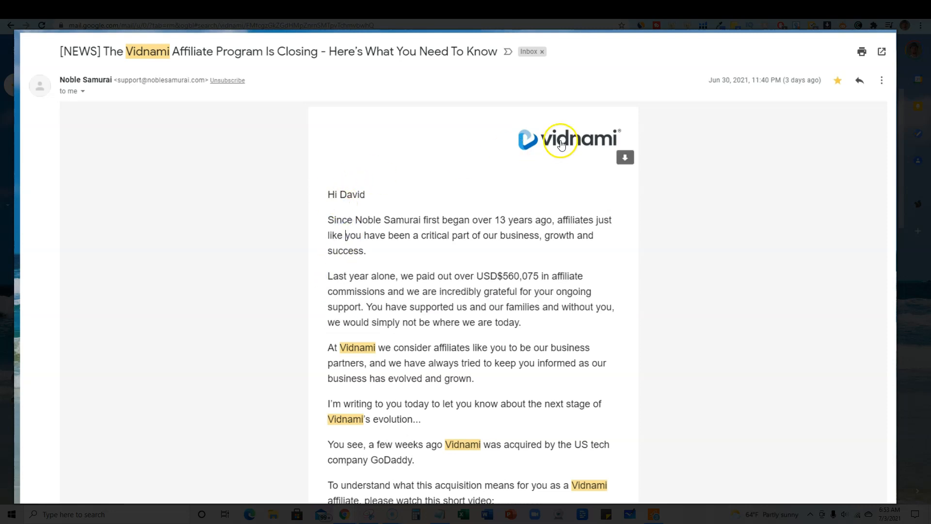
mouse_move(494, 230)
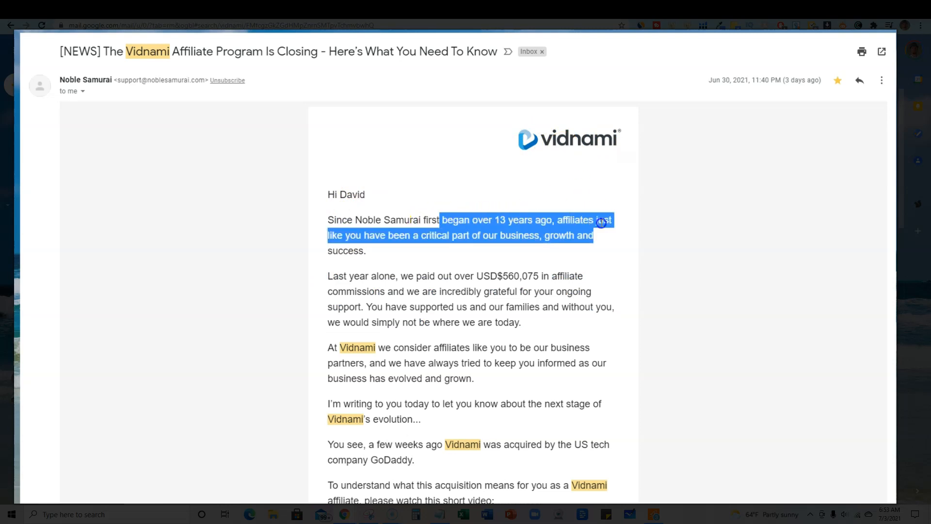
left_click(524, 266)
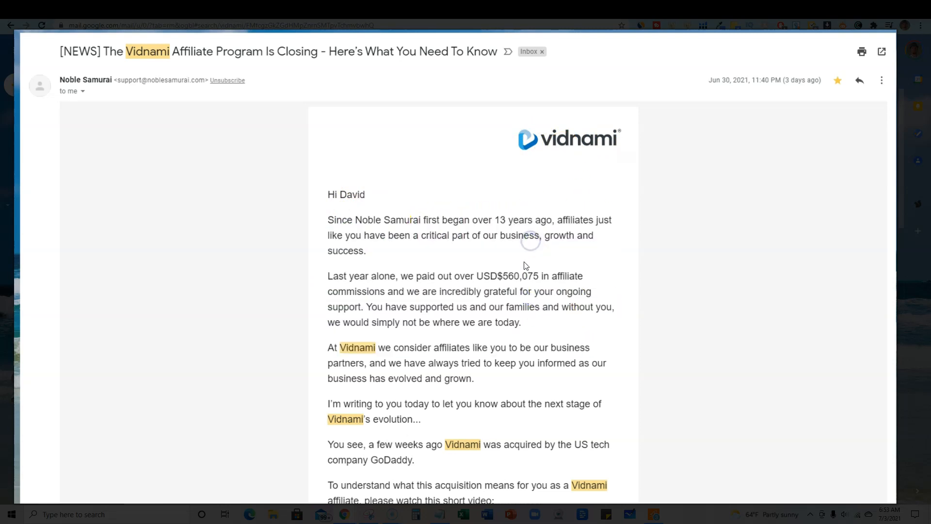
Step: Read down through the email to the embedded GoDaddy acquisition video
scroll("down", 3)
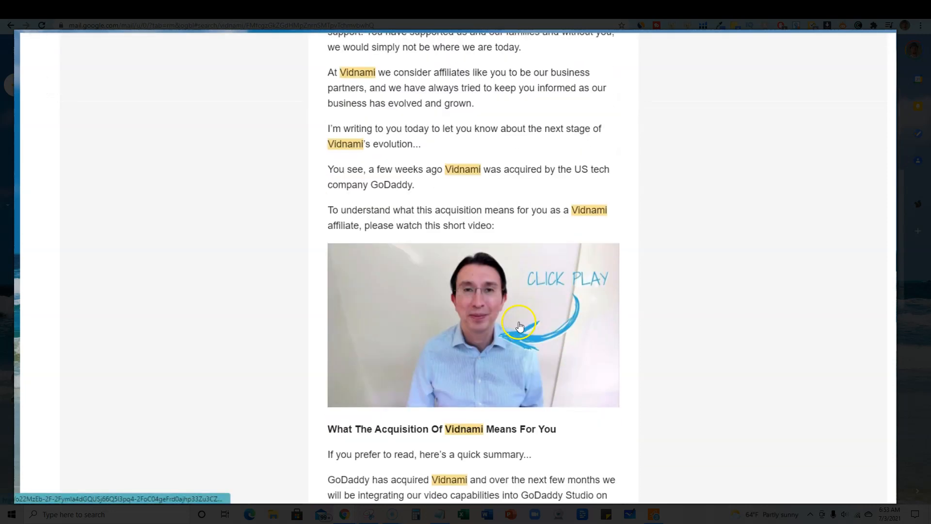
scroll("up", 3)
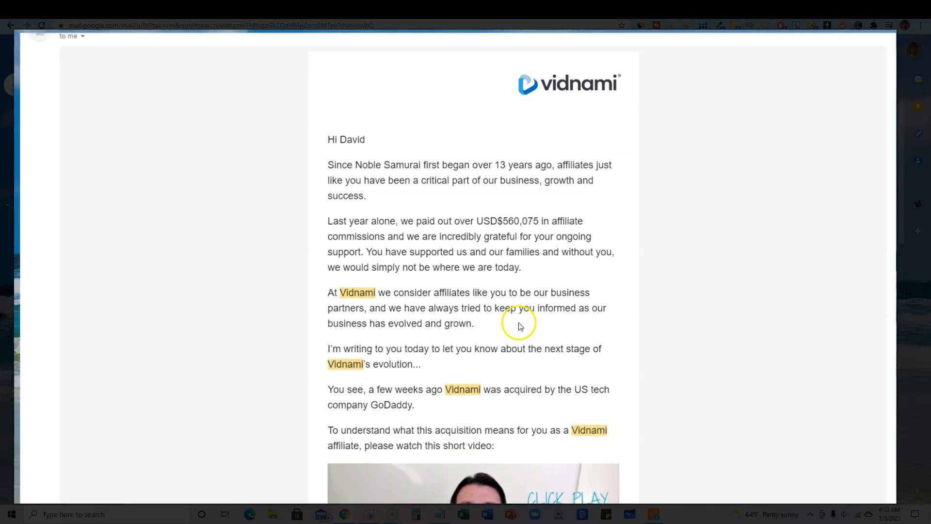
mouse_move(514, 325)
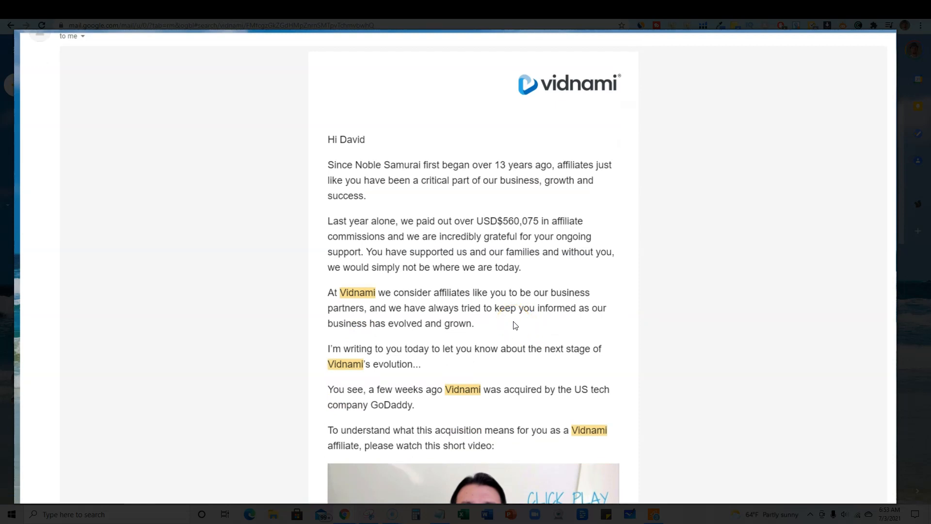
mouse_move(581, 280)
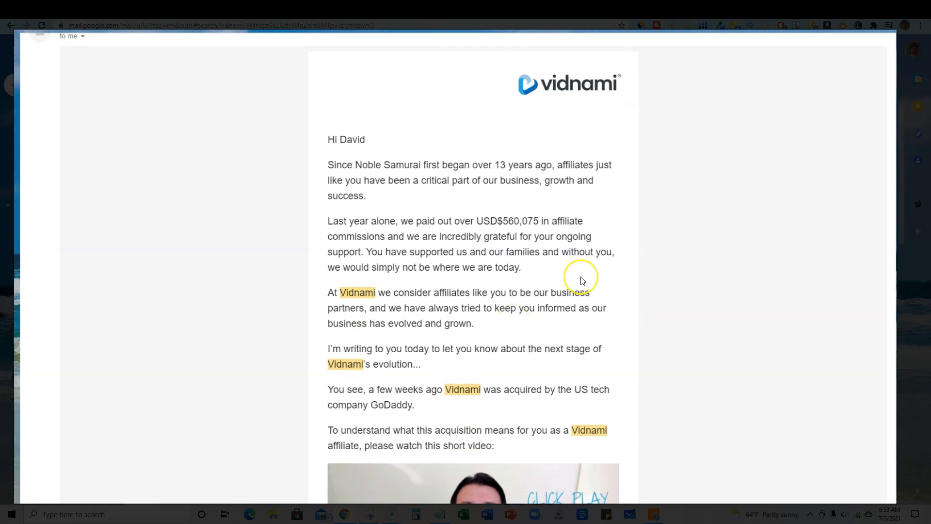
mouse_move(582, 280)
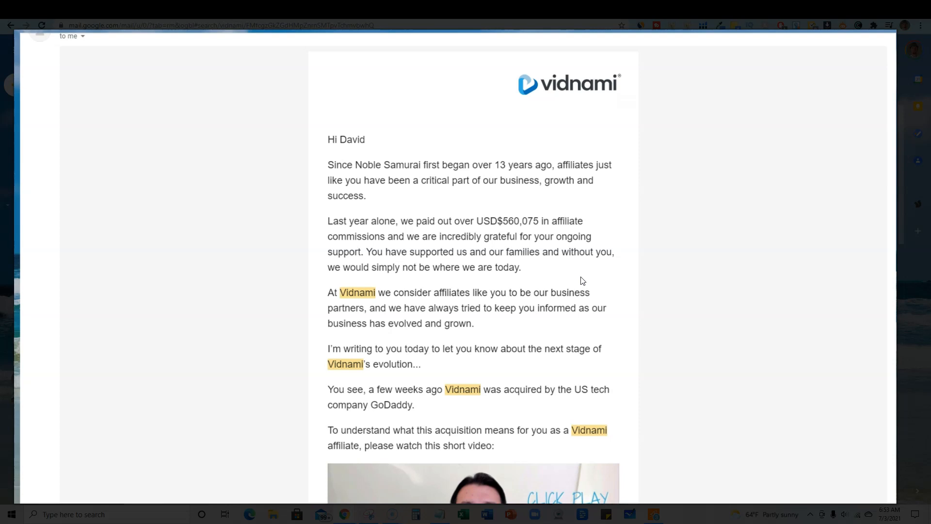
mouse_move(601, 334)
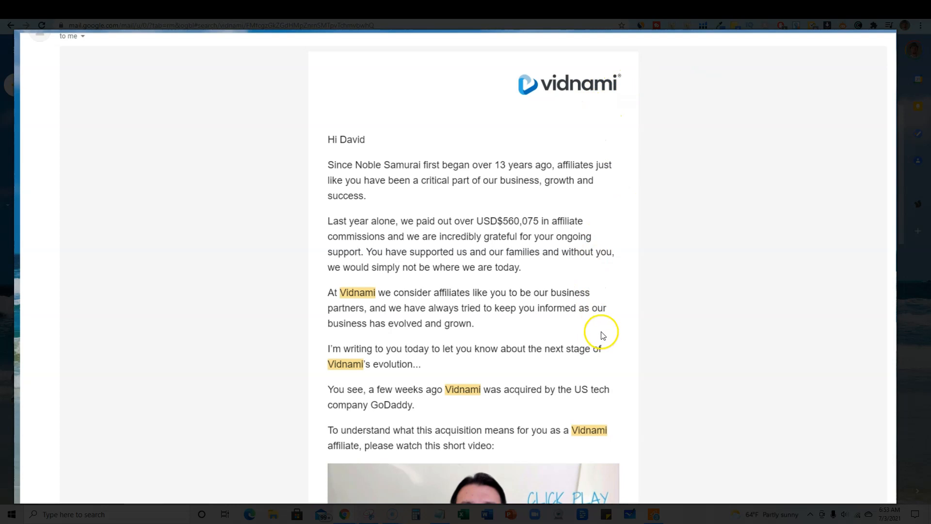
mouse_move(672, 319)
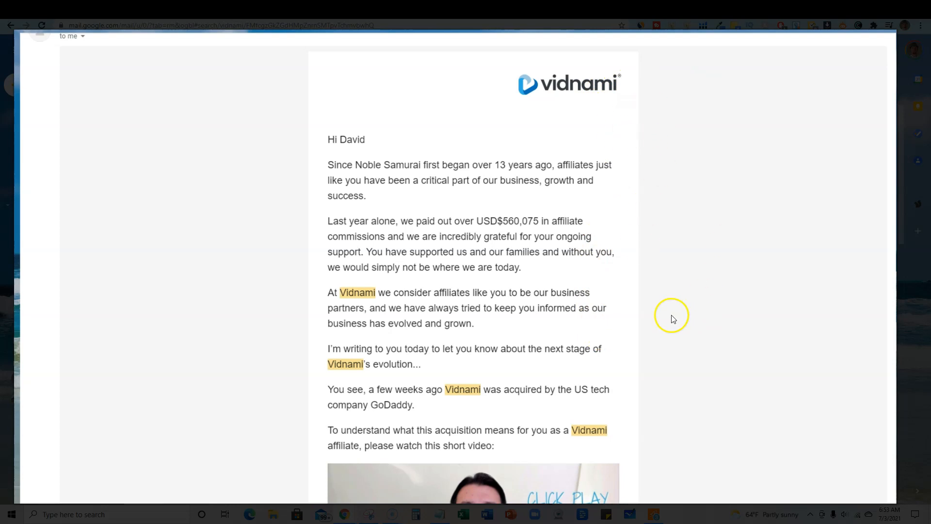
scroll("down", 3)
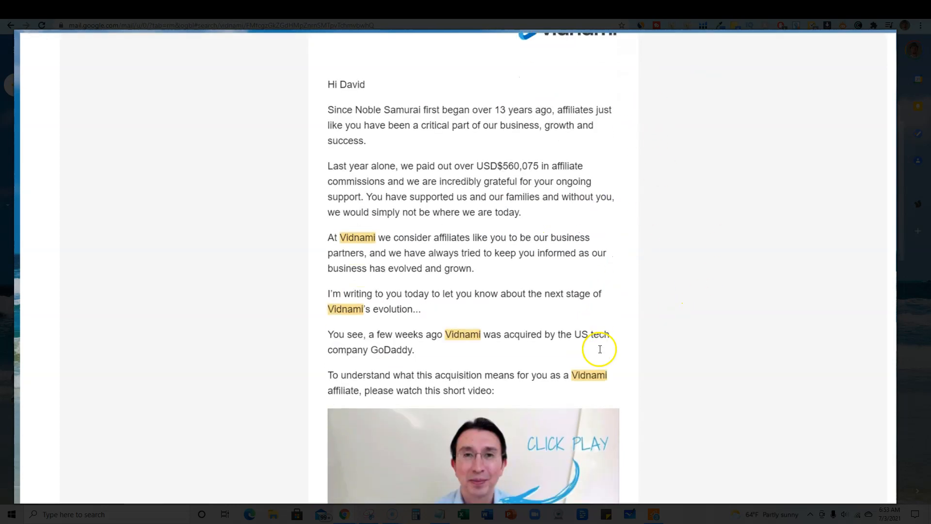
scroll("up", 3)
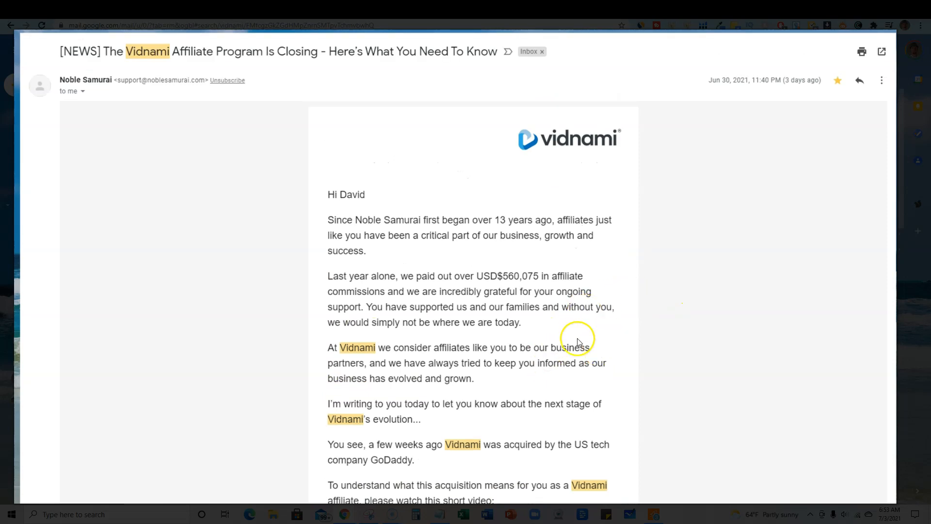
mouse_move(578, 342)
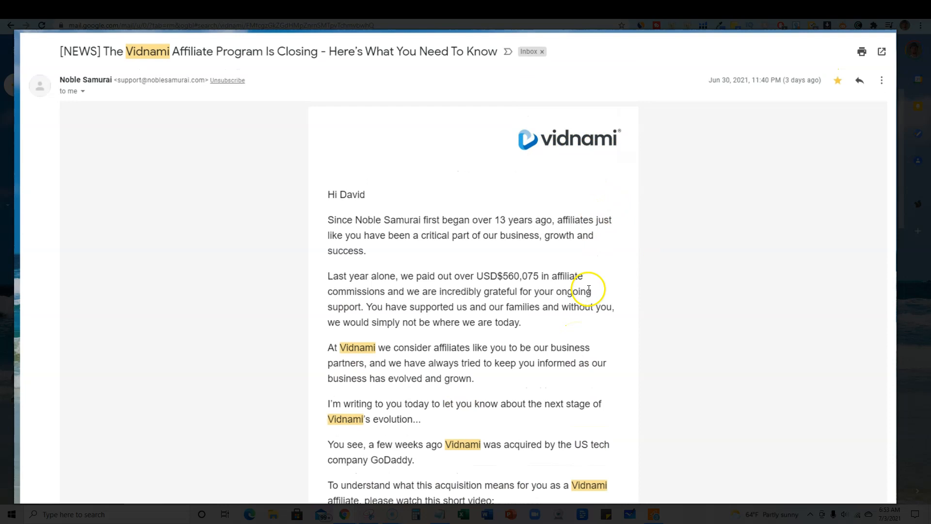
mouse_move(593, 266)
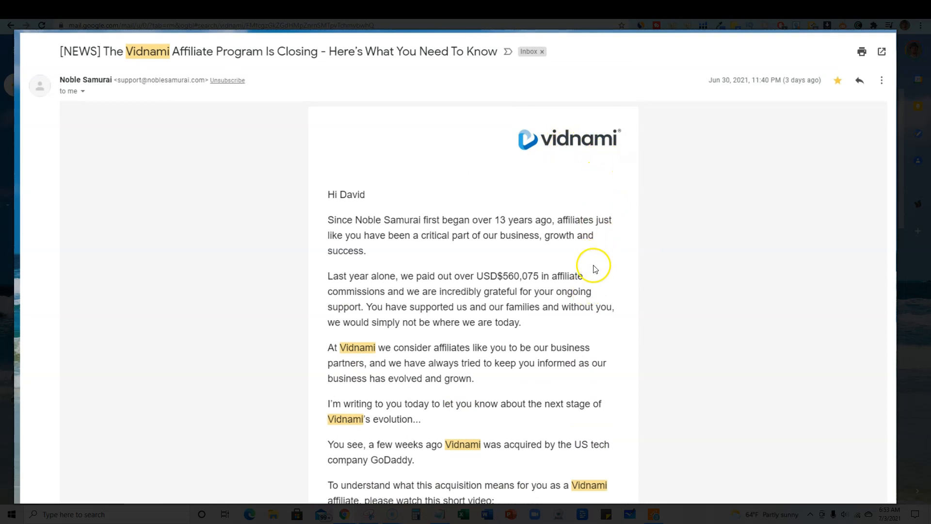
mouse_move(609, 328)
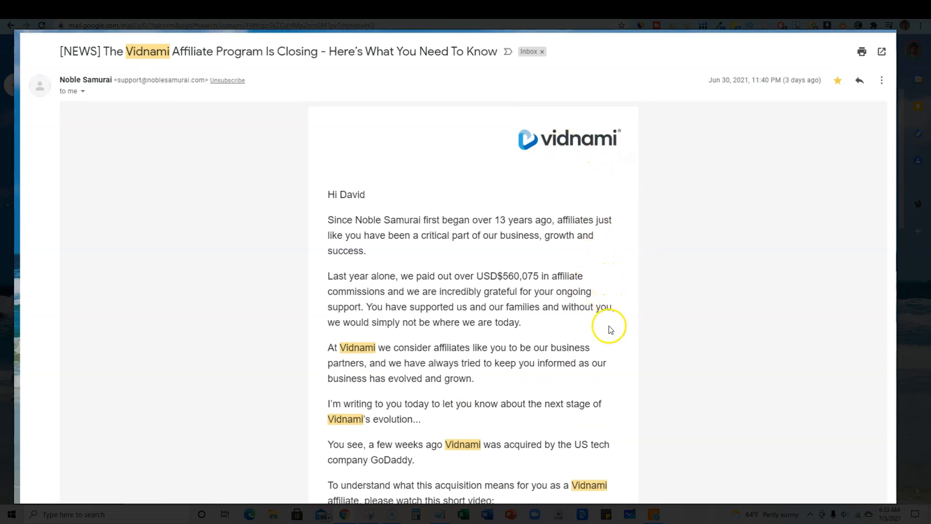
mouse_move(617, 355)
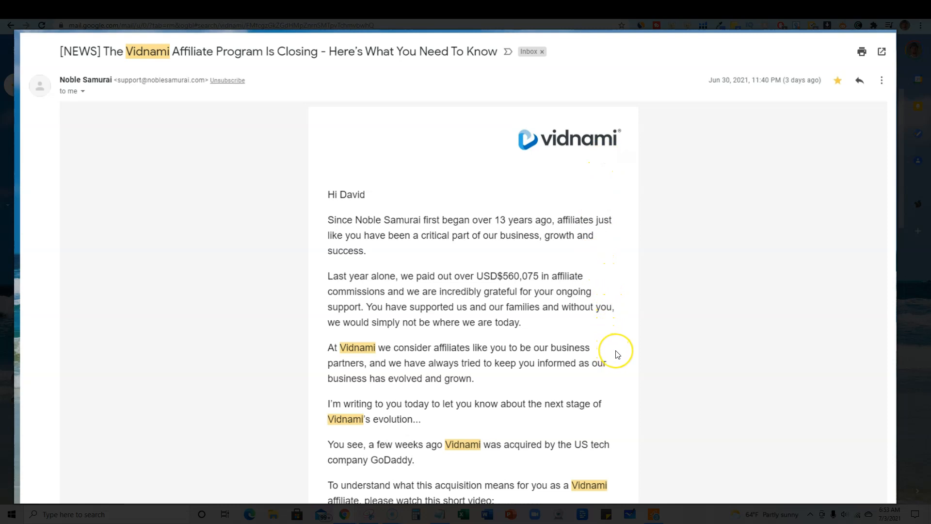
mouse_move(616, 353)
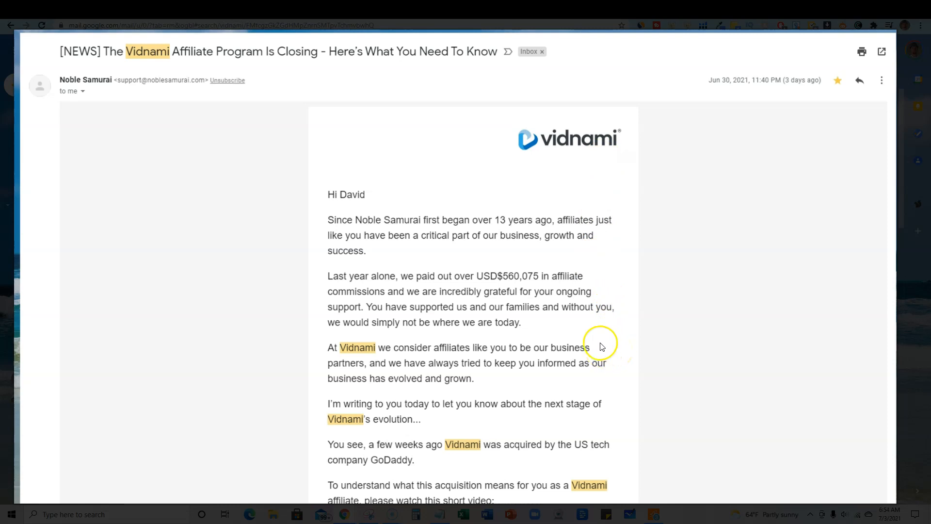
scroll("down", 3)
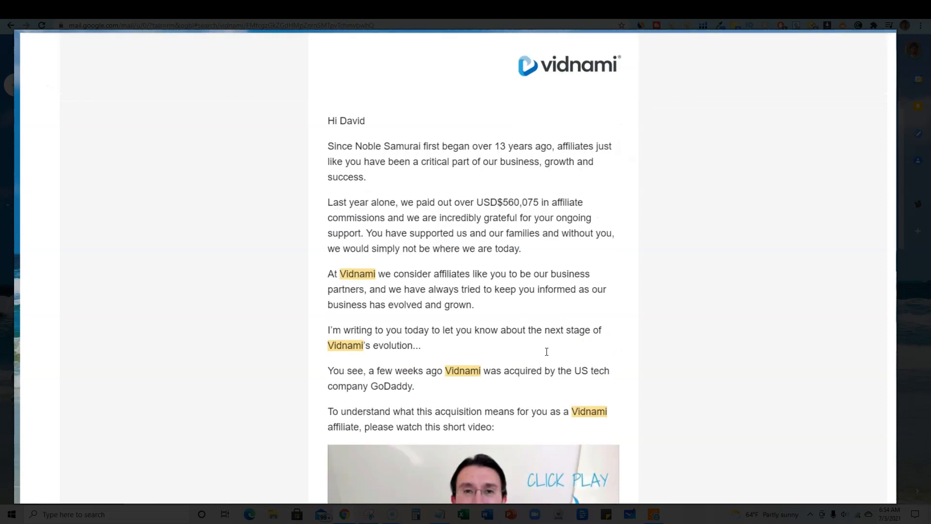
scroll("up", 3)
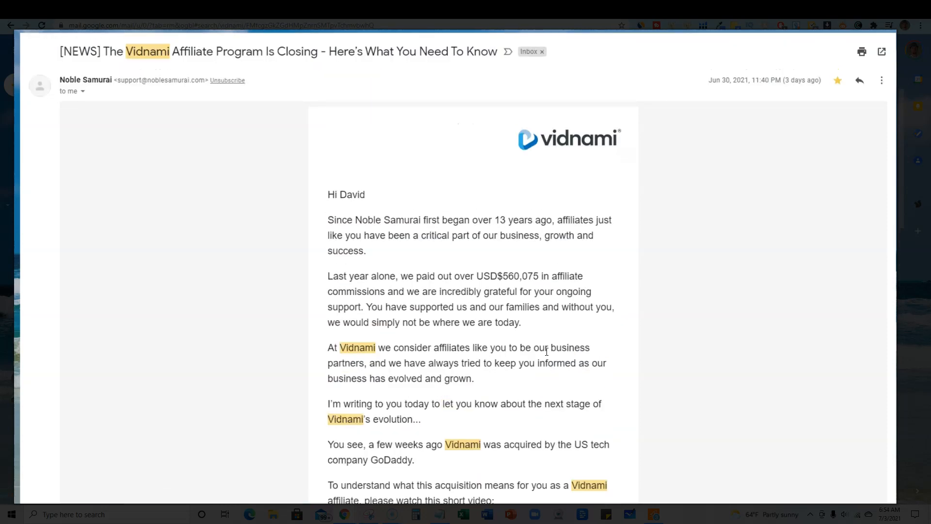
mouse_move(604, 321)
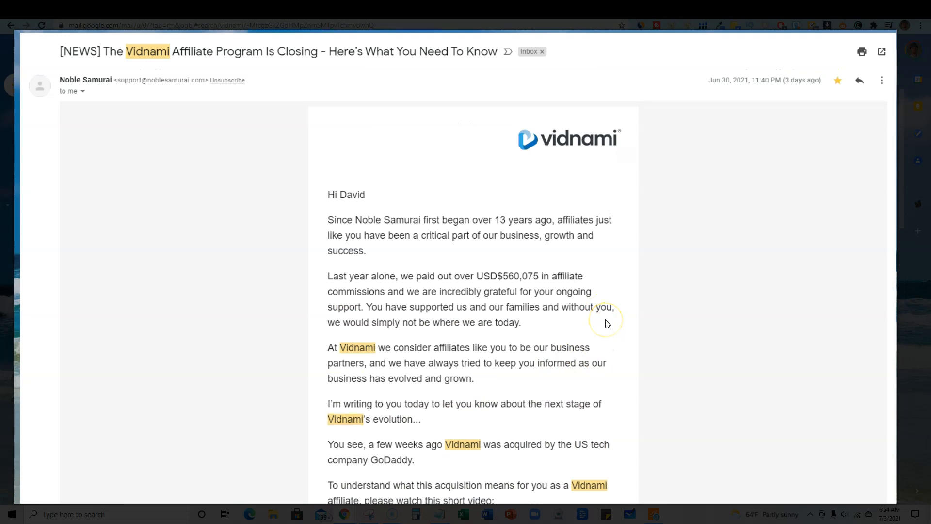
mouse_move(536, 309)
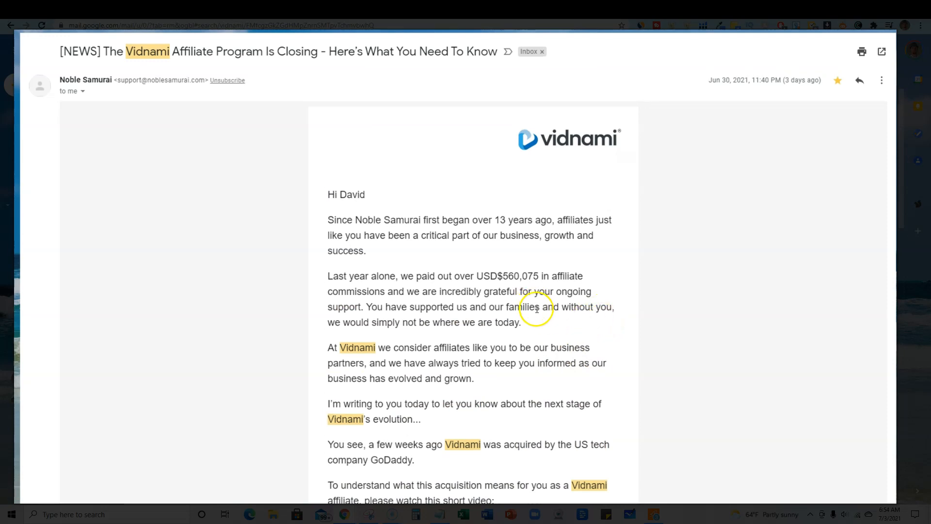
mouse_move(543, 304)
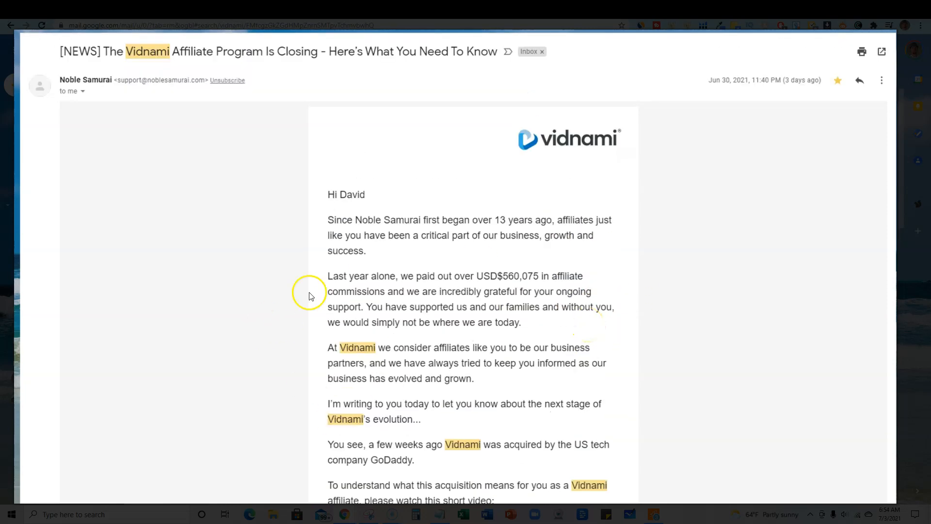
mouse_move(614, 233)
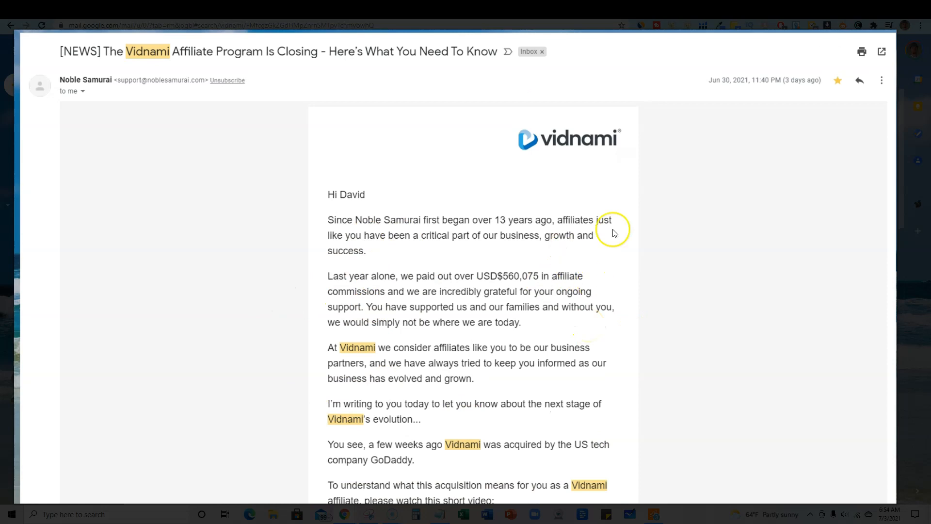
scroll("down", 3)
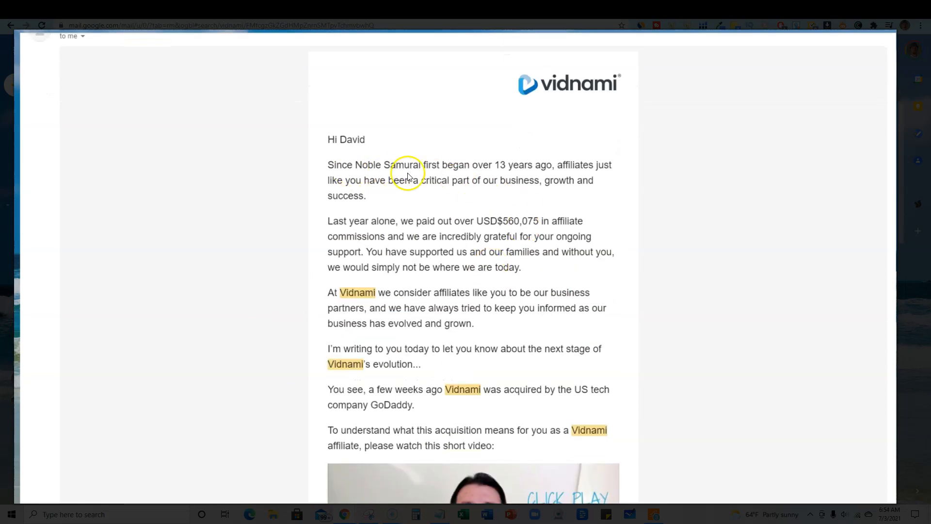
scroll("down", 3)
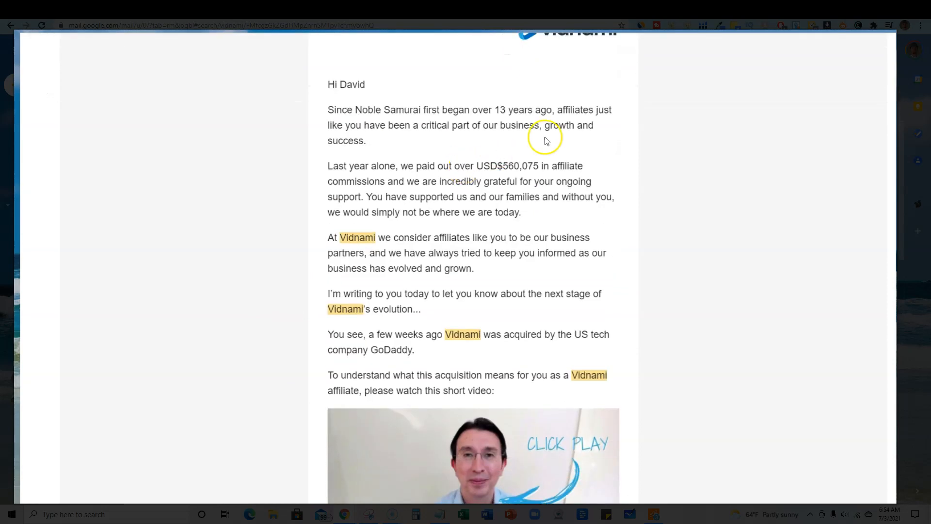
mouse_move(360, 144)
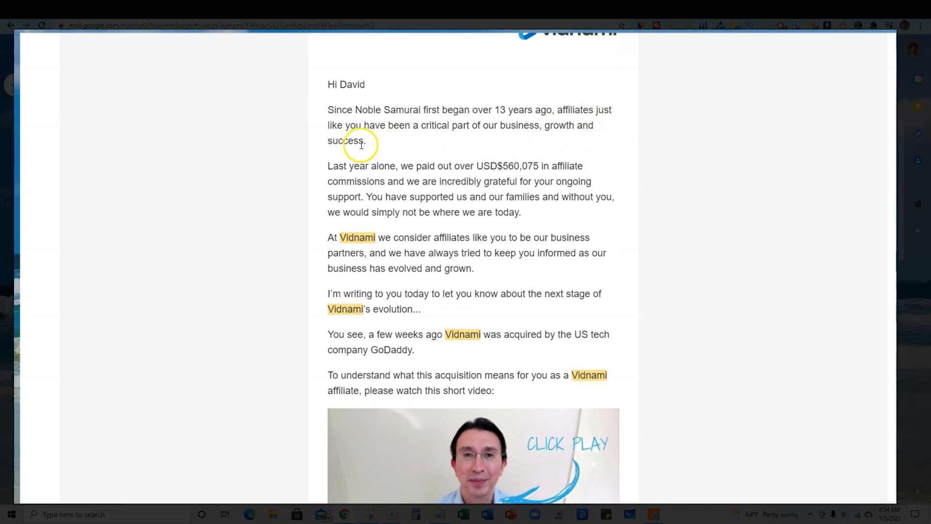
mouse_move(524, 129)
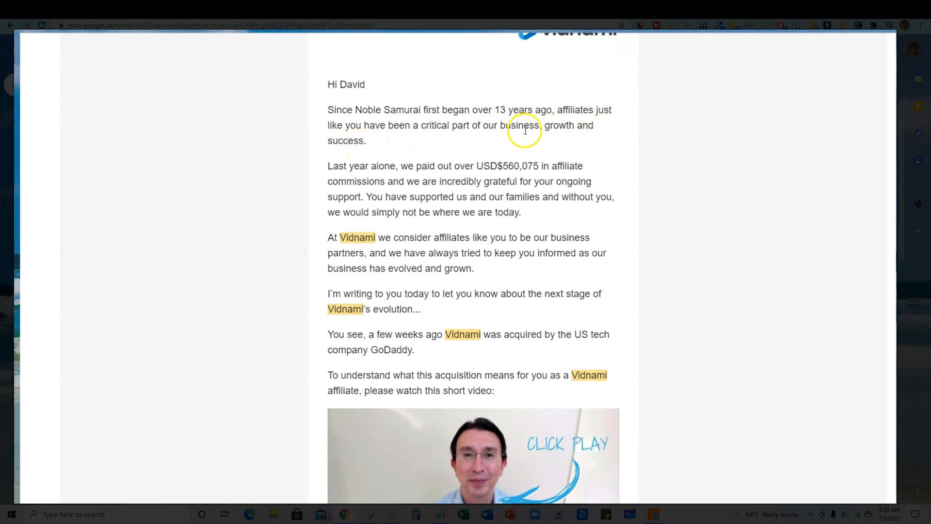
mouse_move(493, 166)
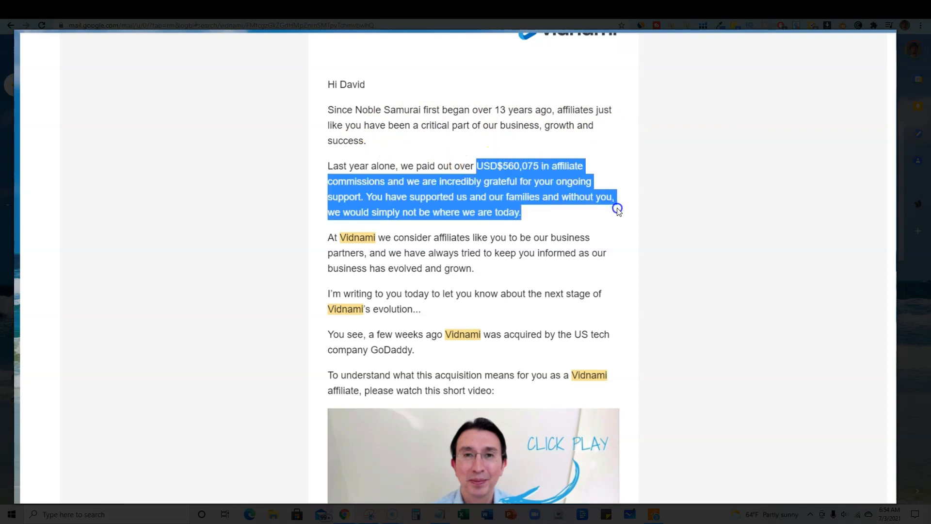
mouse_move(560, 213)
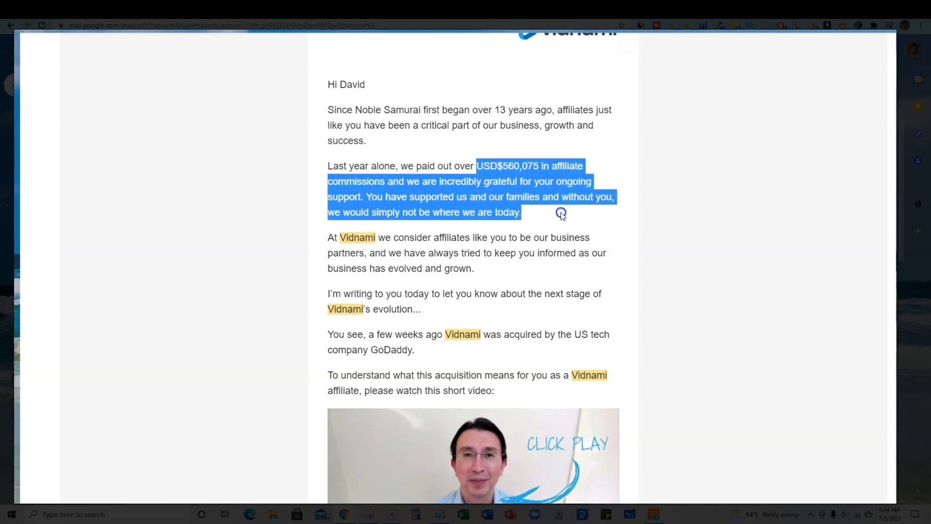
mouse_move(389, 234)
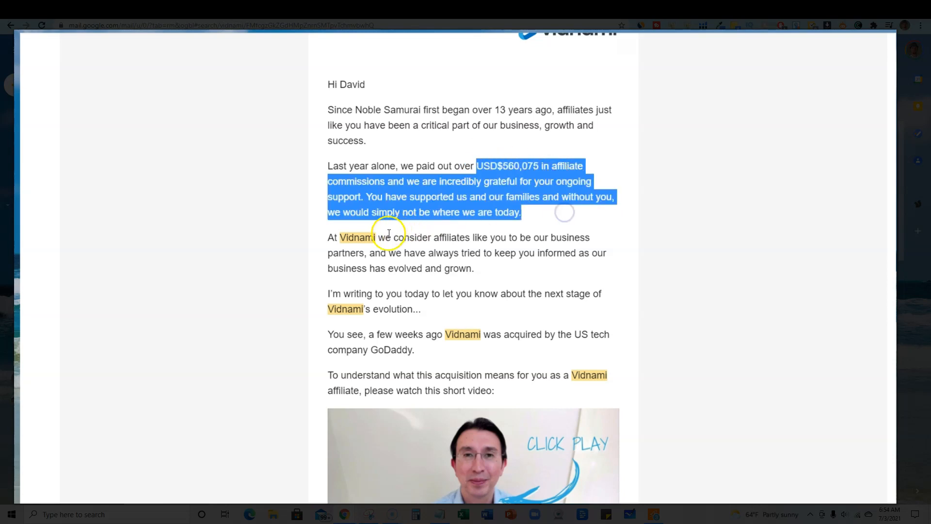
Step: Clear the payout selection and scroll to the August 20 shutdown summary and FAQ link
left_click(474, 297)
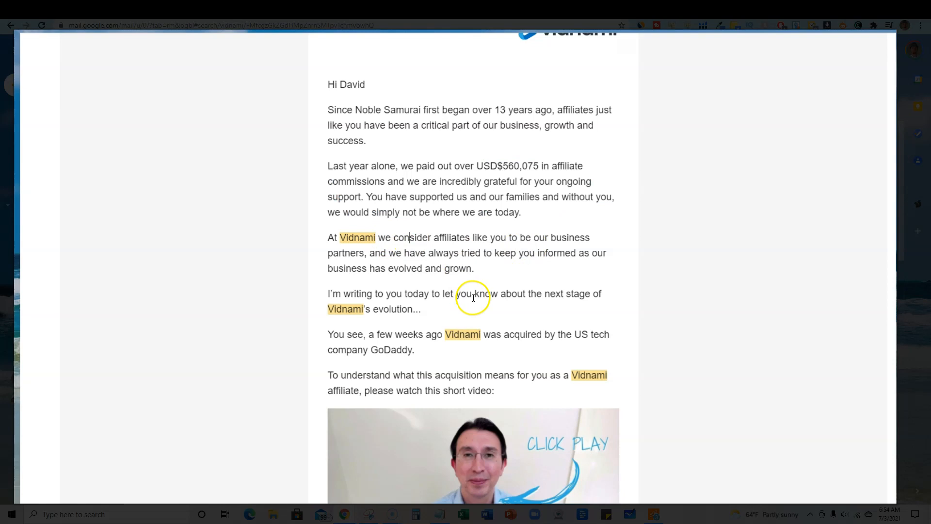
scroll("down", 3)
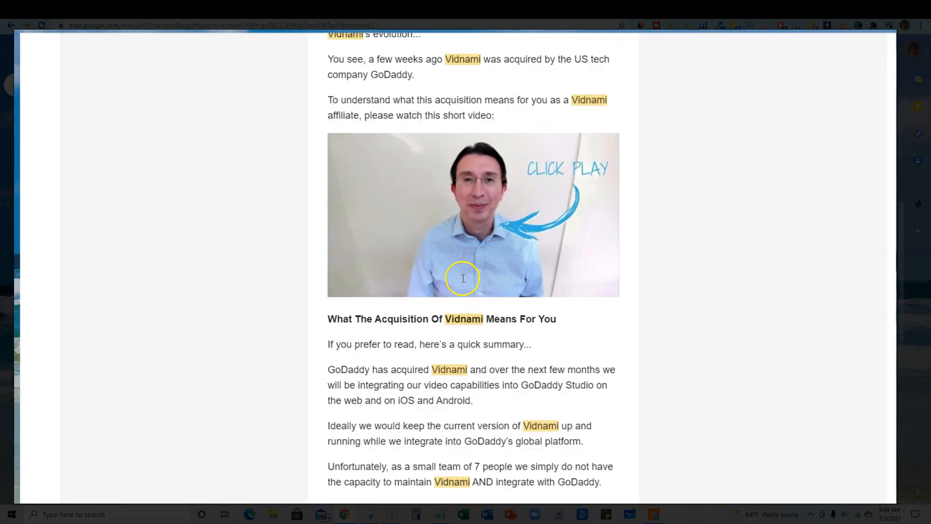
scroll("down", 3)
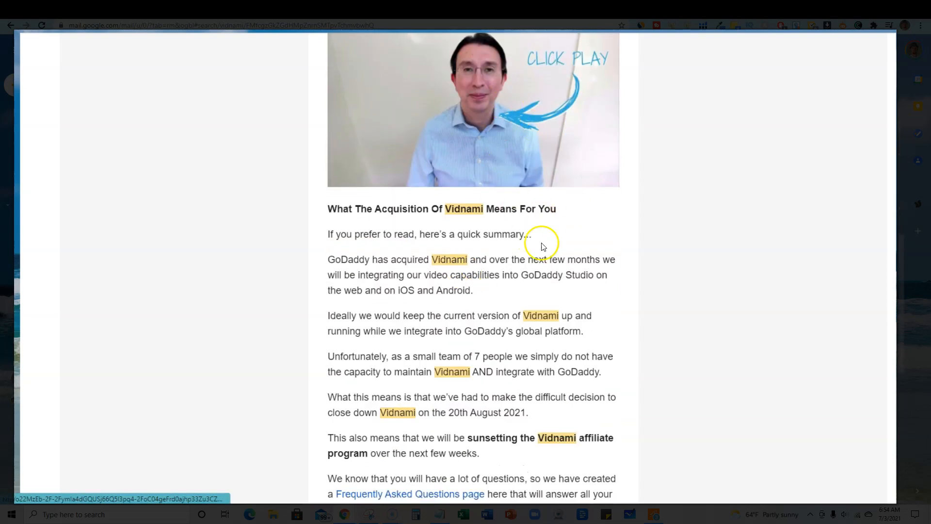
scroll("down", 3)
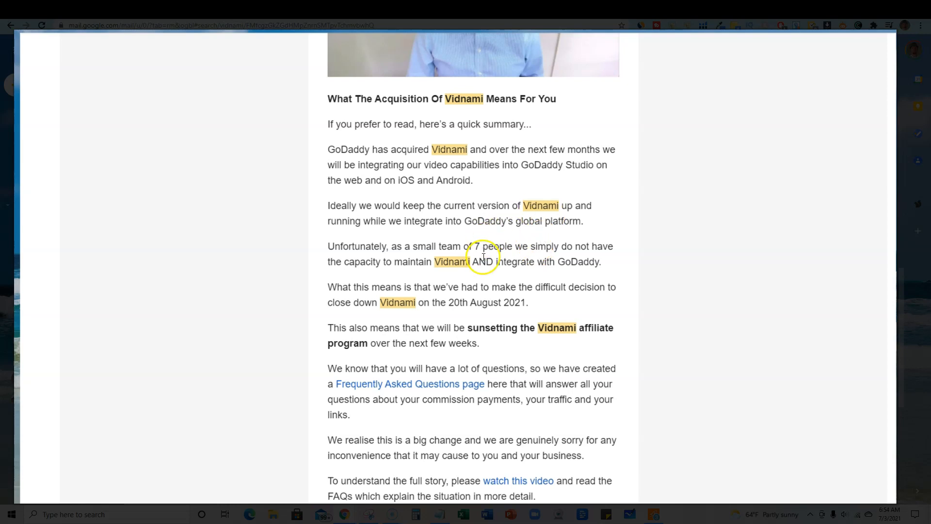
scroll("down", 3)
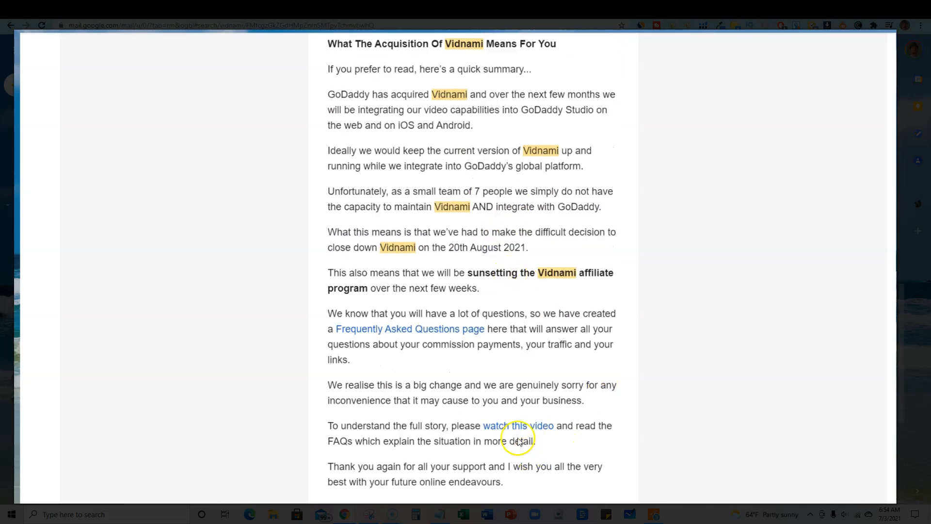
left_click(518, 425)
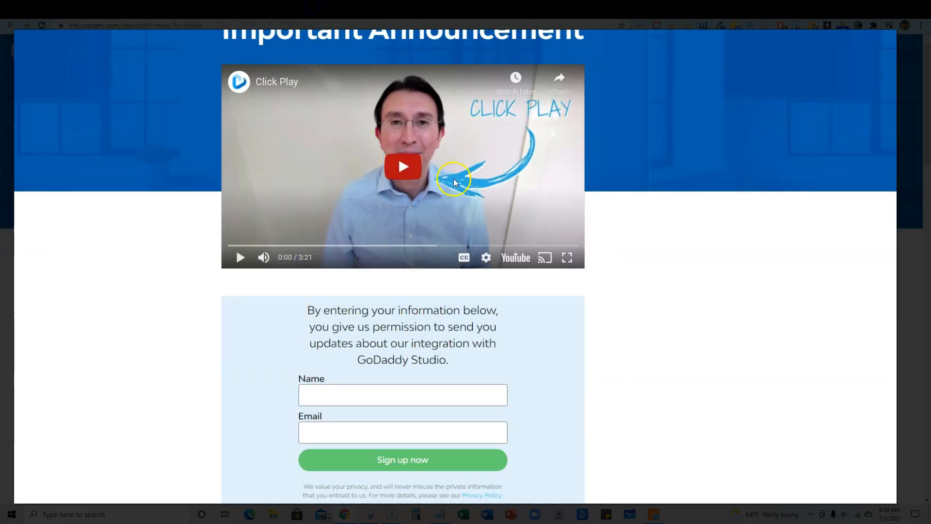
mouse_move(516, 257)
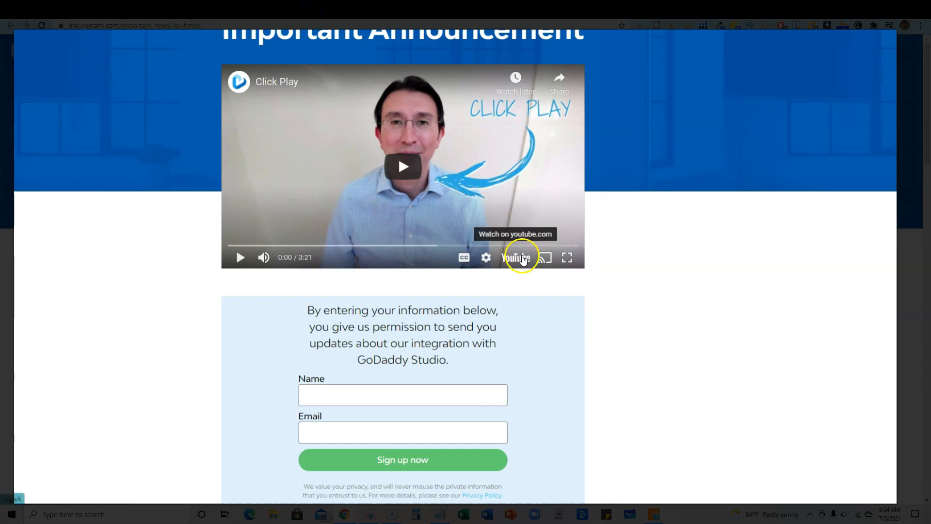
mouse_move(517, 222)
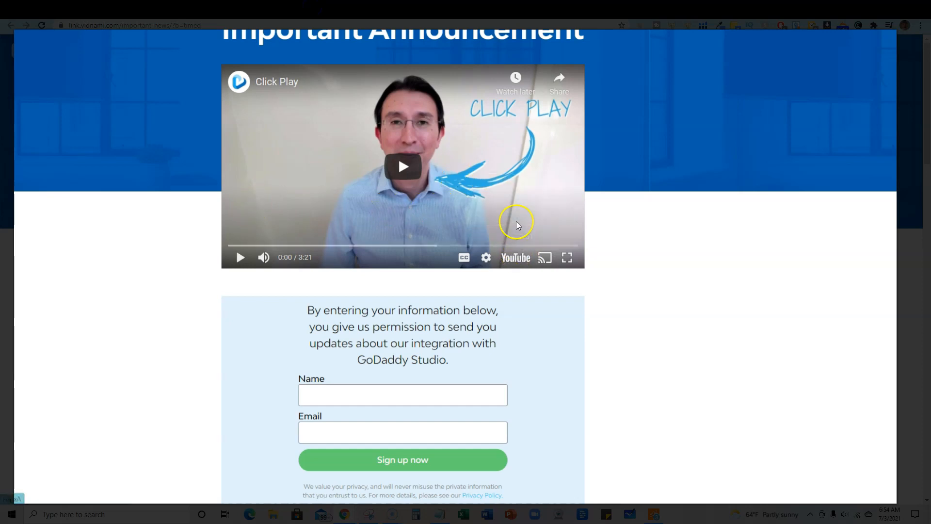
scroll("up", 3)
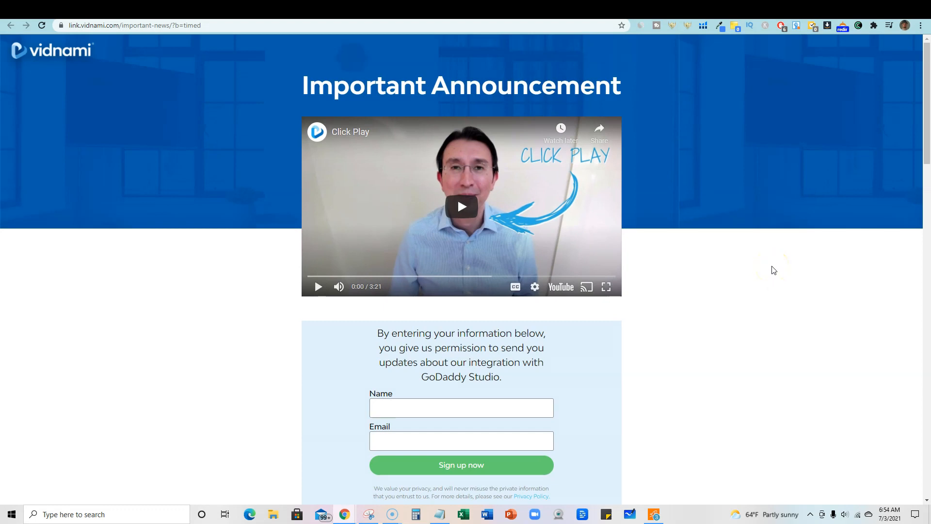
mouse_move(770, 243)
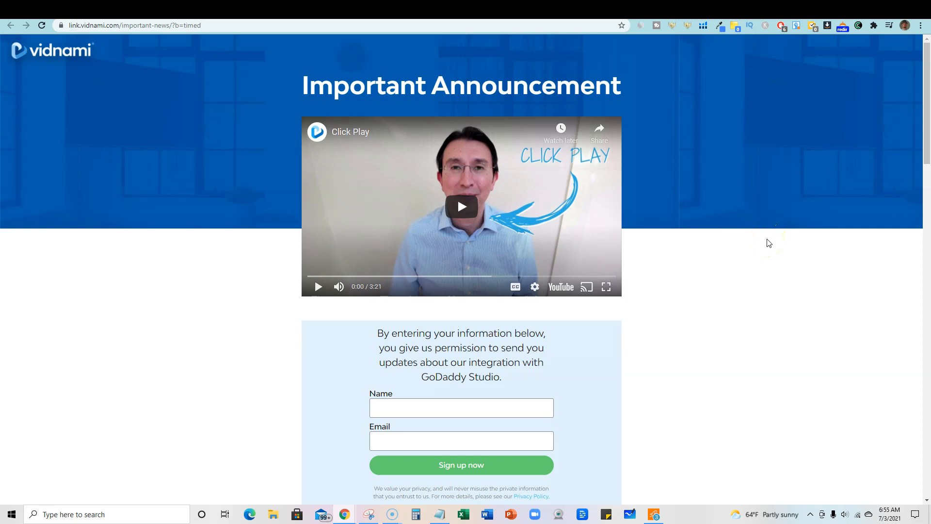
mouse_move(540, 267)
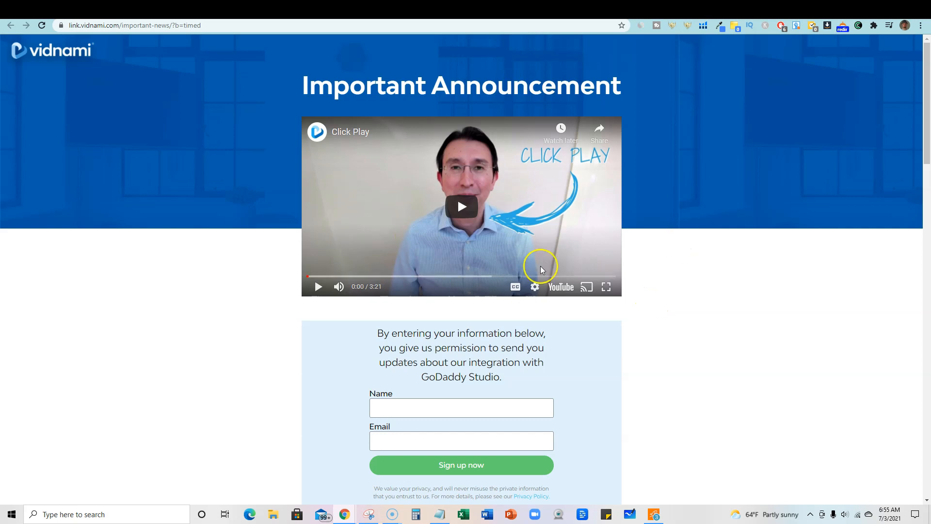
Step: Clear the accidental FAQ text selection and read the Affiliate FAQs down to the refunds question
scroll("down", 3)
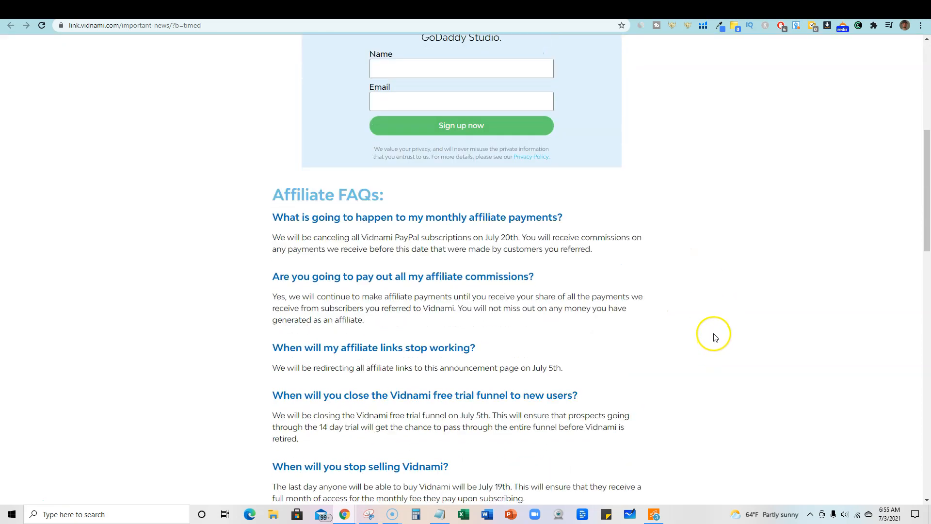
scroll("down", 3)
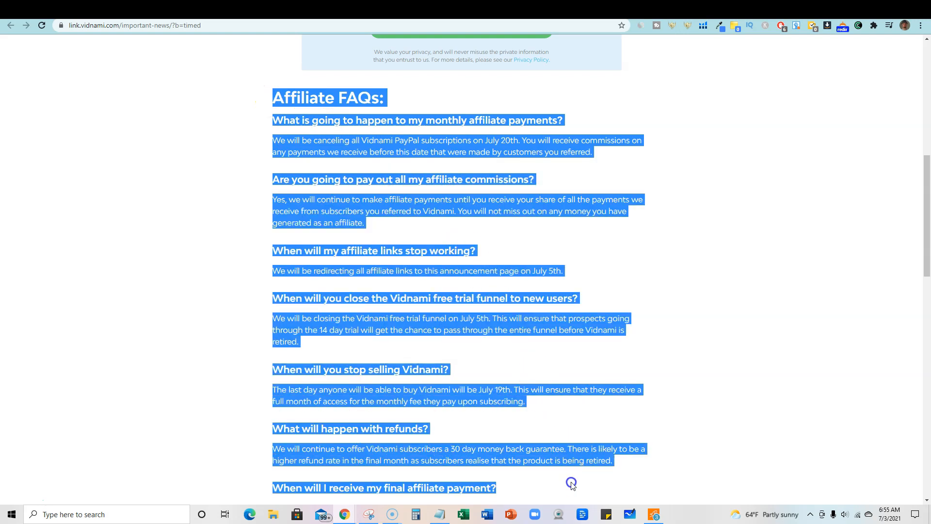
left_click(673, 421)
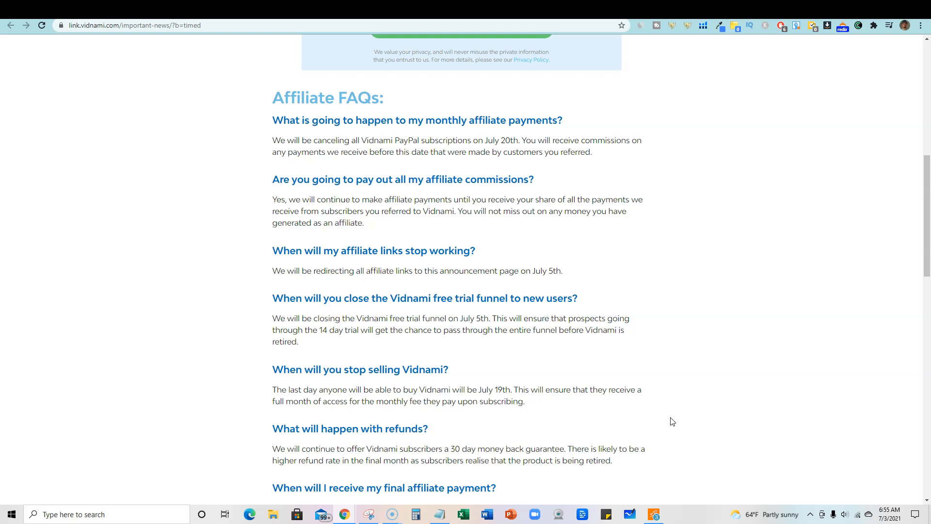
scroll("down", 3)
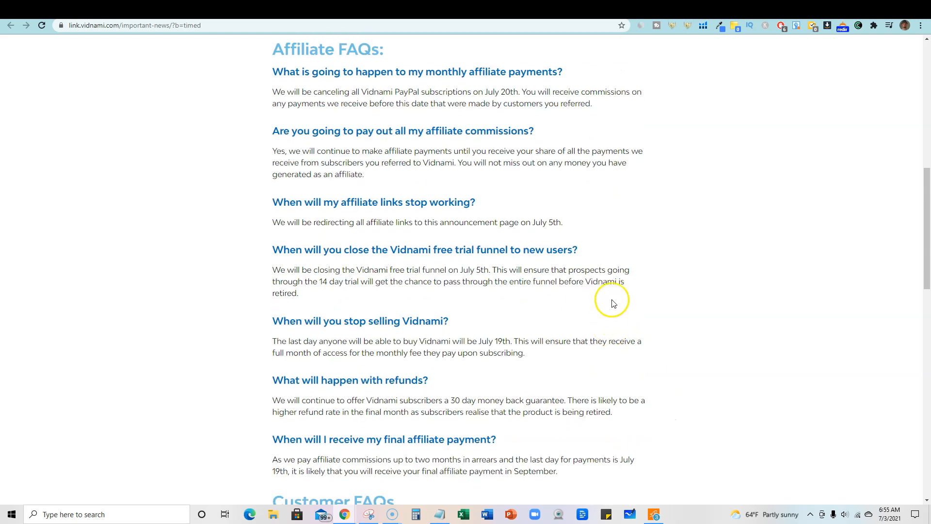
mouse_move(598, 261)
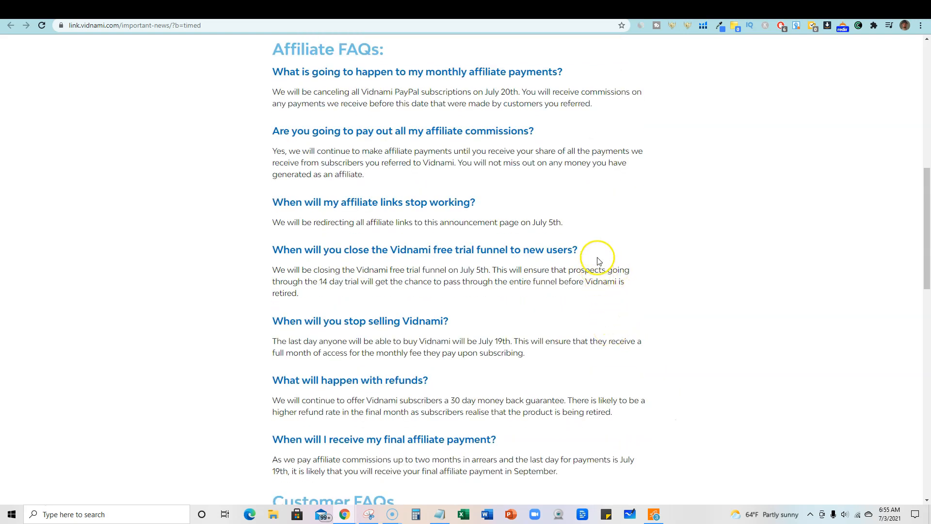
mouse_move(576, 225)
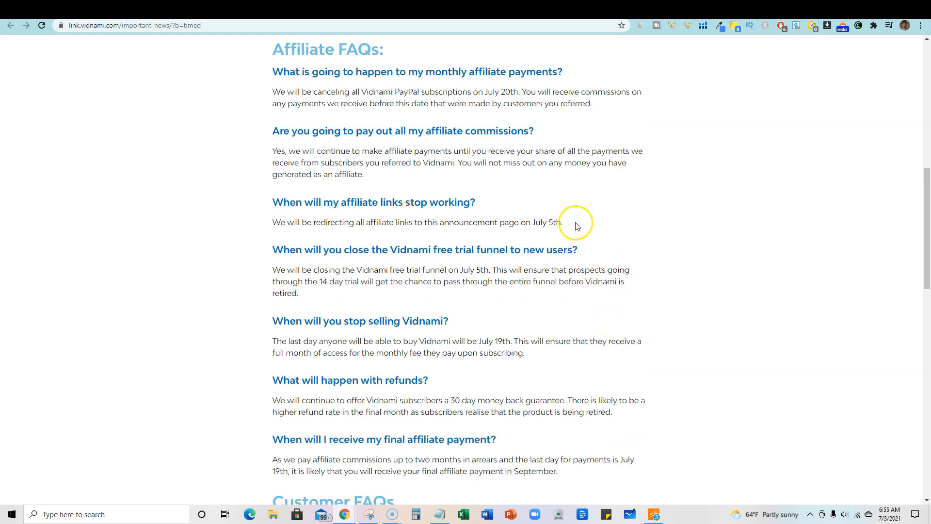
scroll("up", 3)
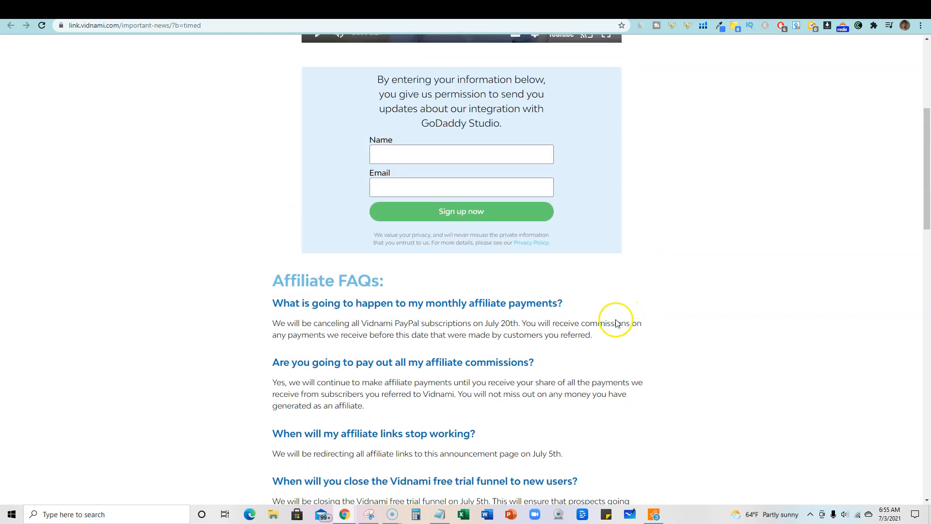
scroll("down", 3)
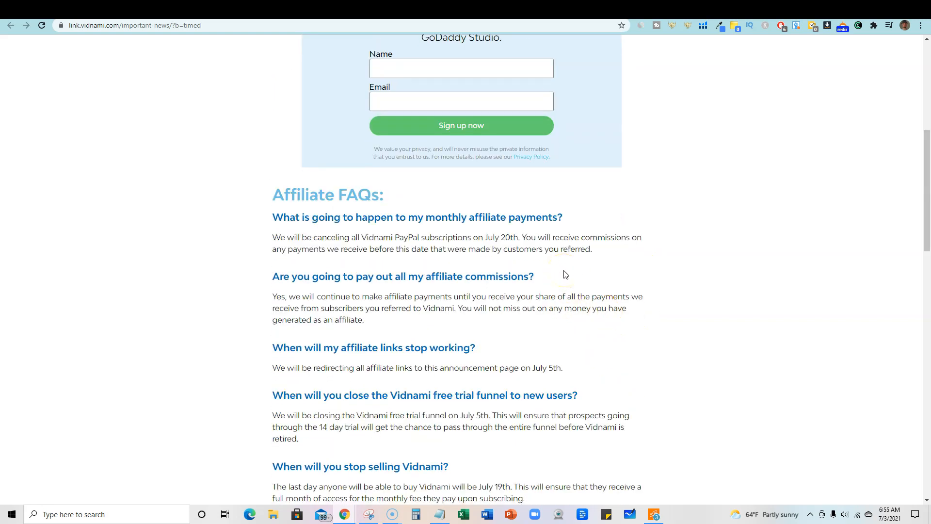
mouse_move(603, 325)
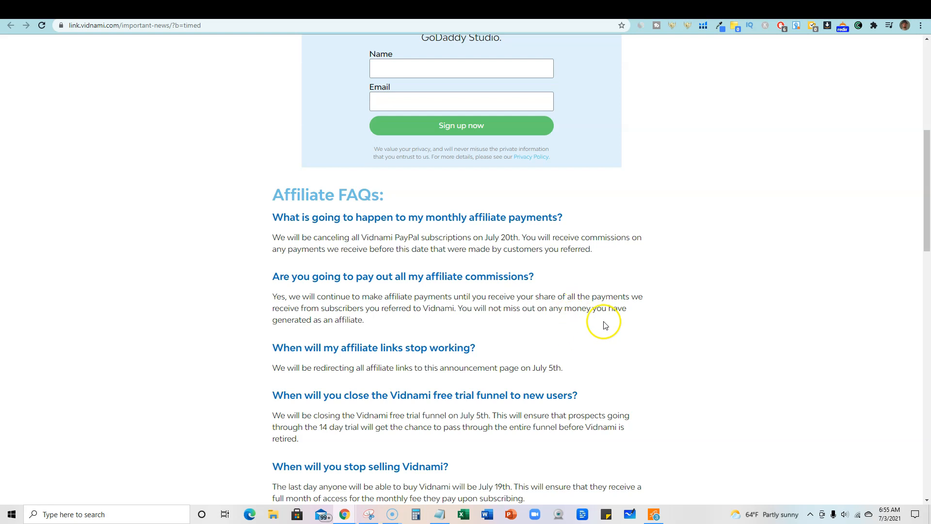
mouse_move(616, 332)
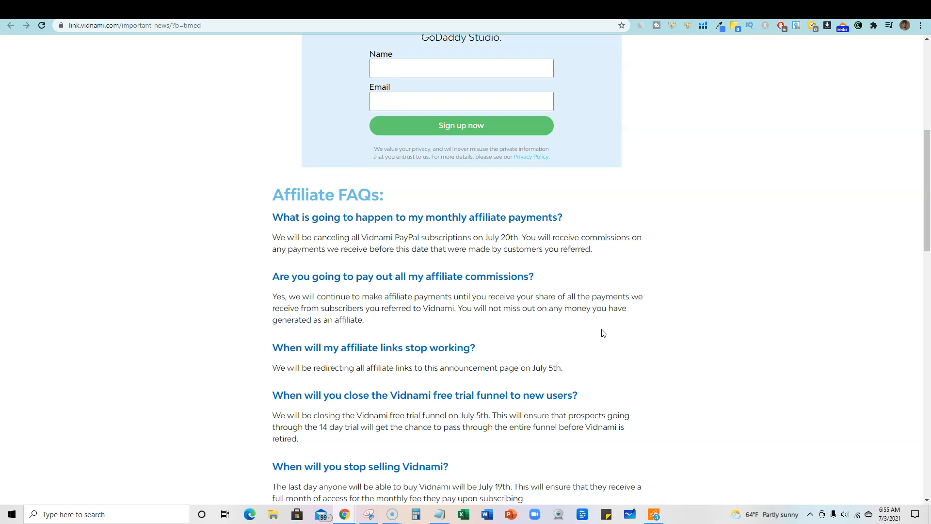
mouse_move(625, 299)
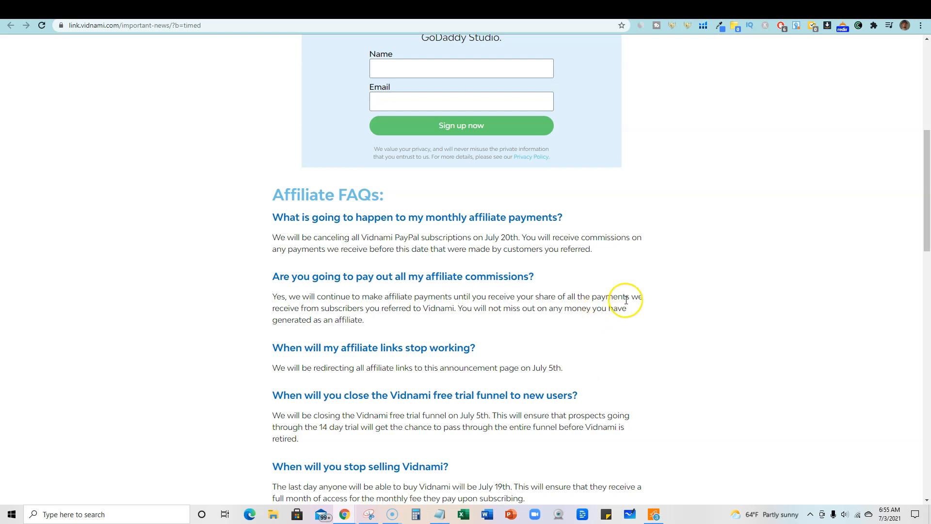
mouse_move(650, 268)
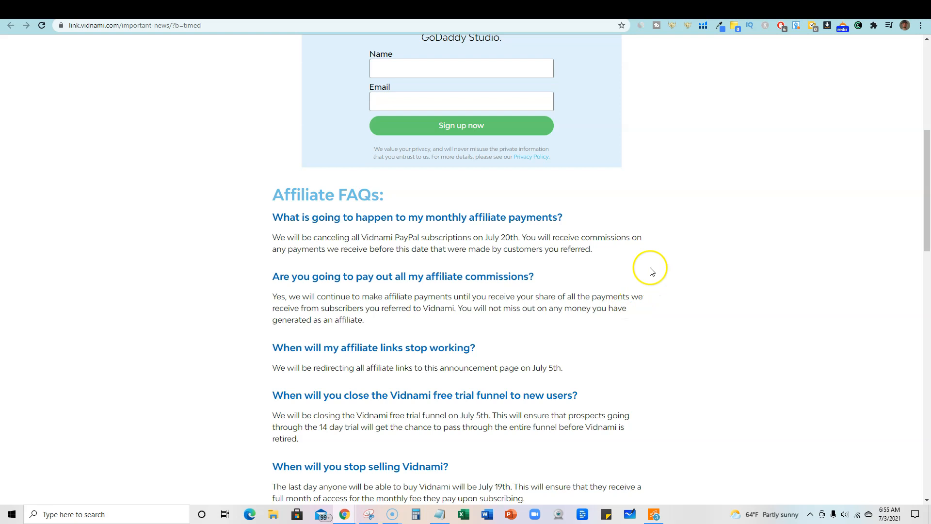
mouse_move(663, 294)
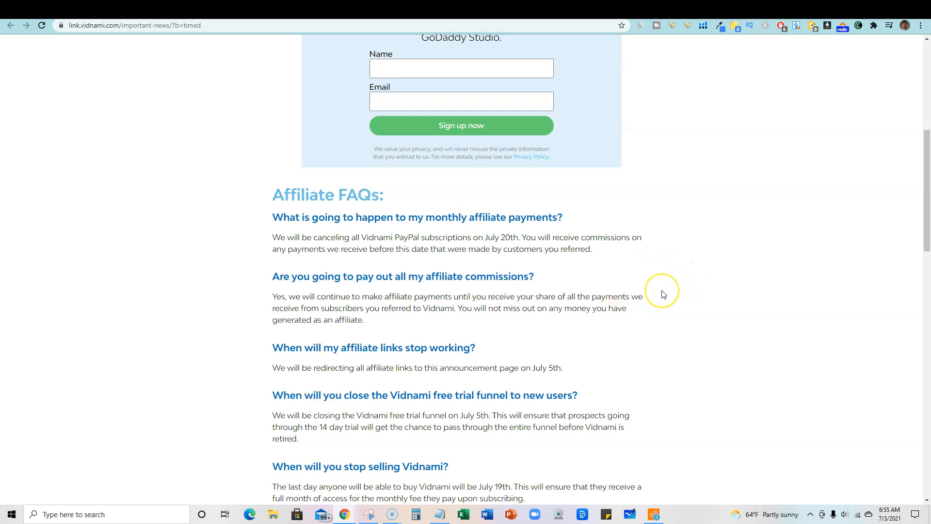
scroll("down", 3)
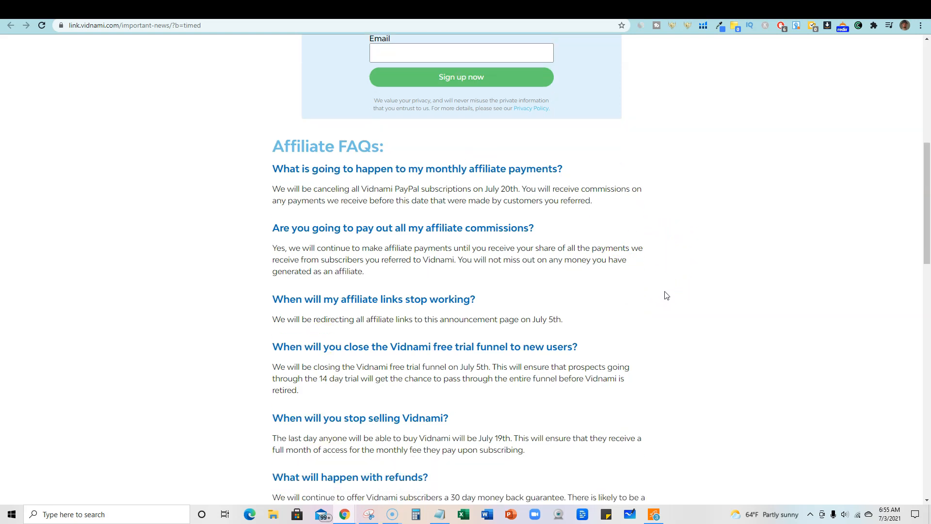
scroll("up", 3)
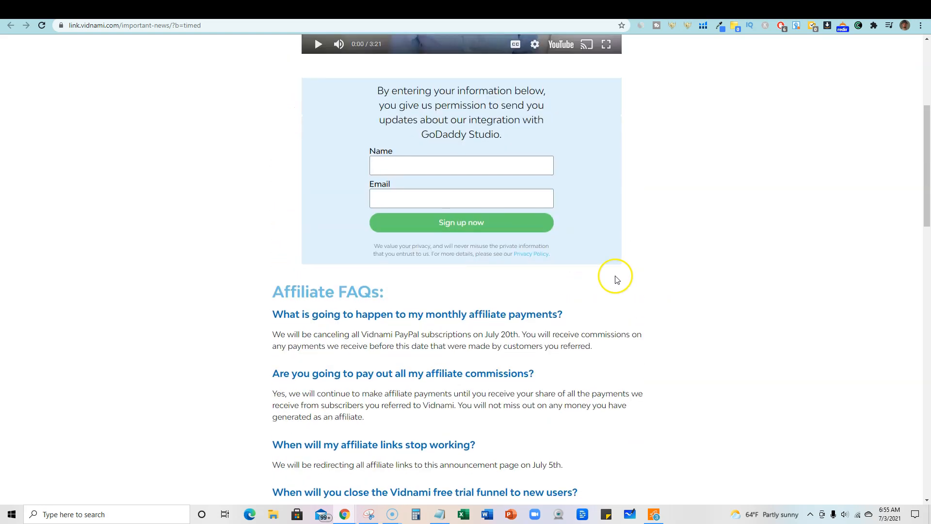
mouse_move(628, 313)
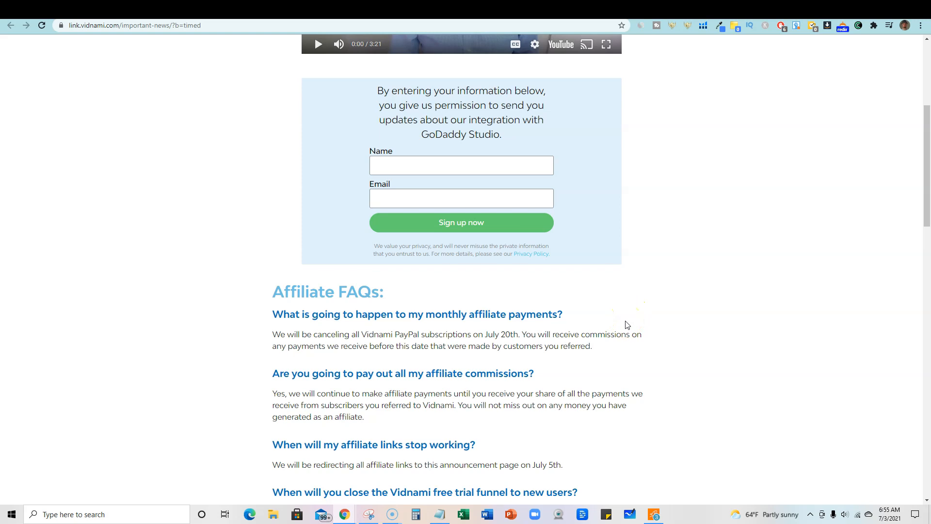
scroll("up", 3)
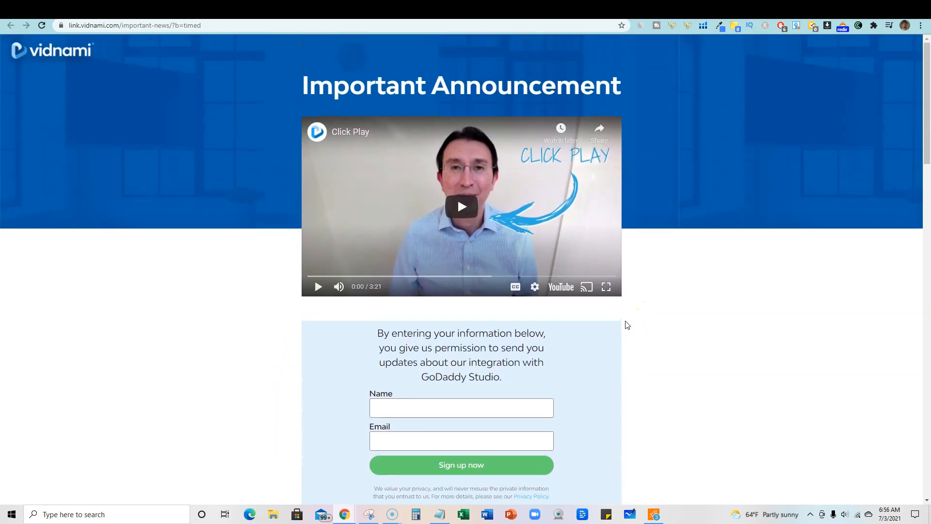
scroll("down", 3)
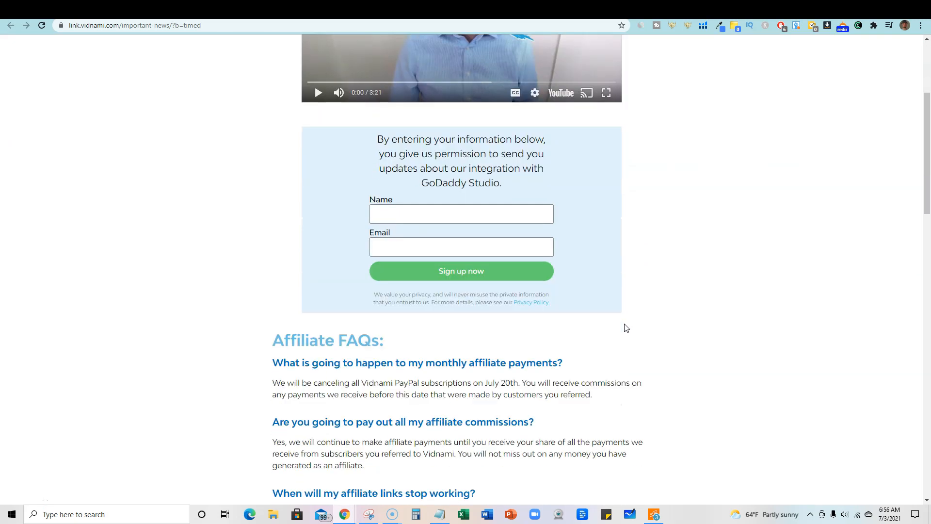
scroll("down", 3)
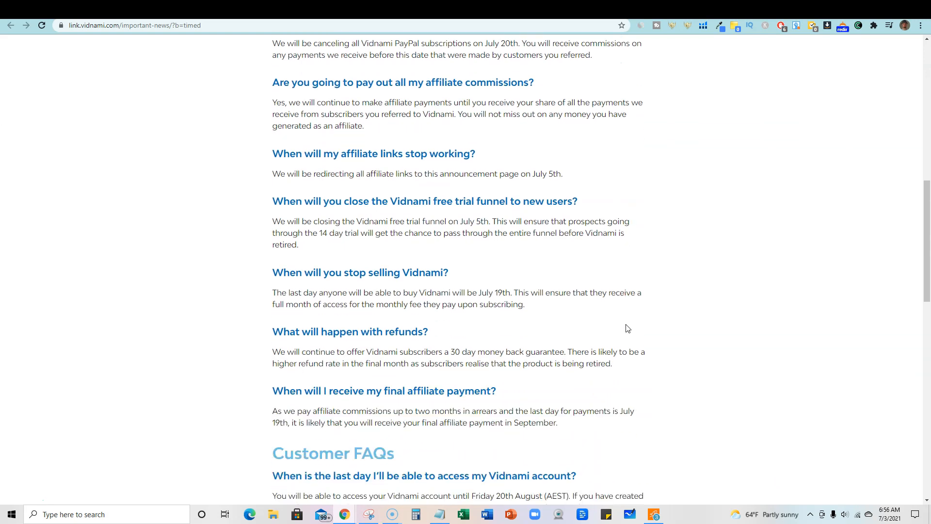
mouse_move(661, 302)
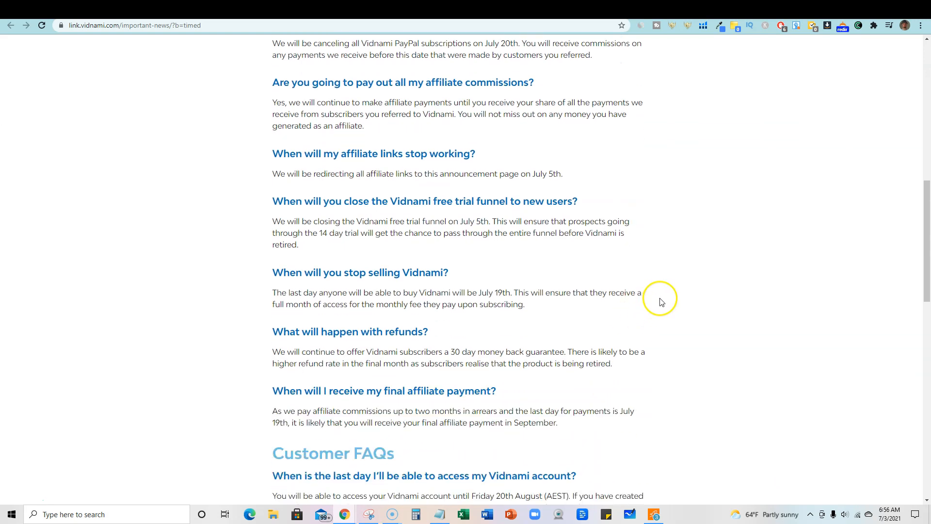
scroll("down", 3)
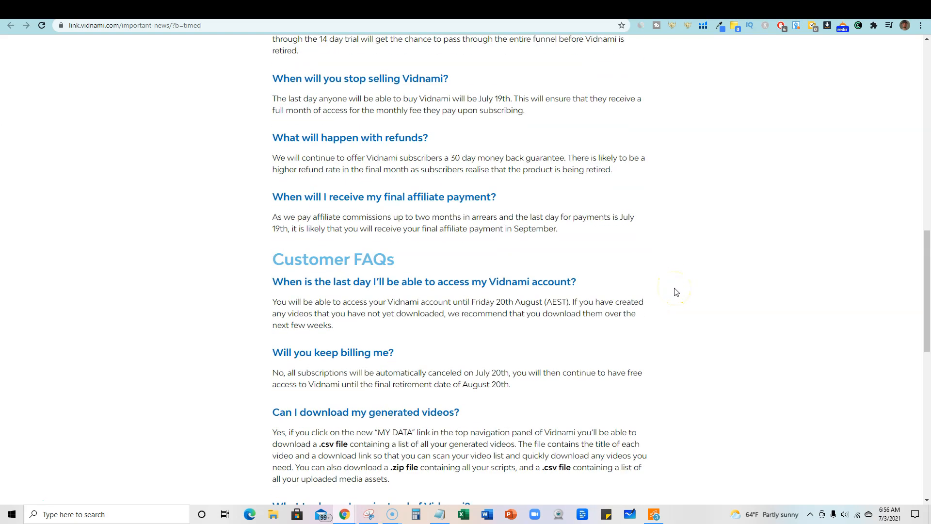
scroll("down", 3)
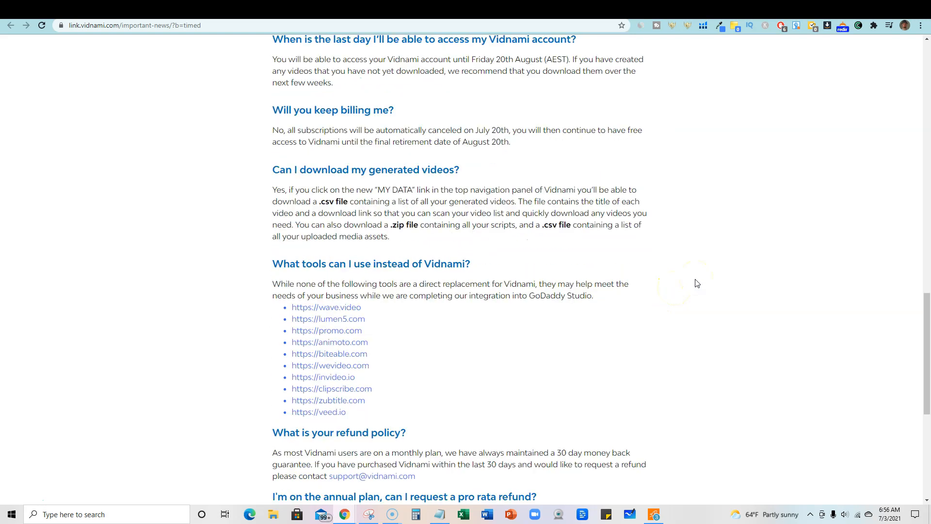
scroll("up", 3)
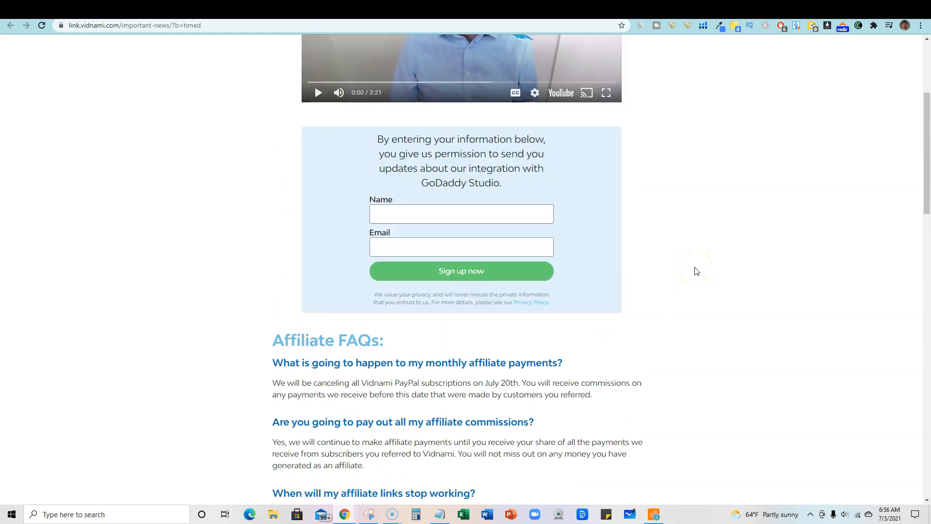
scroll("up", 3)
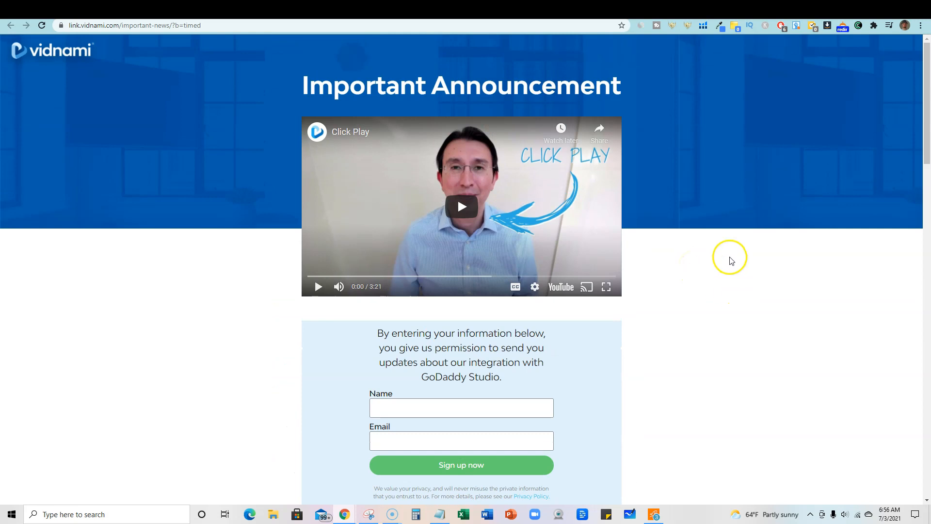
mouse_move(778, 309)
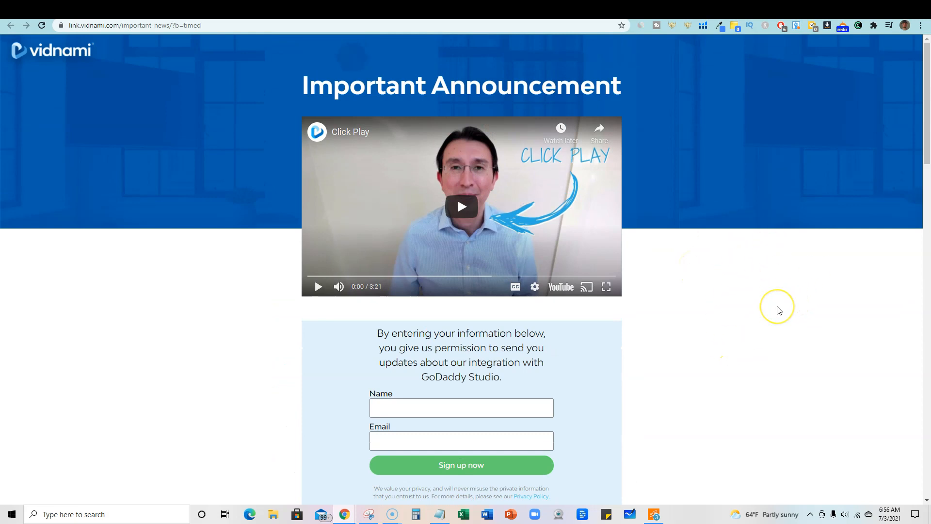
mouse_move(361, 92)
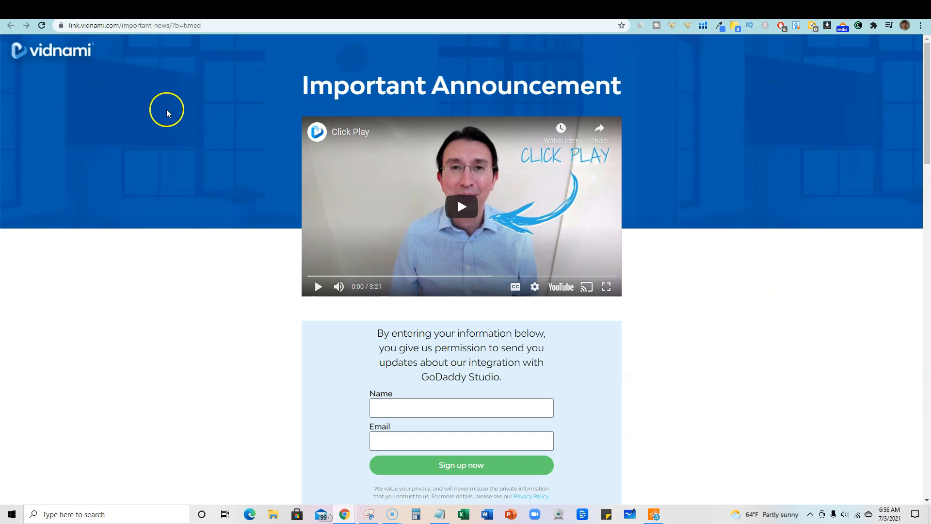
mouse_move(680, 370)
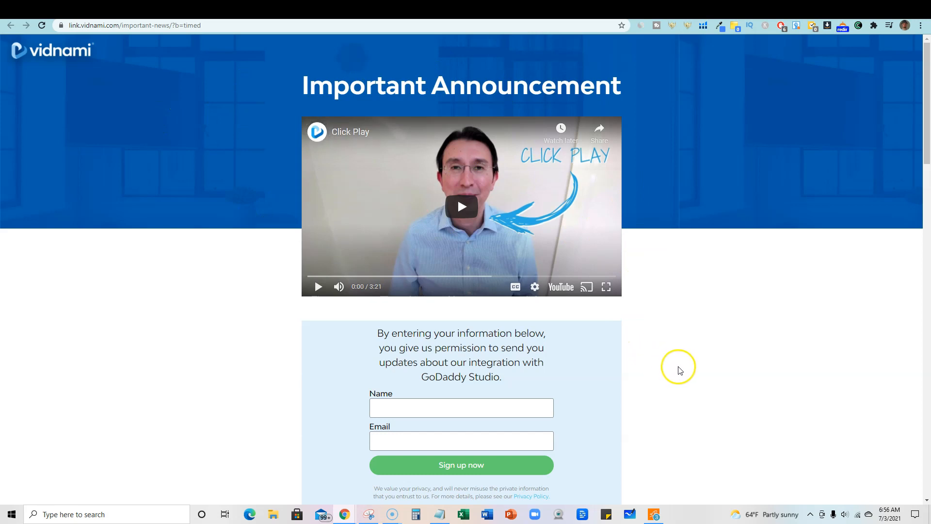
mouse_move(752, 388)
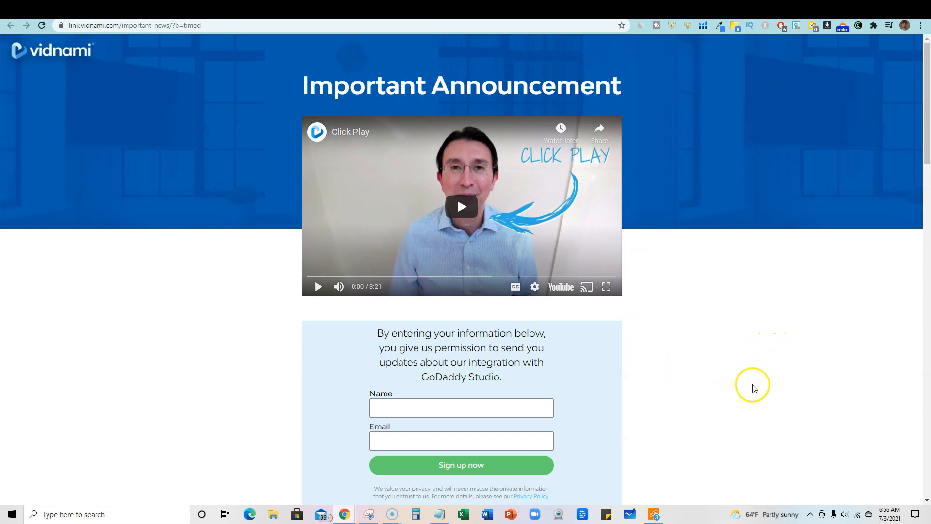
mouse_move(205, 76)
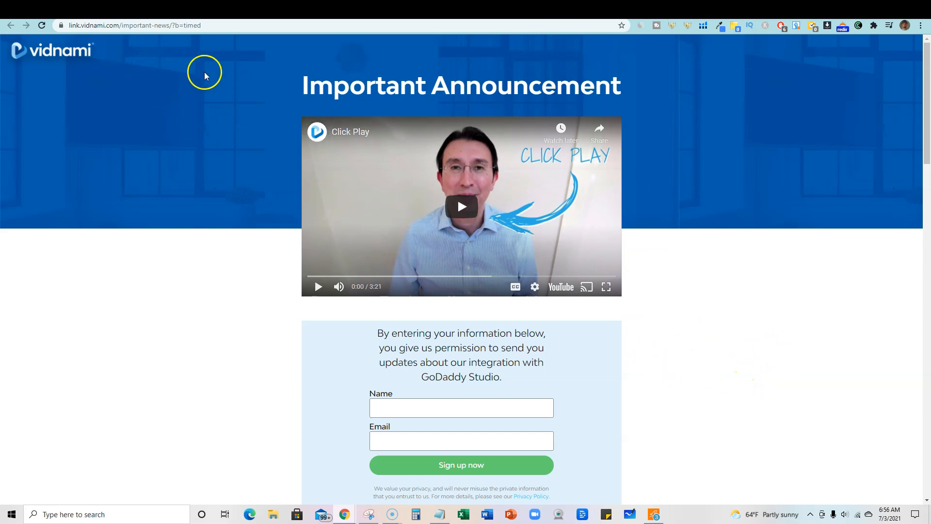
Step: Scroll past the sign-up form into the Affiliate FAQs, reaching the commission payout question
scroll("down", 3)
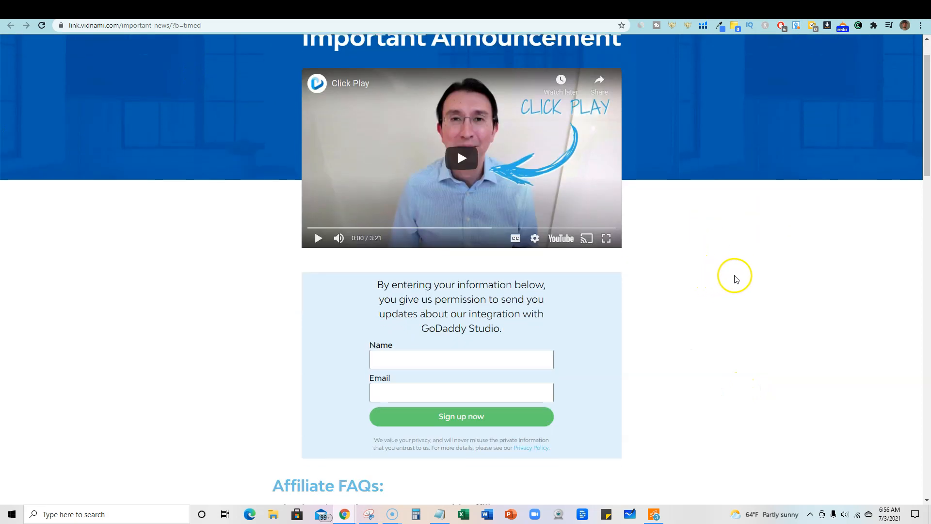
scroll("up", 3)
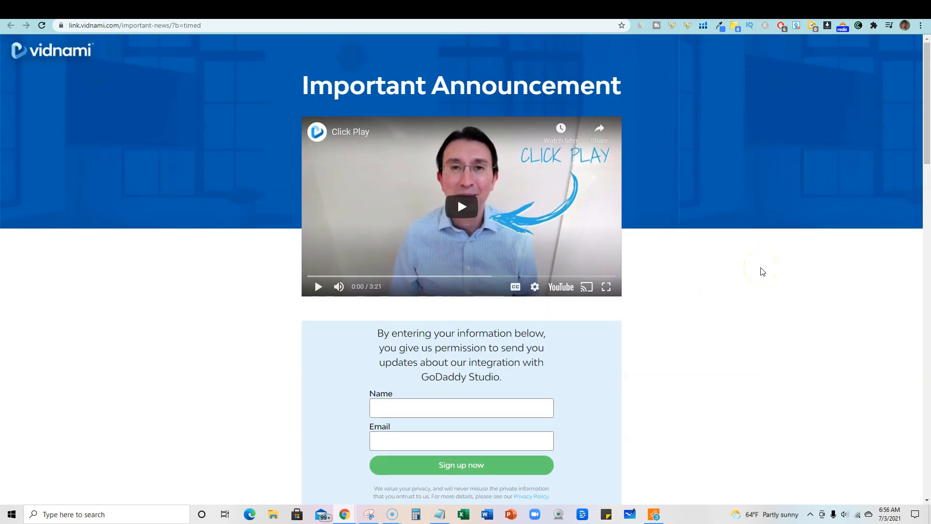
scroll("down", 3)
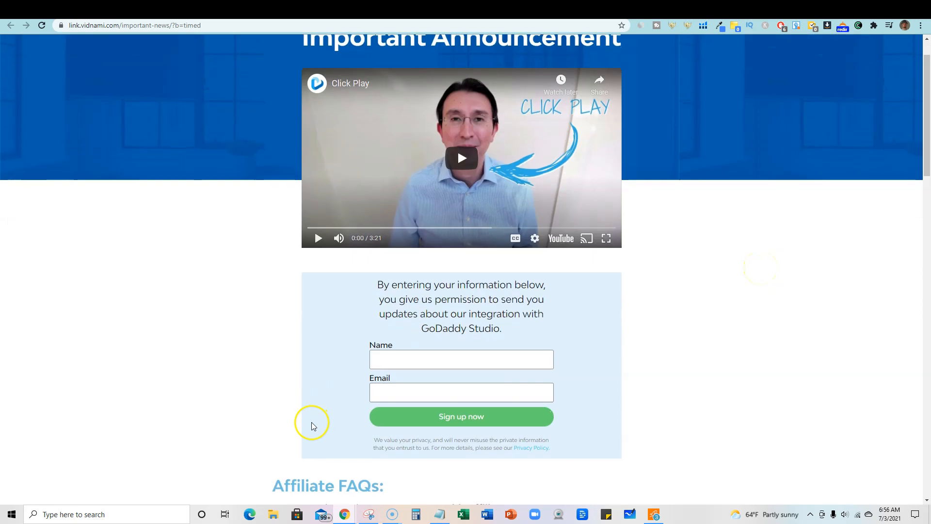
mouse_move(396, 190)
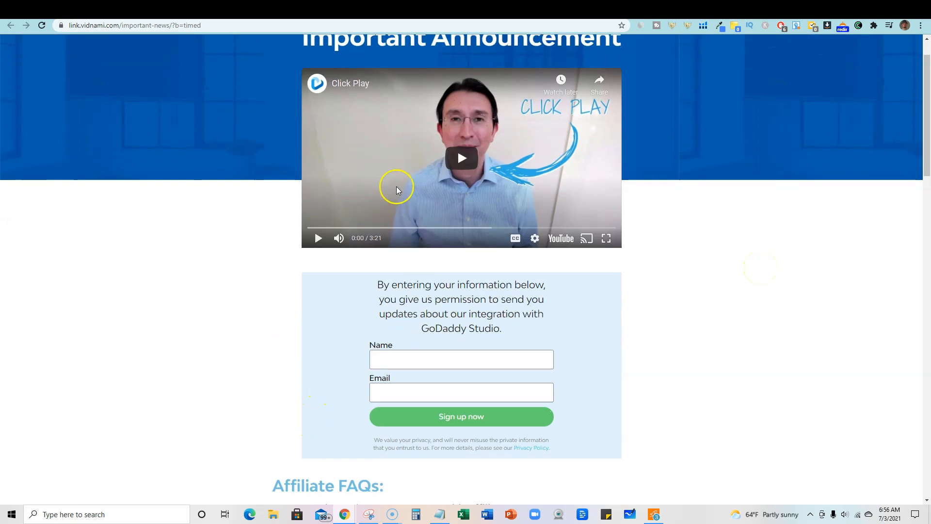
mouse_move(643, 283)
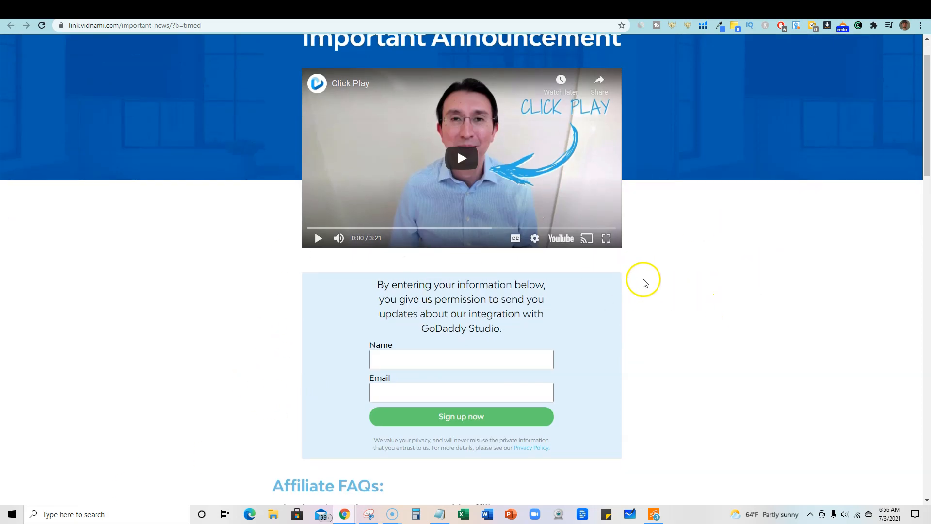
mouse_move(608, 415)
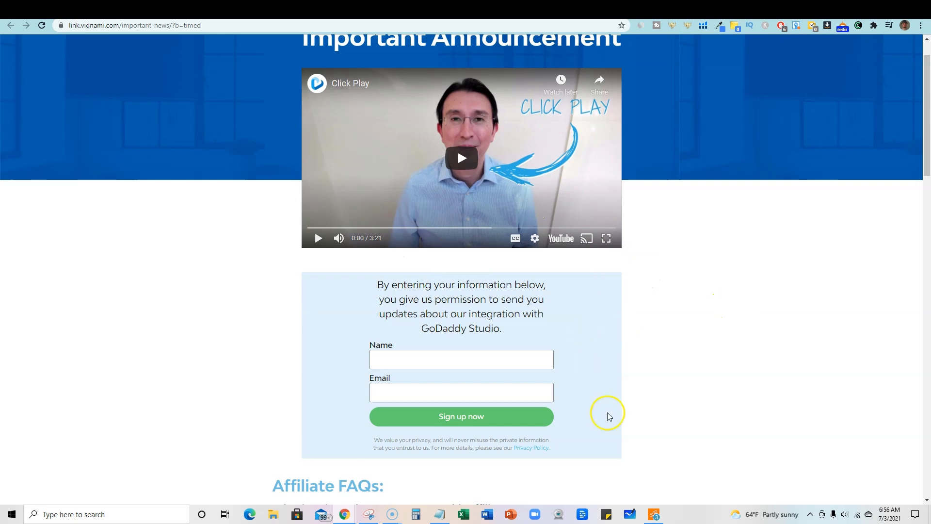
scroll("down", 3)
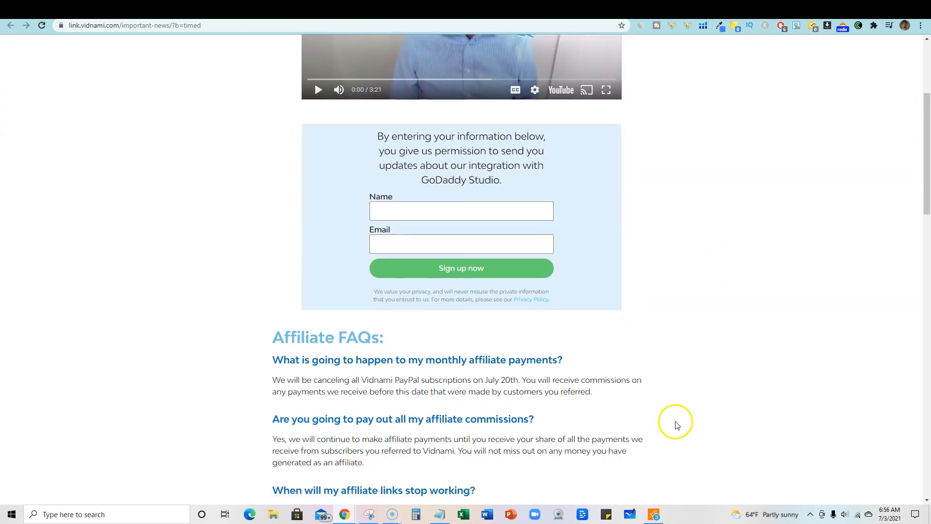
scroll("down", 3)
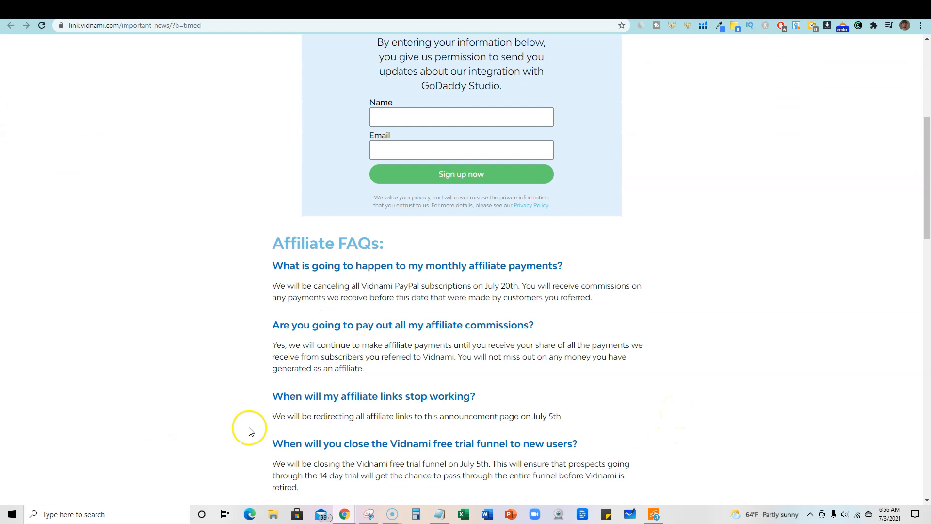
scroll("down", 3)
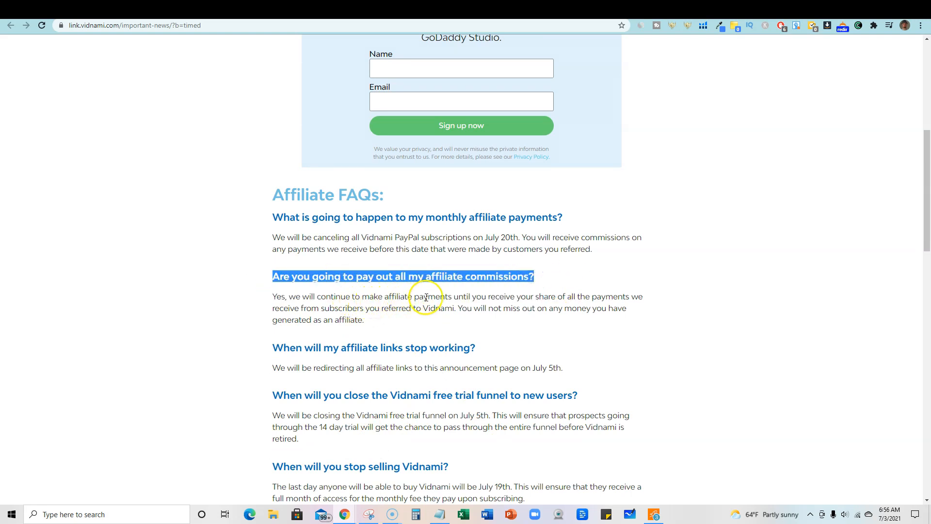
mouse_move(626, 297)
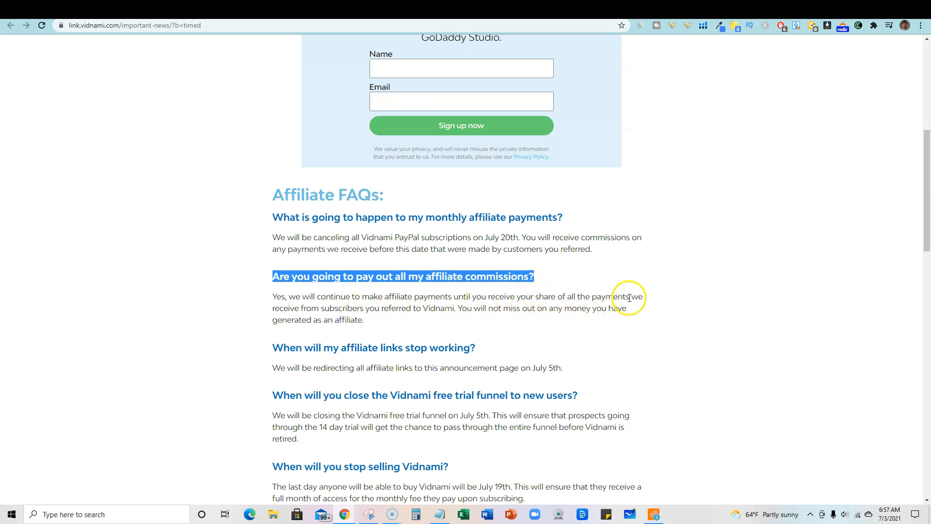
mouse_move(362, 318)
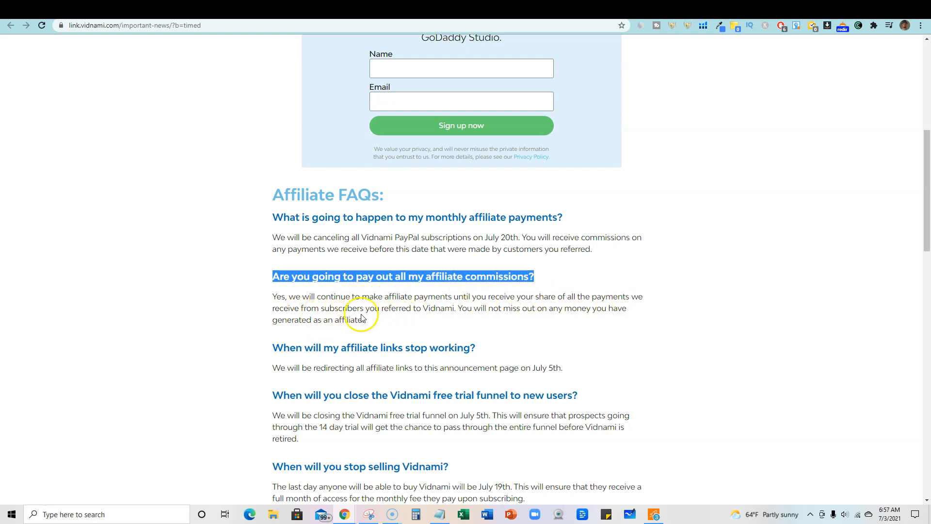
mouse_move(484, 309)
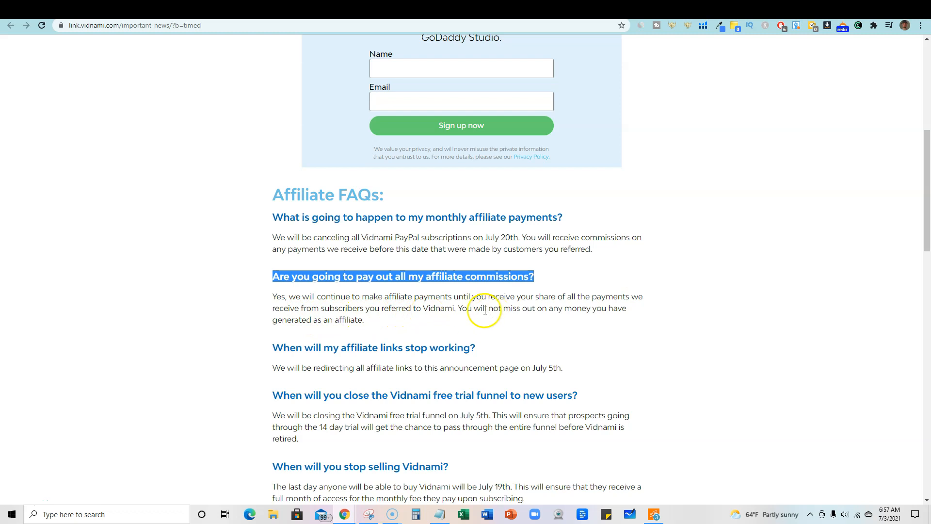
mouse_move(595, 323)
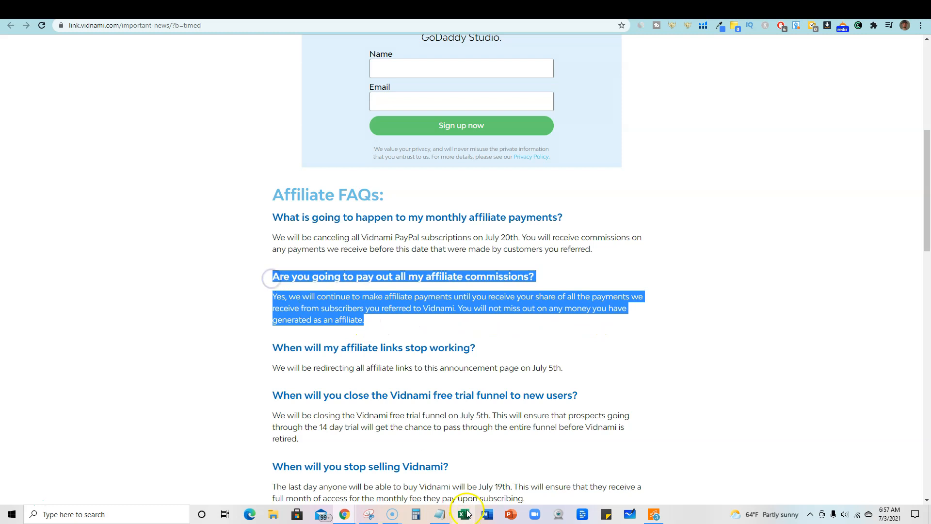
Step: Switch to Whiteboard and handwrite '$47/m = 50%' on the canvas
left_click(464, 514)
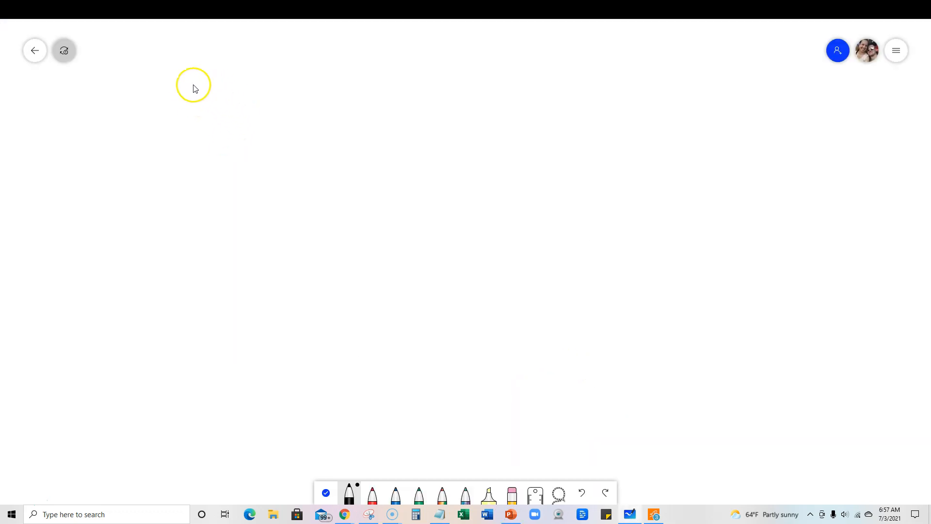
mouse_move(184, 80)
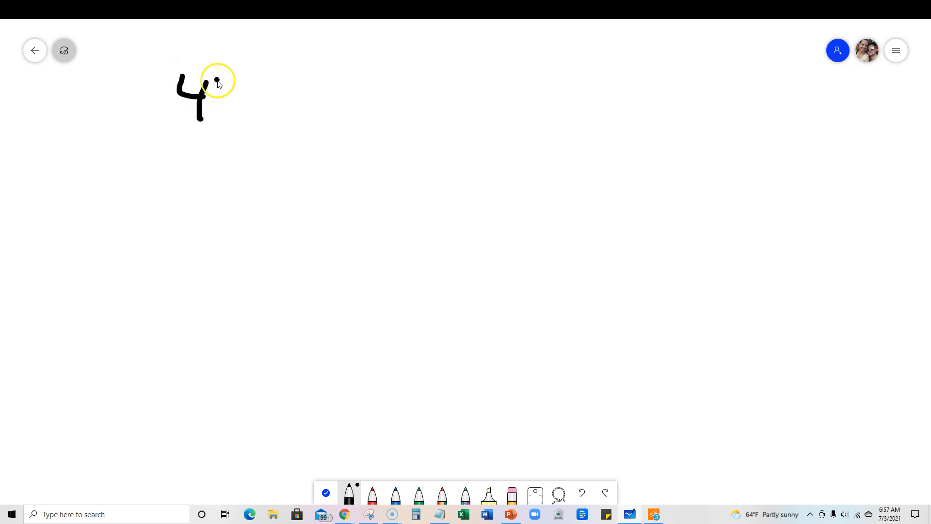
left_click_drag(217, 80, 142, 89)
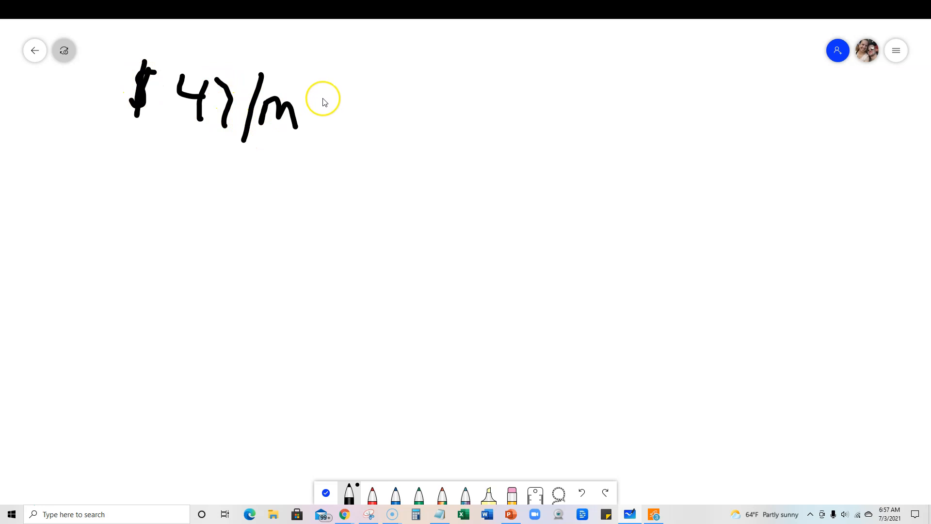
left_click_drag(320, 103, 359, 104)
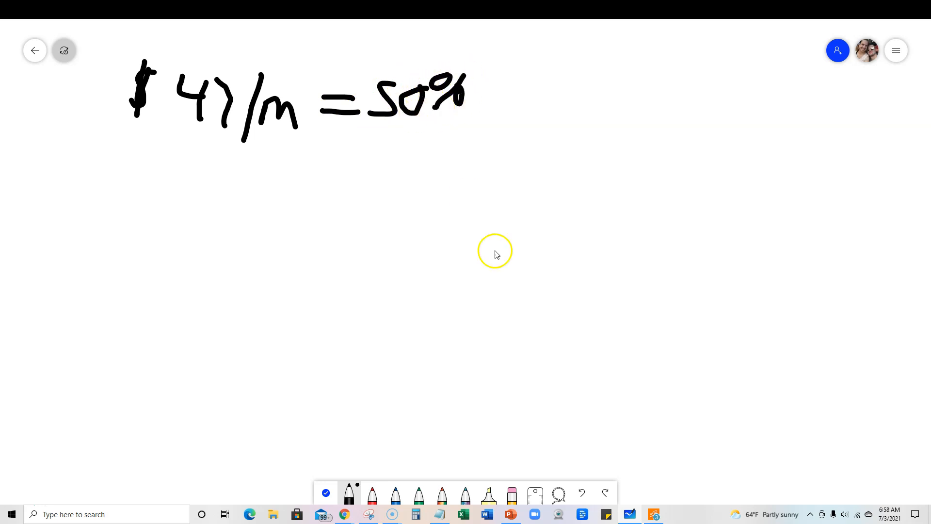
mouse_move(402, 181)
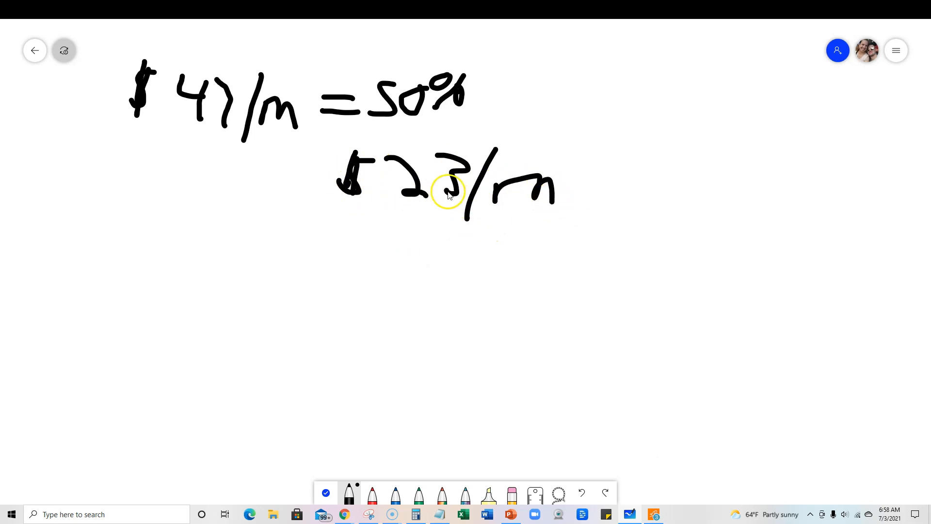
mouse_move(463, 291)
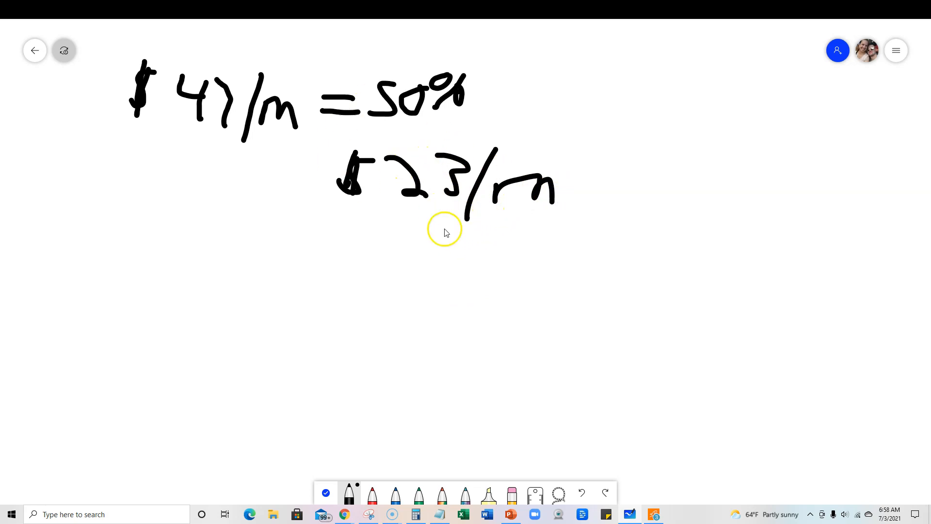
mouse_move(401, 225)
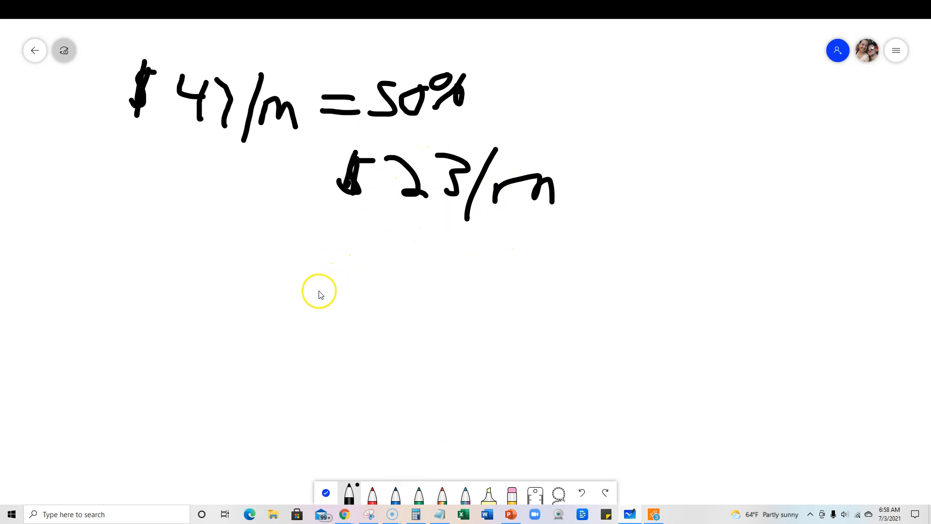
mouse_move(290, 264)
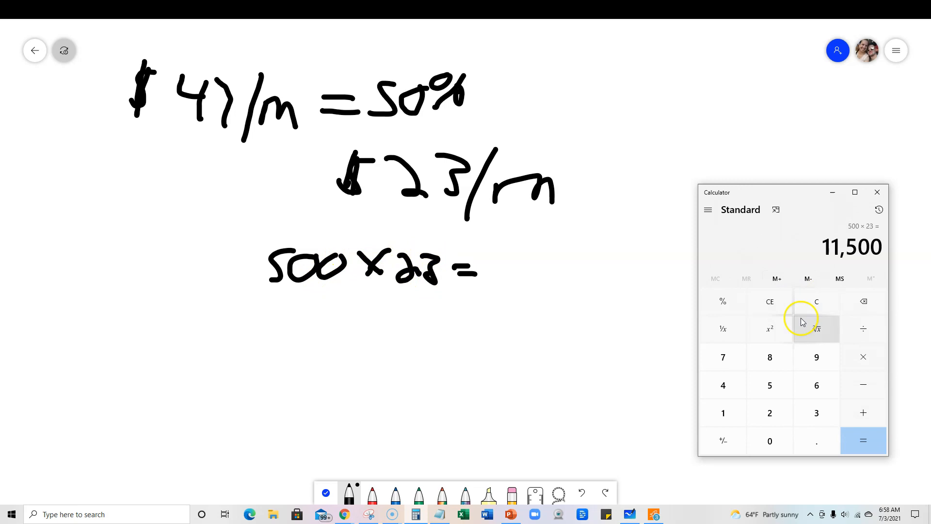
mouse_move(668, 313)
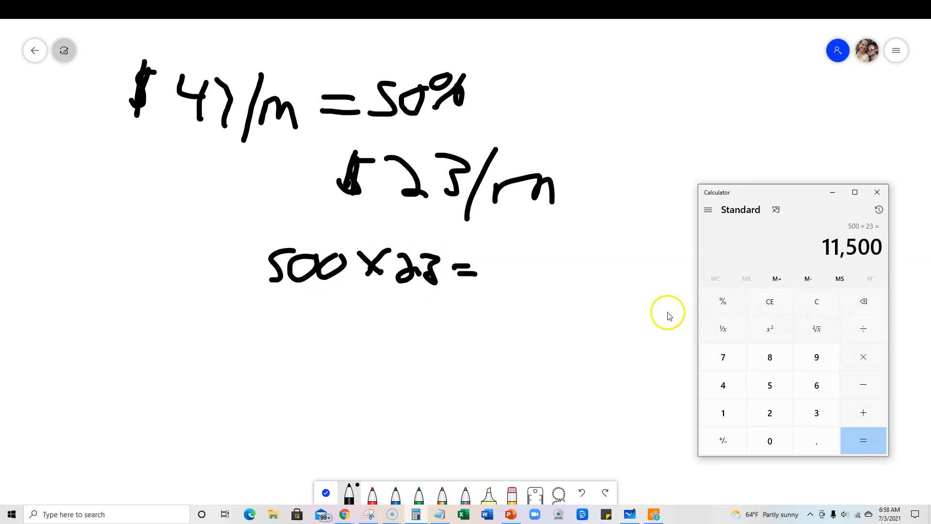
mouse_move(507, 261)
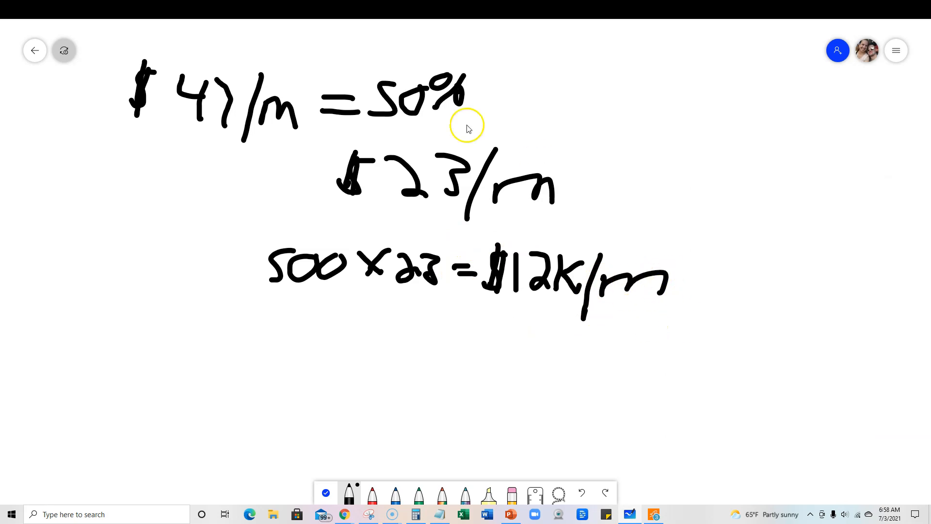
mouse_move(434, 157)
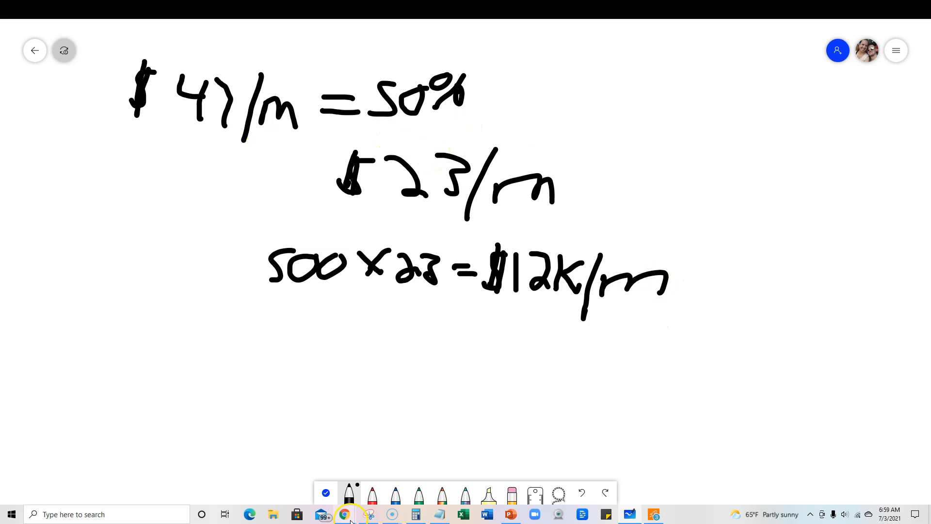
Step: Return to the Vidnami tab and reread the Affiliate FAQs on payouts and link redirects
left_click(343, 514)
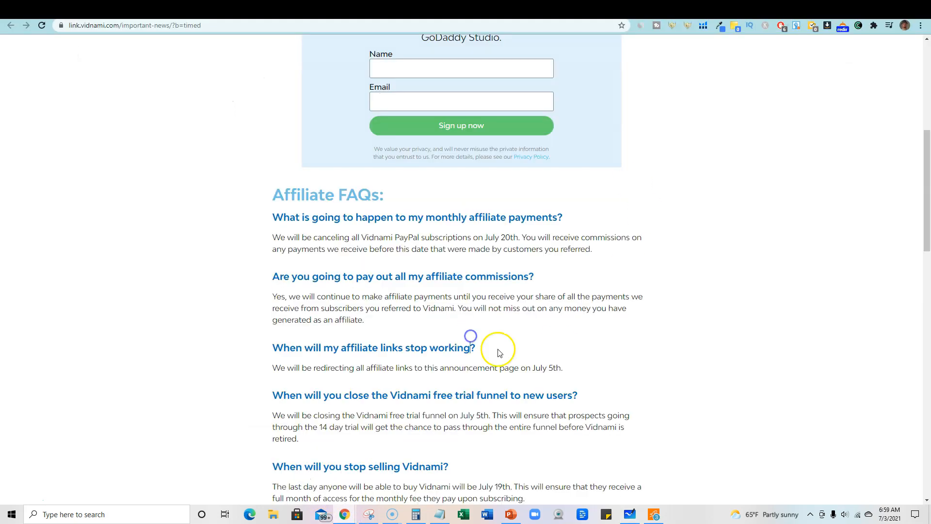
mouse_move(330, 370)
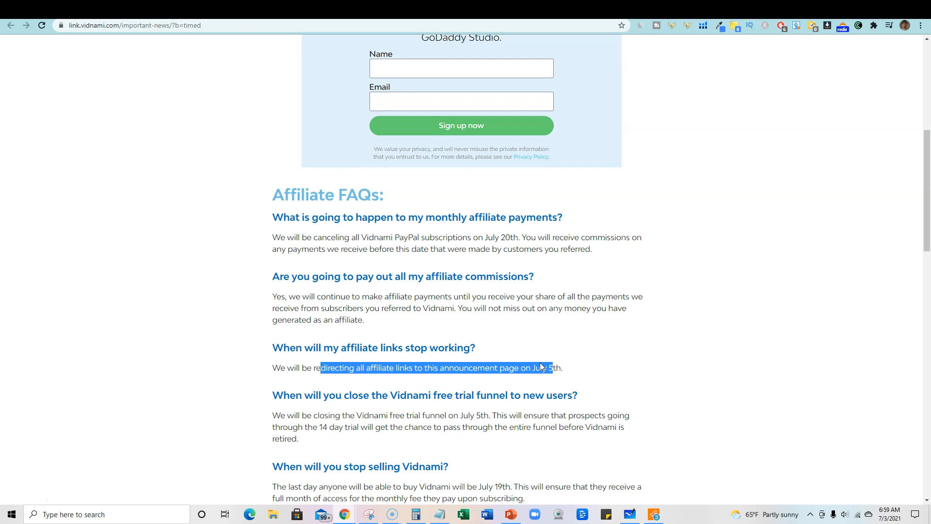
mouse_move(493, 252)
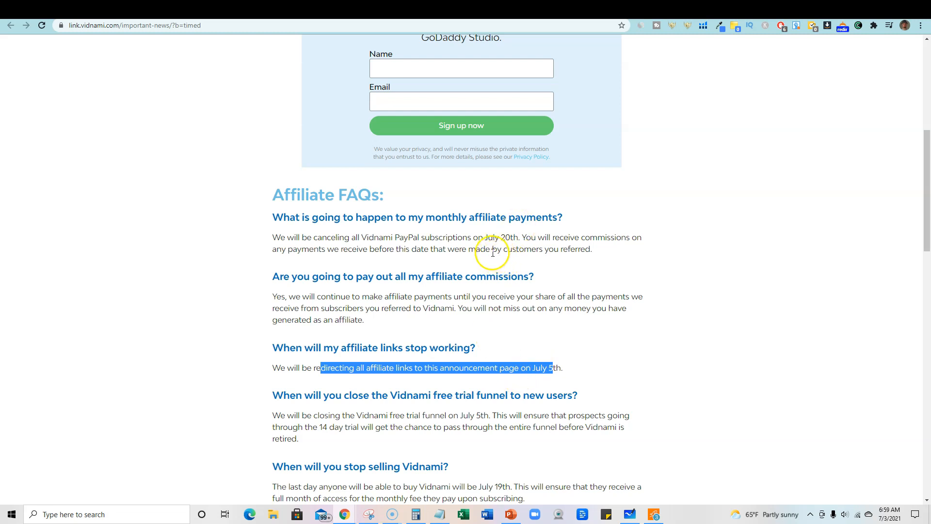
mouse_move(354, 246)
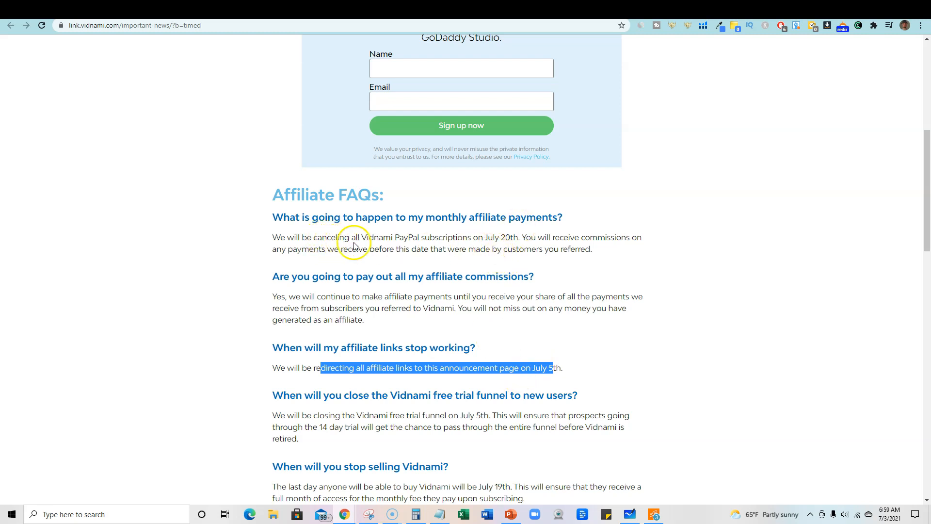
mouse_move(491, 240)
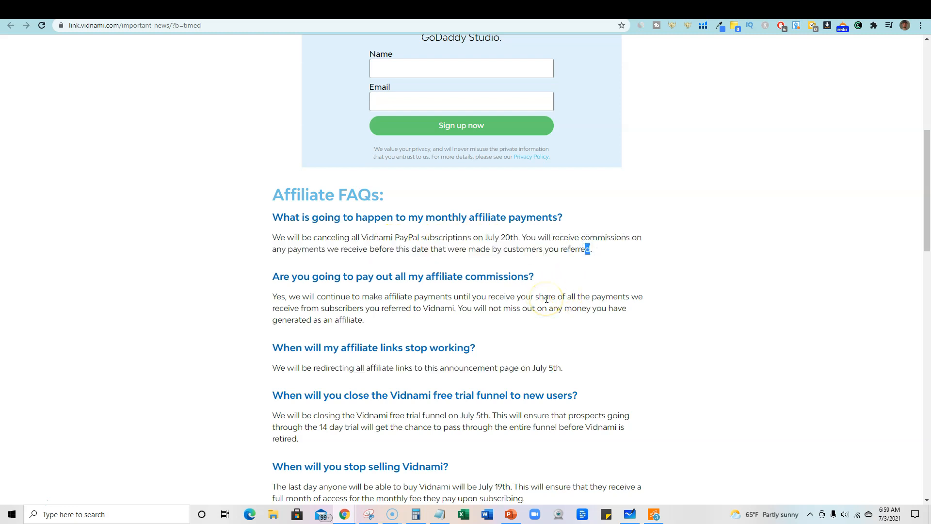
mouse_move(526, 204)
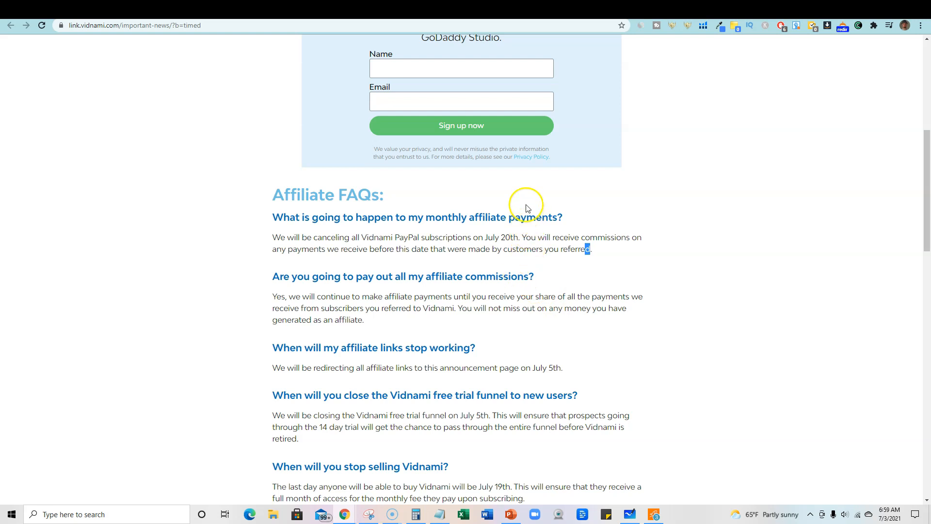
mouse_move(568, 225)
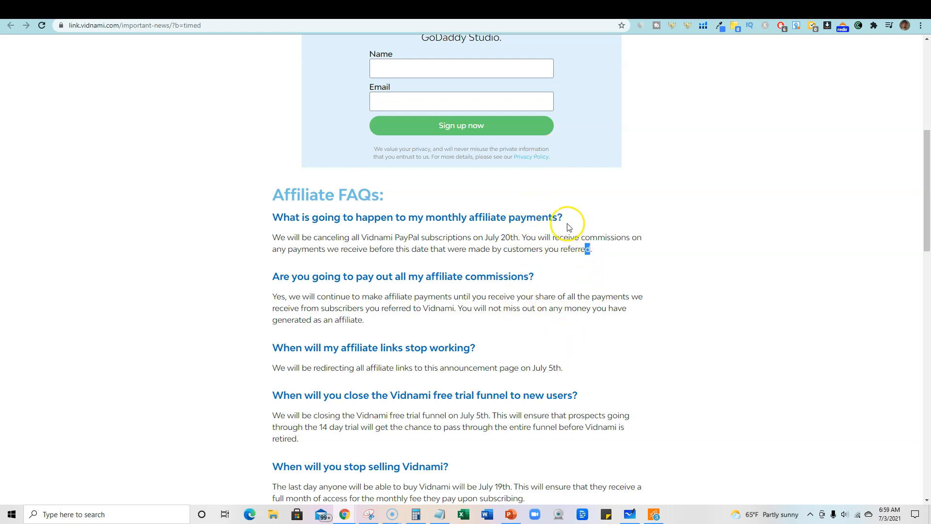
mouse_move(528, 218)
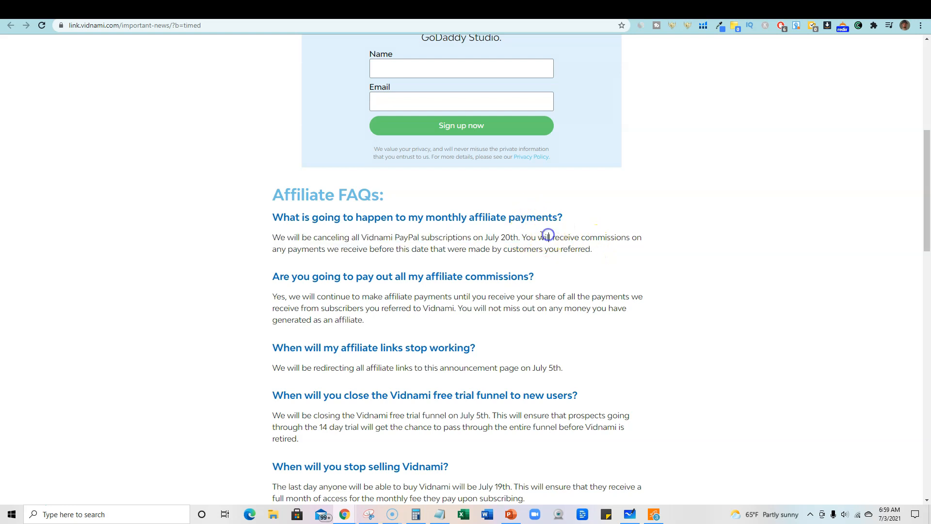
mouse_move(549, 238)
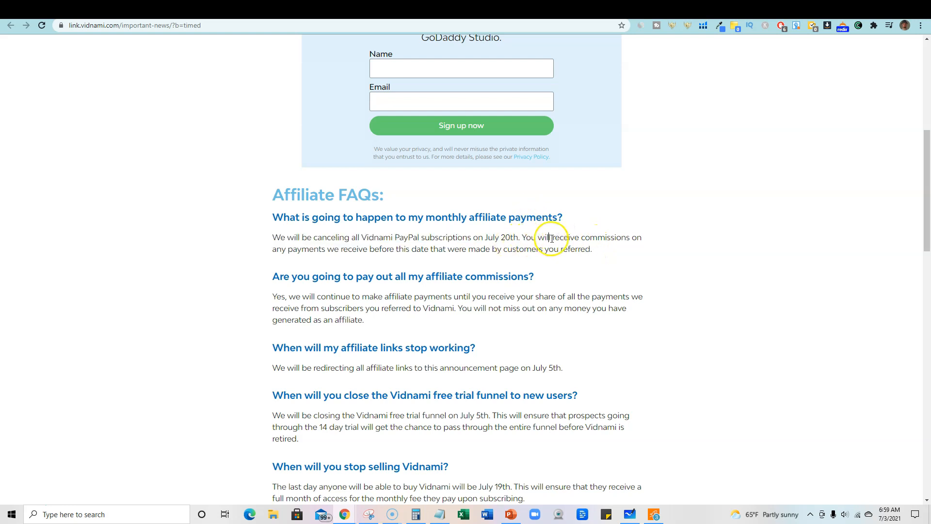
mouse_move(561, 232)
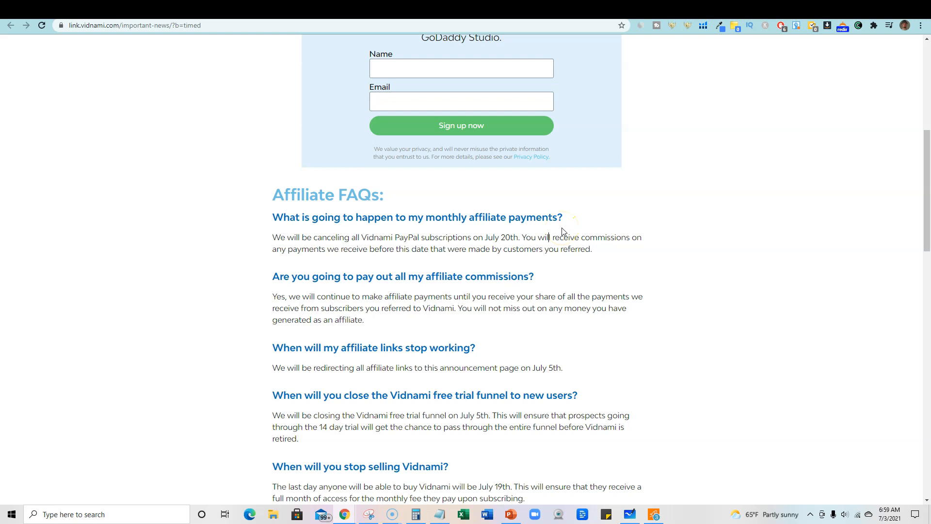
scroll("up", 3)
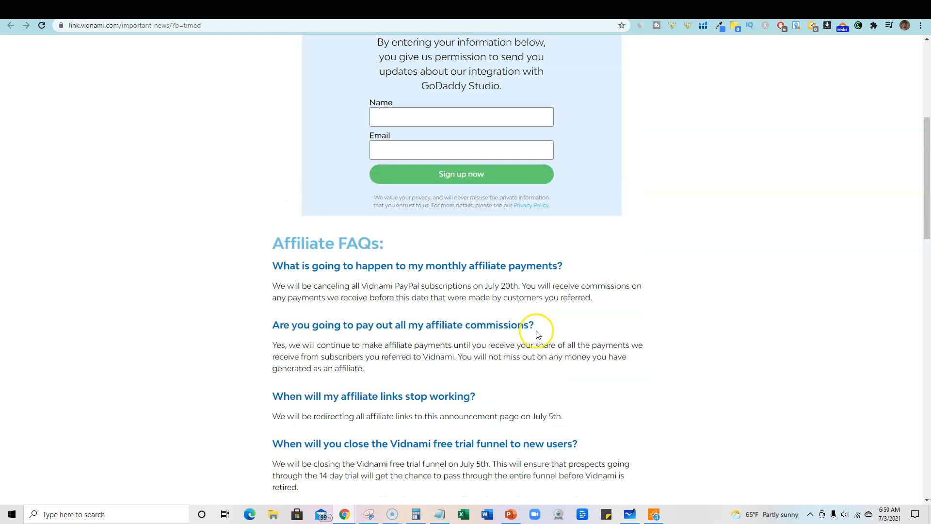
mouse_move(628, 509)
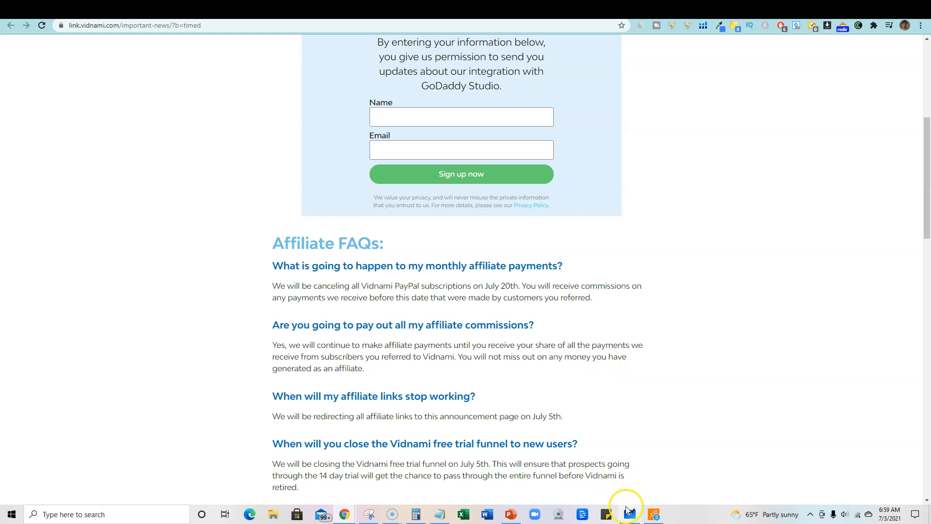
Step: Bring Microsoft Whiteboard back up showing the $47/m, $23/m and $12k/m calculations
left_click(628, 513)
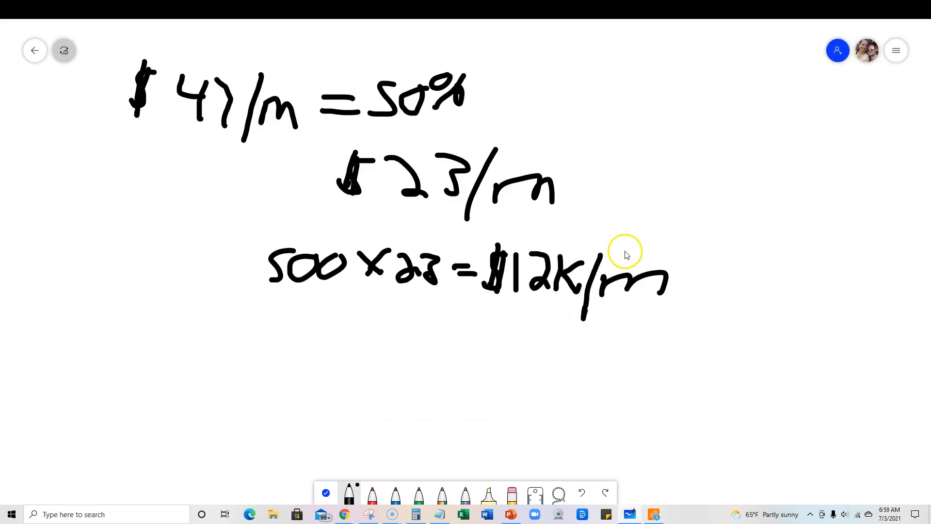
mouse_move(612, 339)
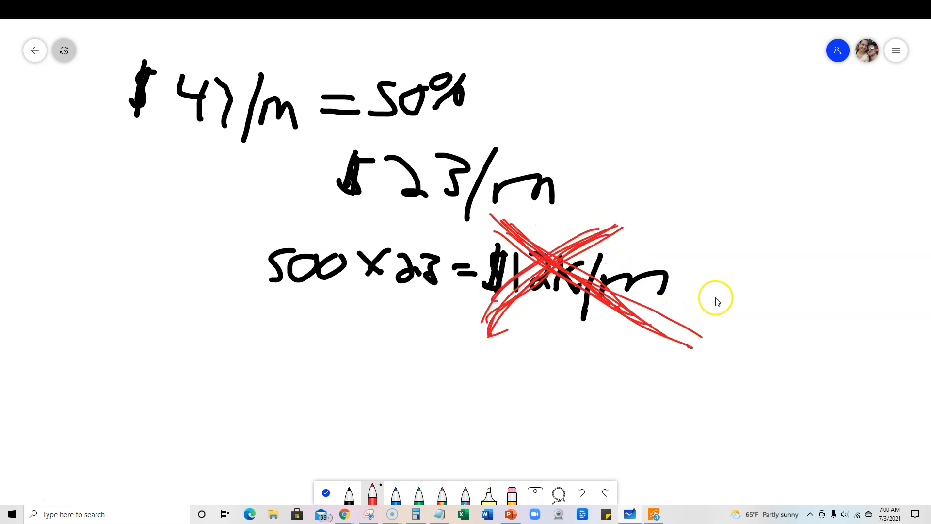
mouse_move(183, 357)
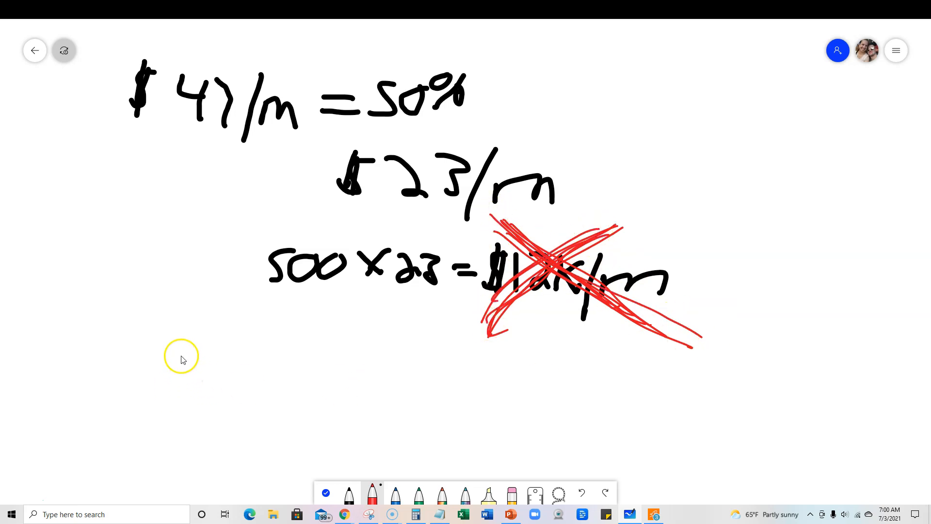
mouse_move(157, 339)
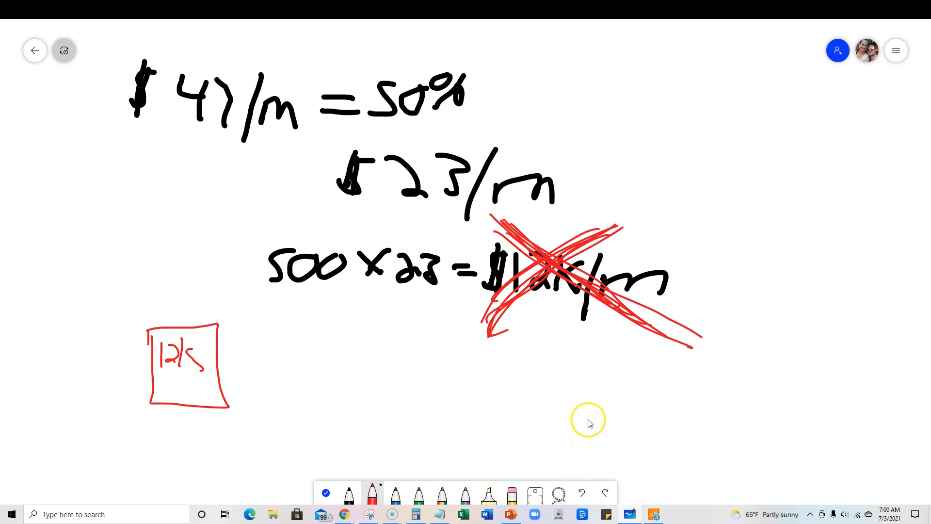
mouse_move(555, 403)
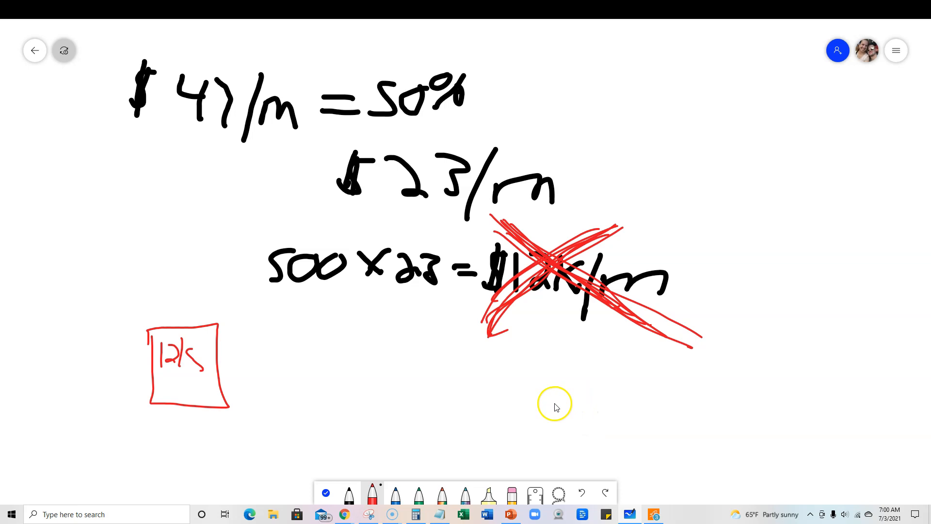
mouse_move(395, 395)
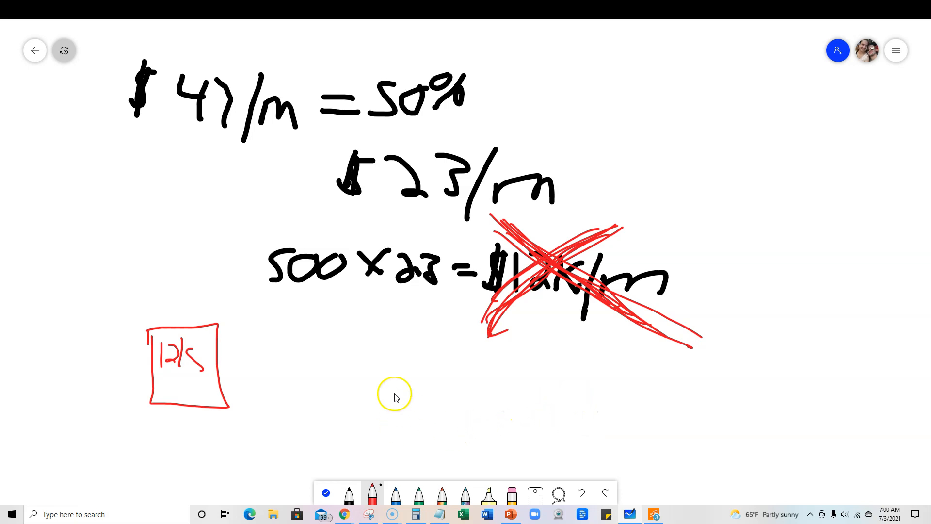
mouse_move(343, 481)
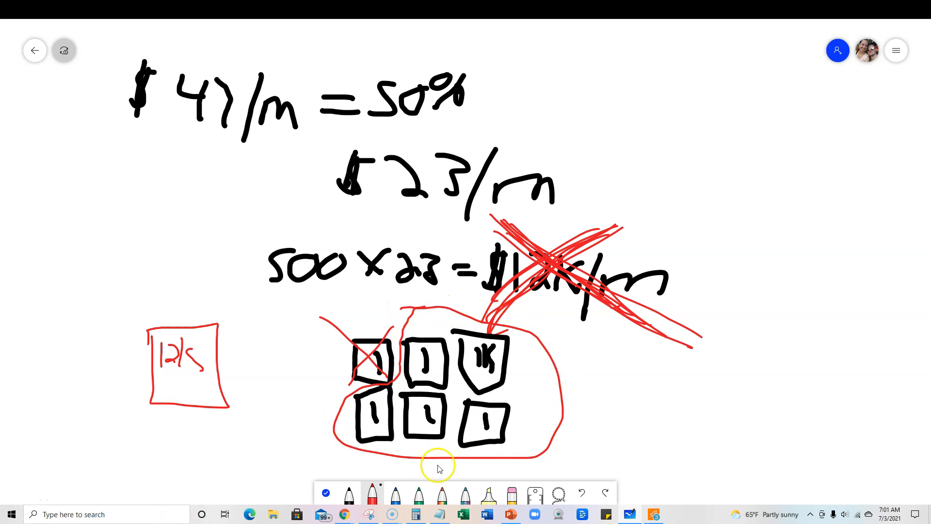
mouse_move(496, 479)
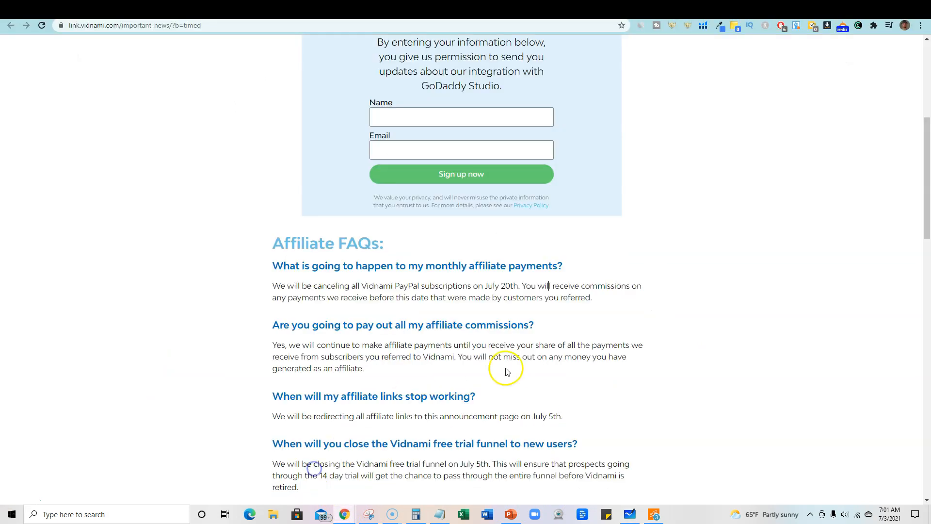
Step: Skim the Affiliate FAQs again, then return to the announcement video and sign-up form
scroll("down", 3)
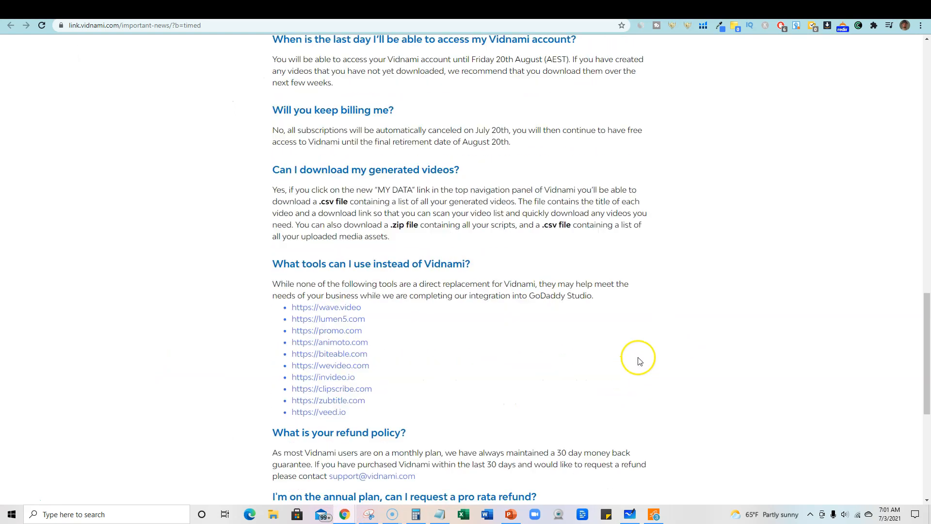
scroll("up", 3)
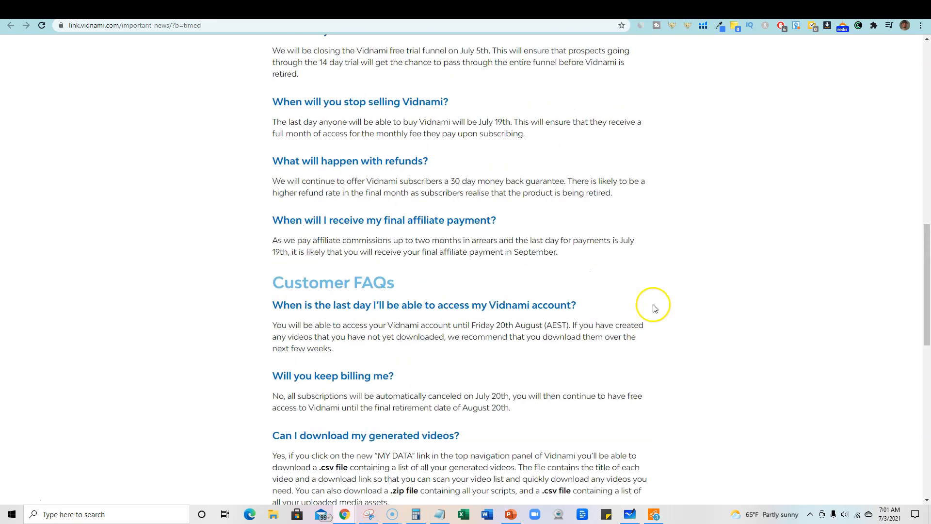
scroll("up", 3)
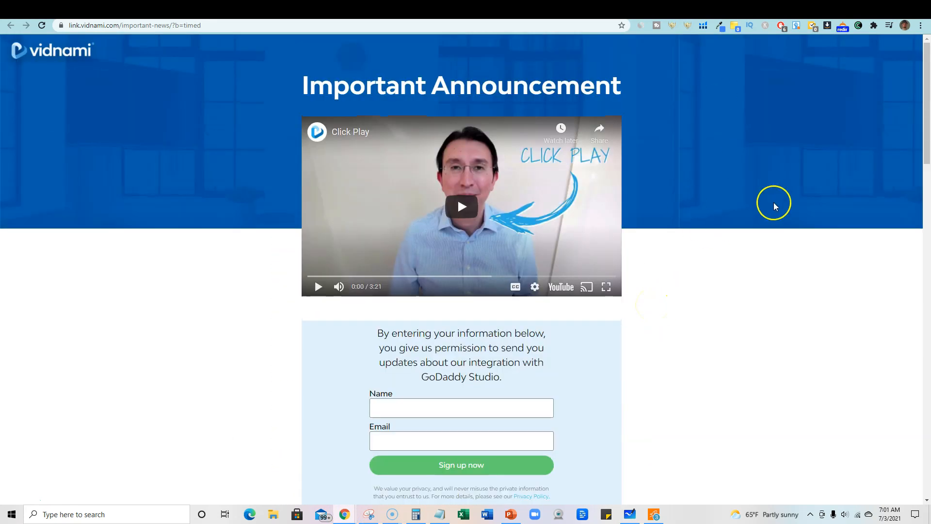
mouse_move(759, 308)
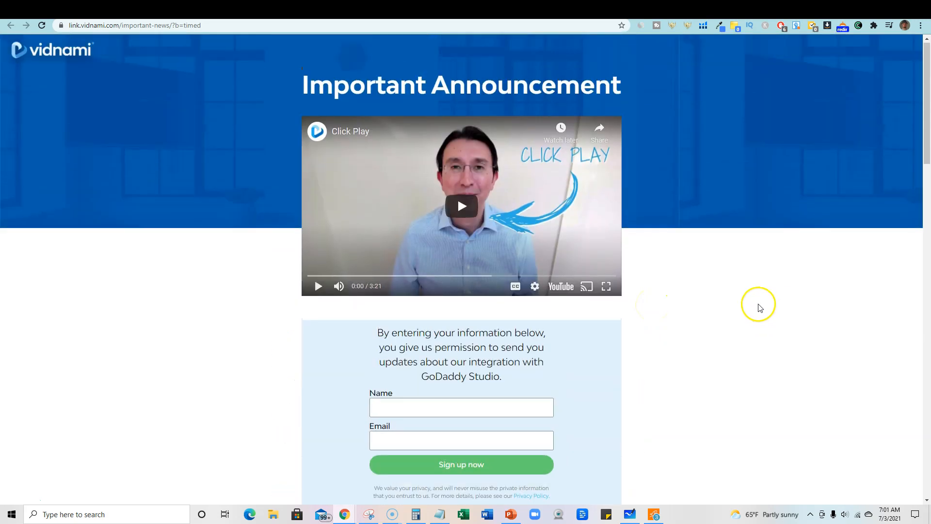
mouse_move(746, 347)
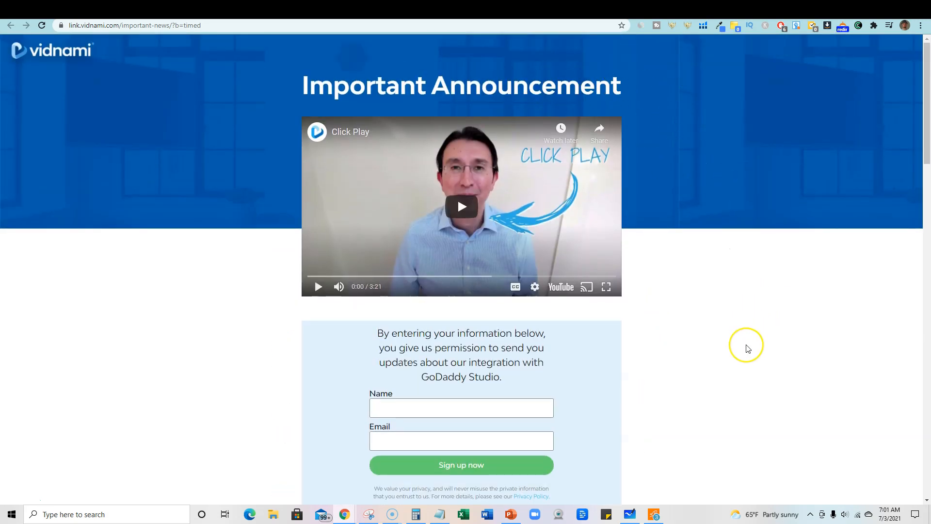
scroll("down", 3)
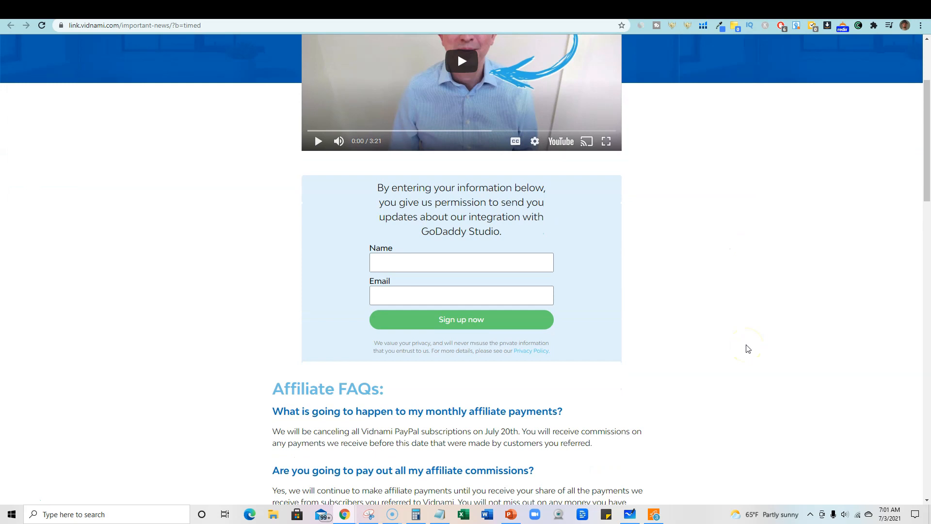
scroll("up", 3)
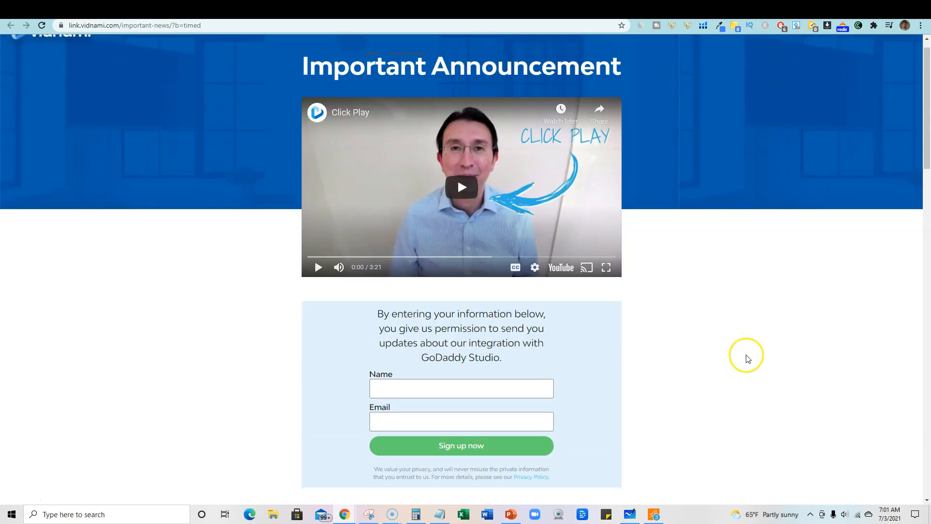
scroll("down", 3)
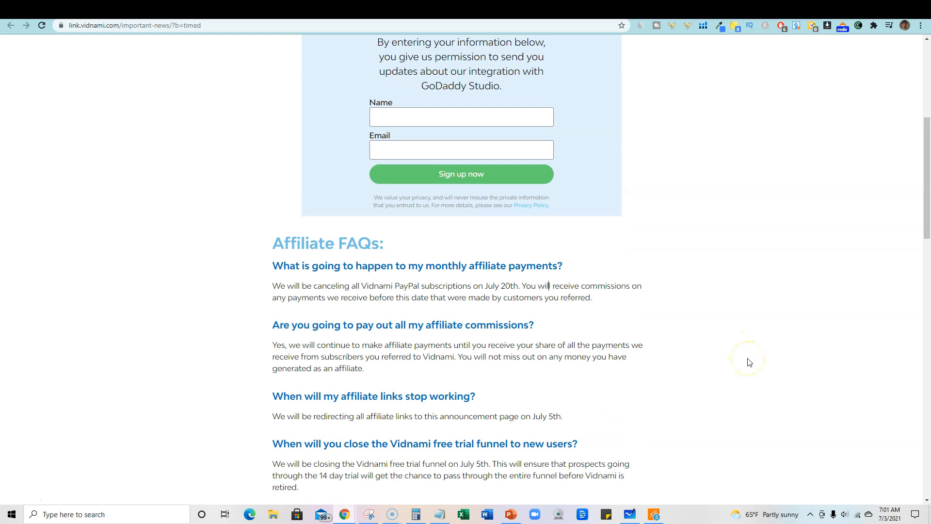
mouse_move(749, 370)
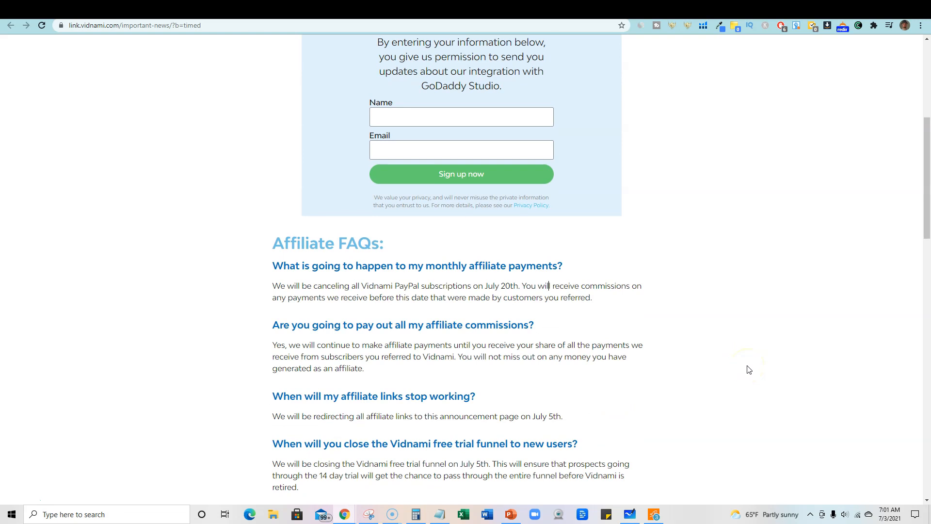
mouse_move(799, 342)
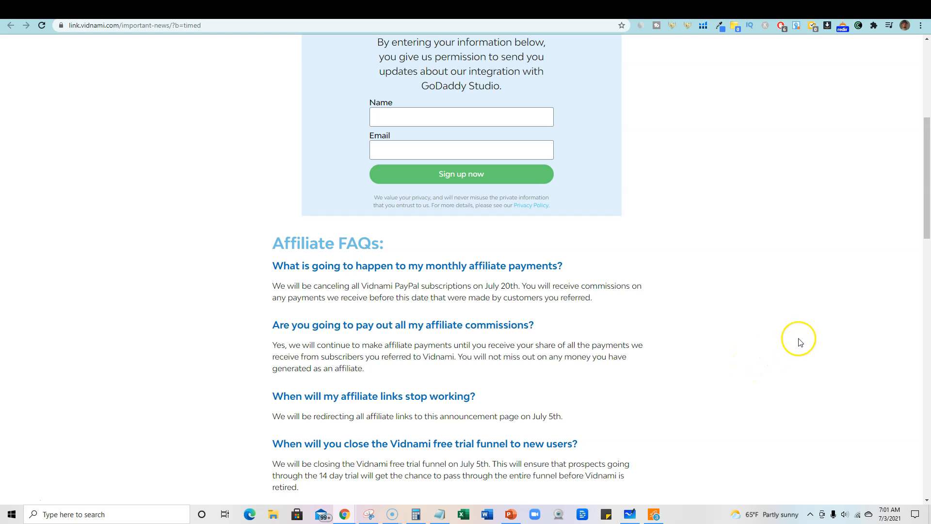
scroll("up", 3)
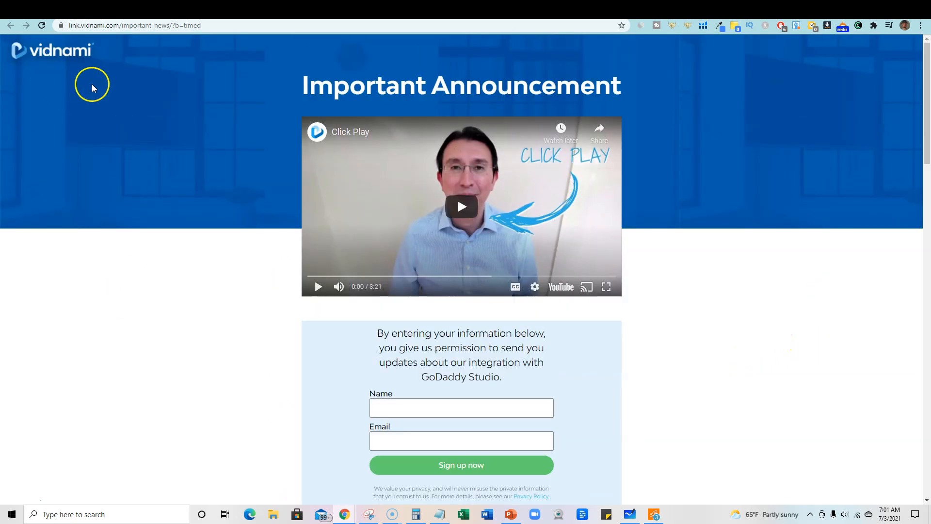
mouse_move(770, 327)
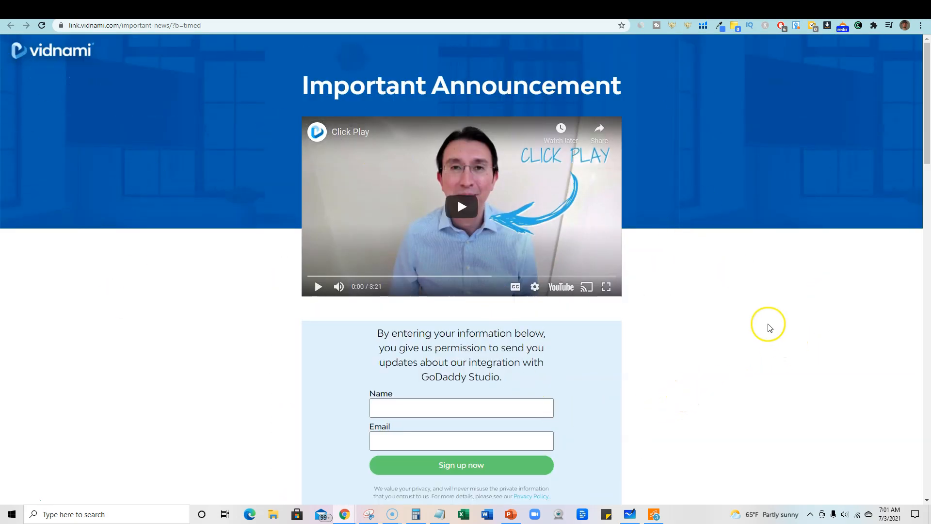
mouse_move(569, 328)
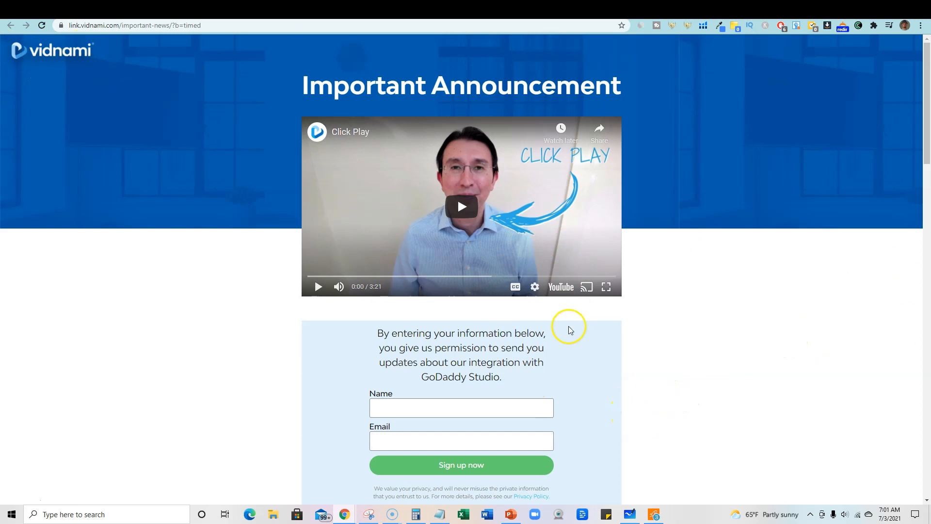
scroll("down", 3)
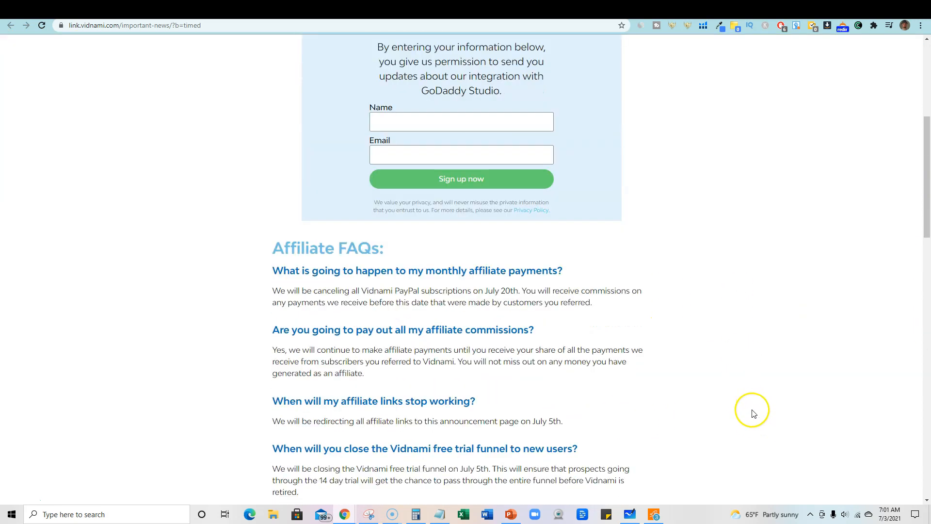
scroll("down", 3)
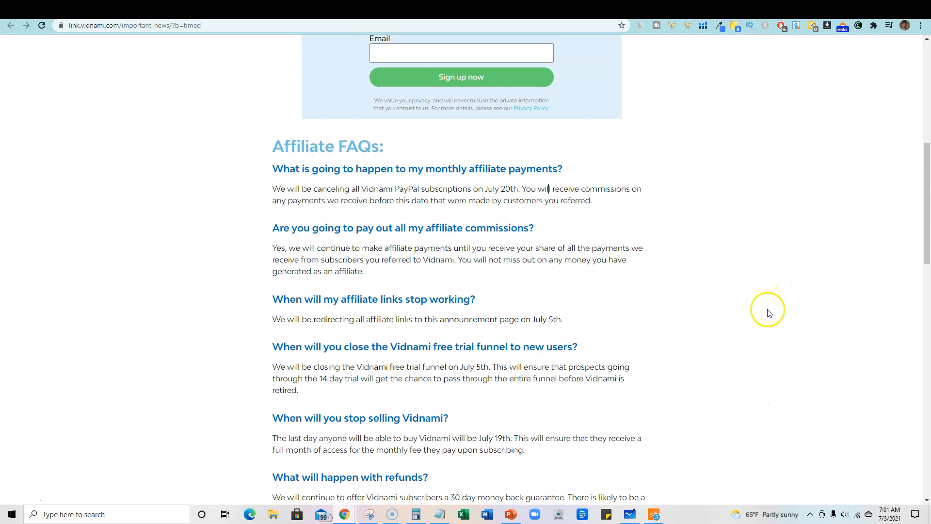
mouse_move(764, 443)
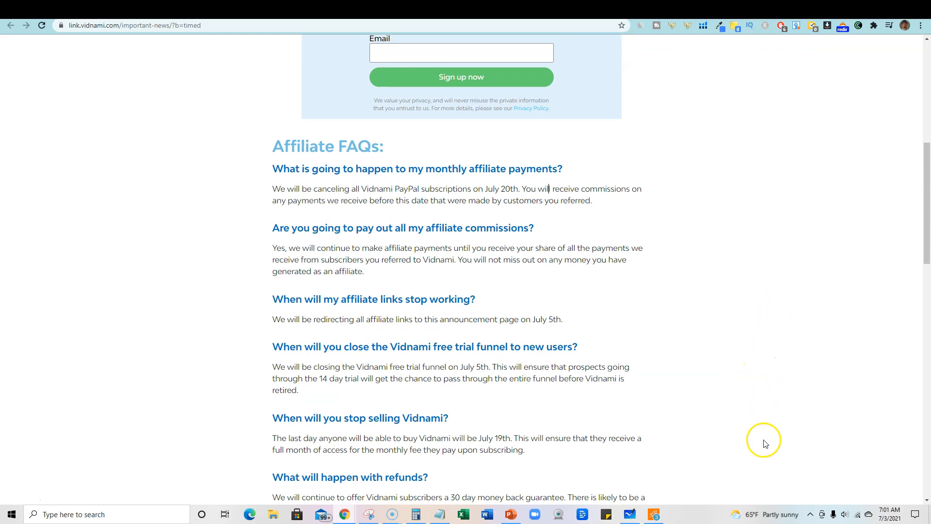
mouse_move(759, 446)
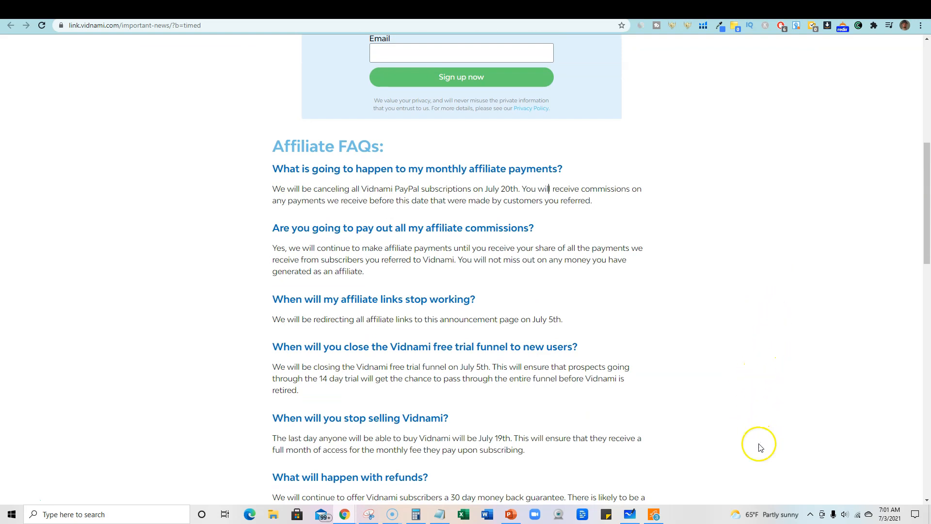
mouse_move(731, 486)
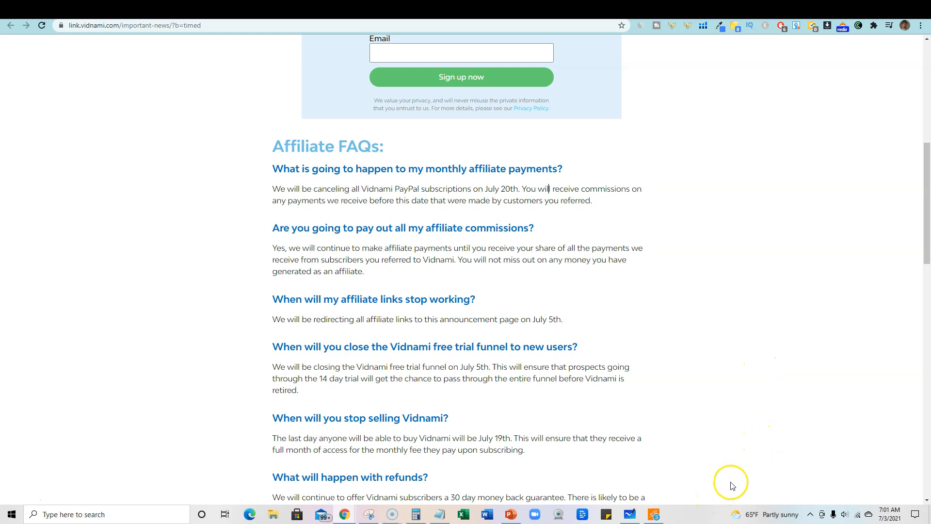
scroll("up", 3)
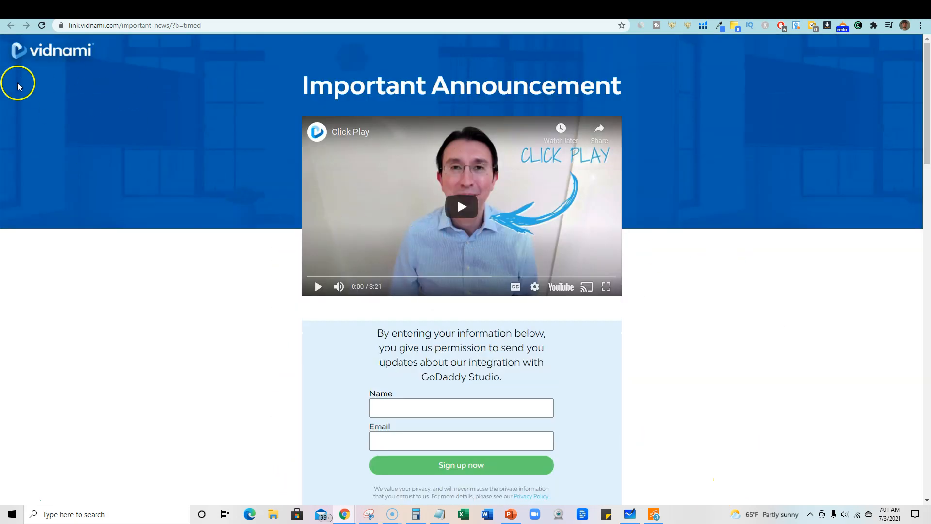
Step: Read down through the Affiliate and Customer FAQs to the integration-deal question at the bottom
scroll("down", 3)
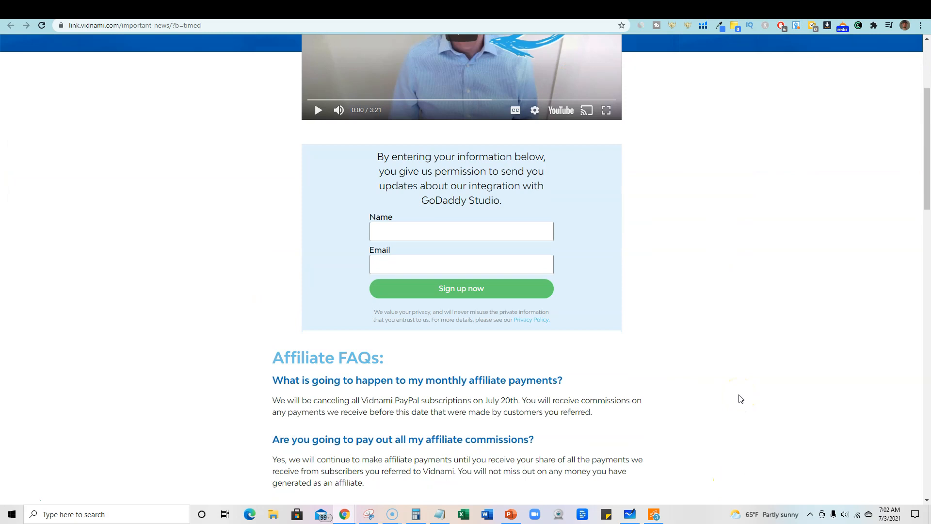
scroll("down", 3)
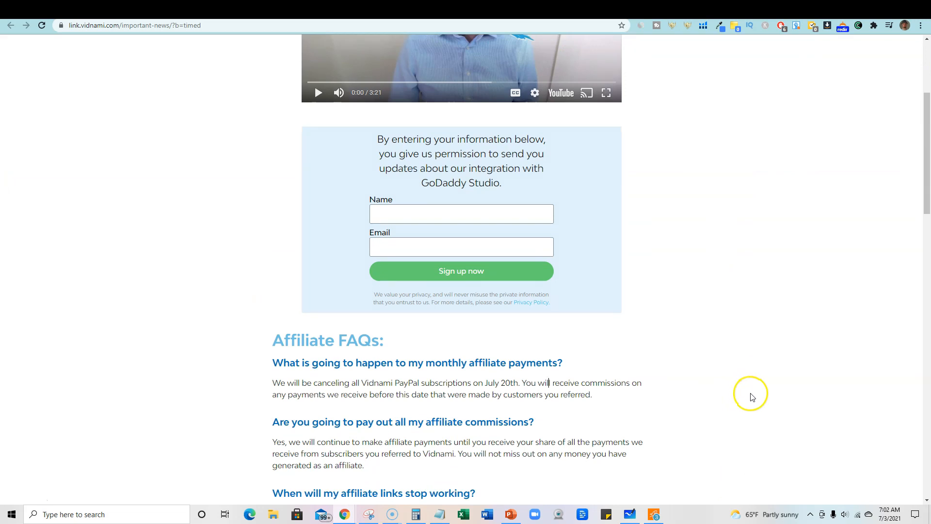
scroll("down", 3)
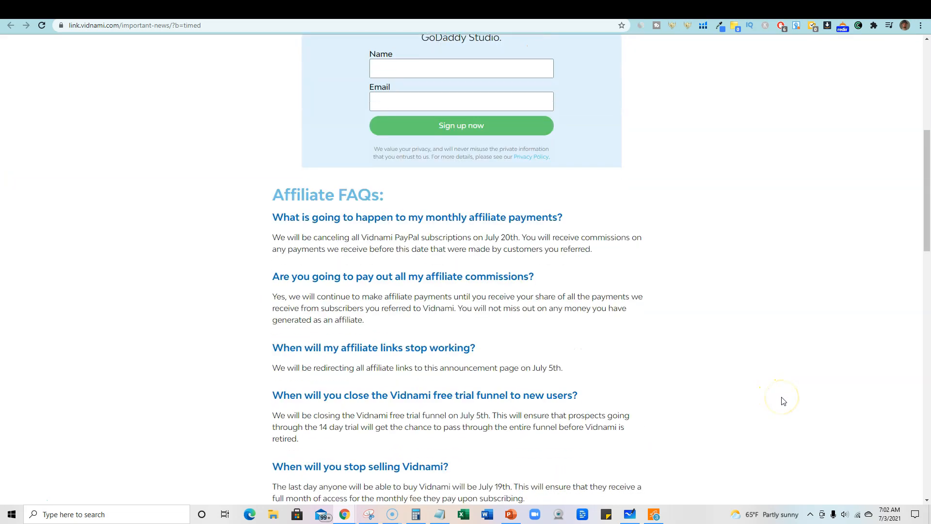
scroll("down", 3)
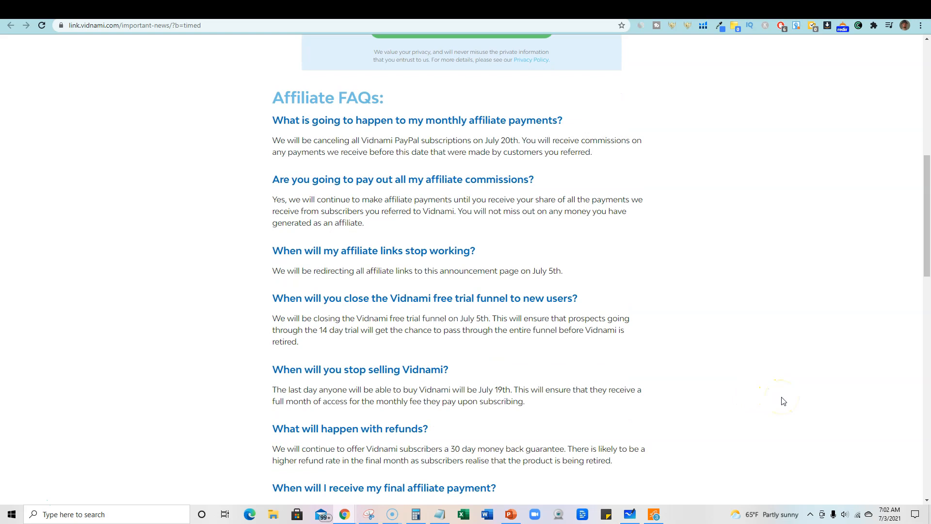
scroll("up", 3)
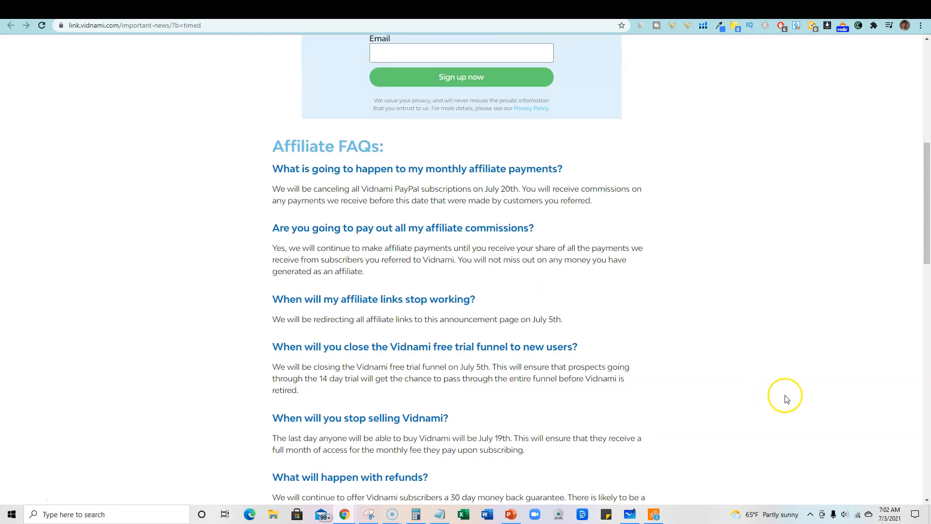
mouse_move(532, 192)
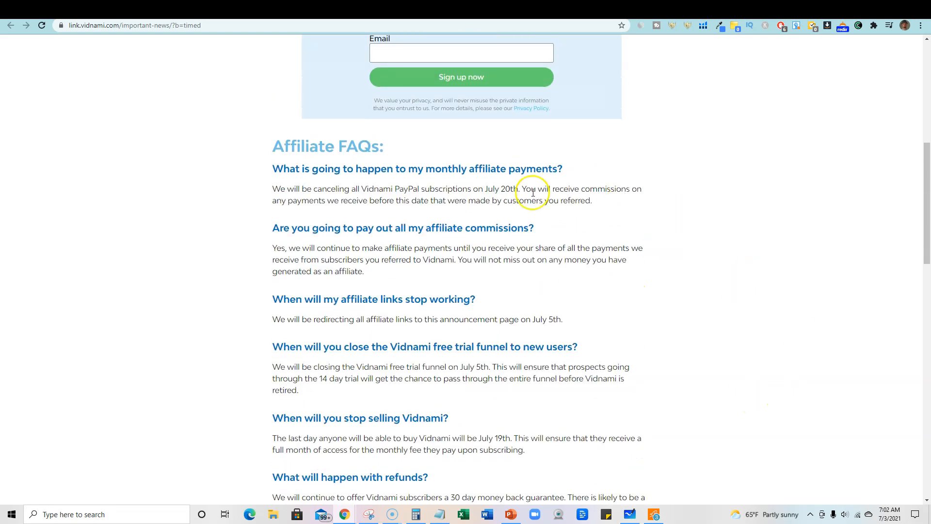
scroll("down", 3)
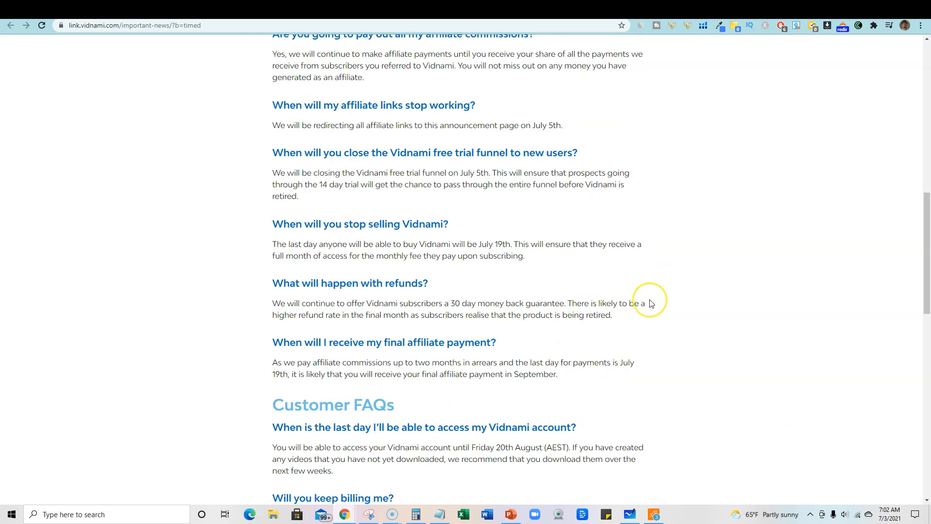
scroll("down", 3)
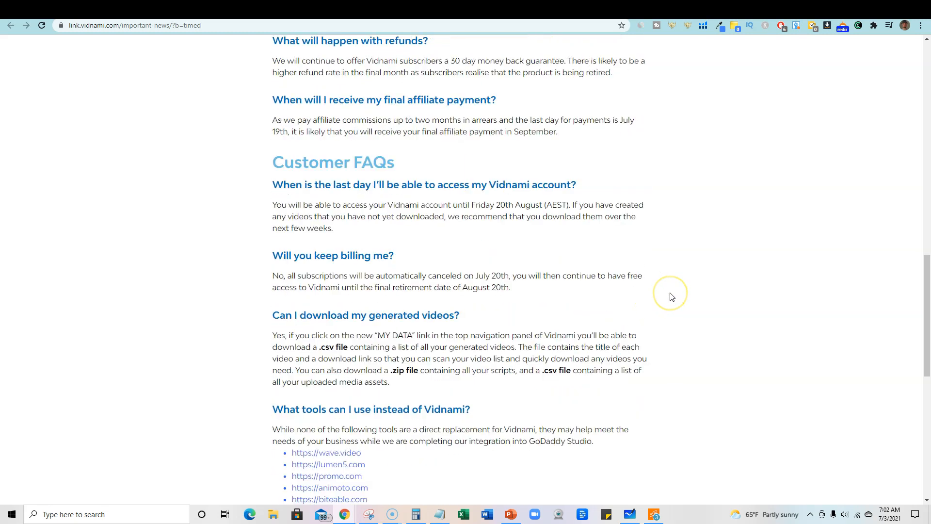
scroll("up", 3)
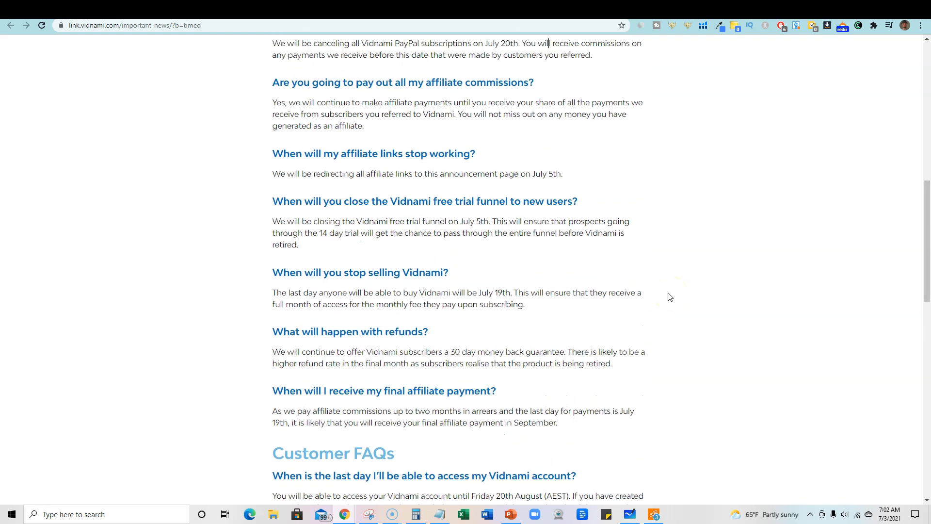
mouse_move(665, 296)
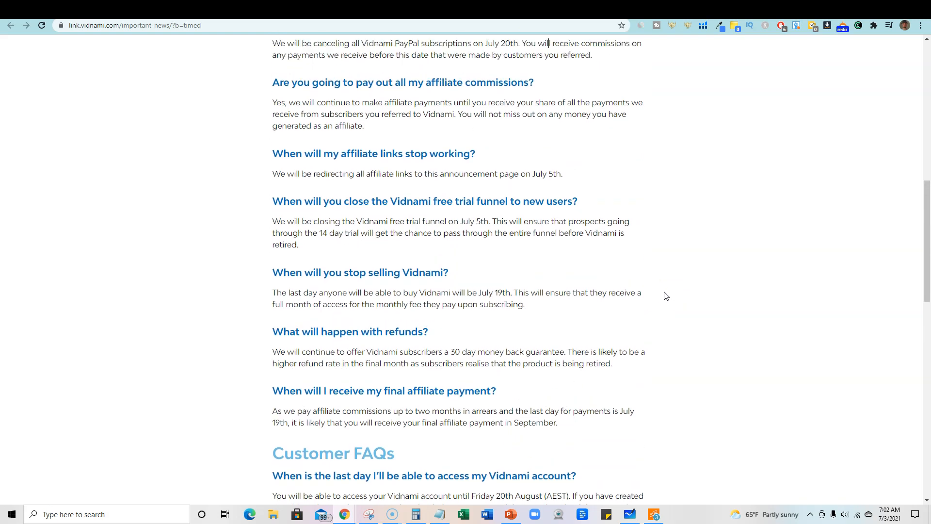
scroll("up", 3)
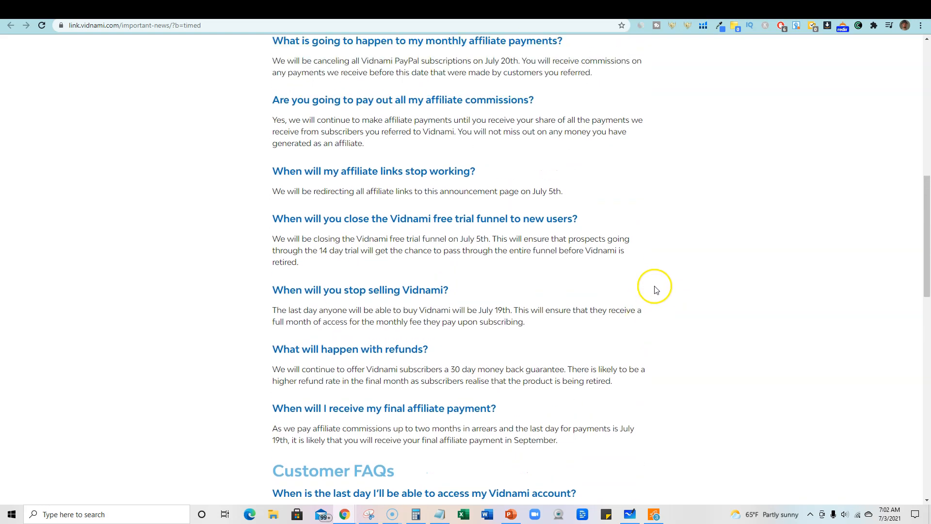
scroll("up", 3)
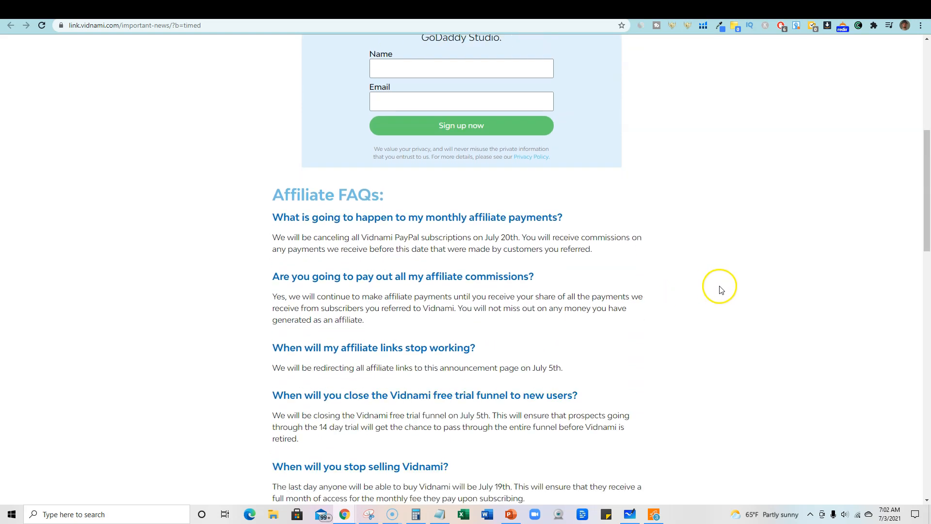
scroll("down", 3)
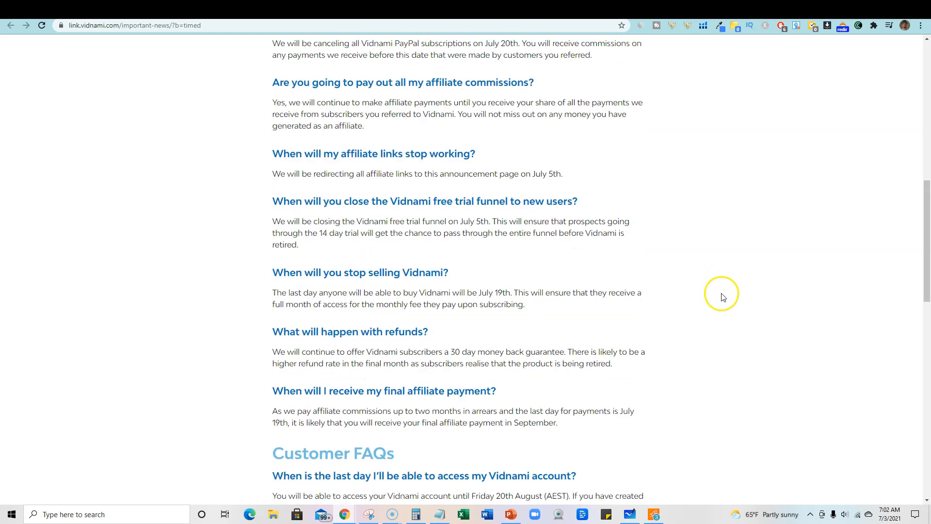
mouse_move(712, 294)
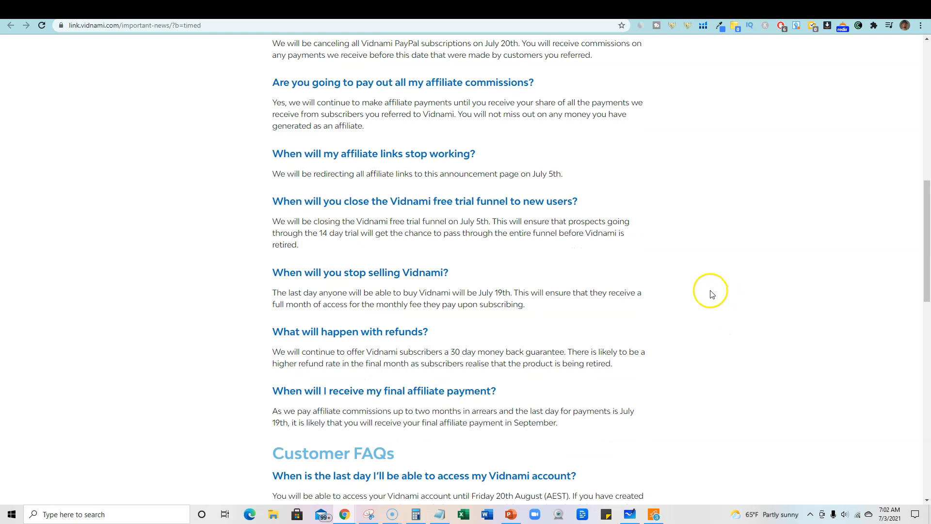
mouse_move(558, 434)
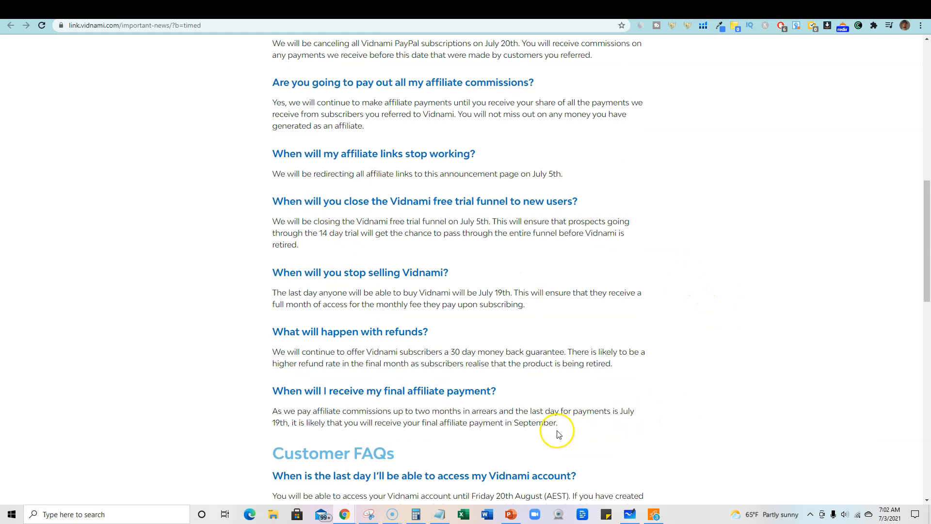
mouse_move(481, 425)
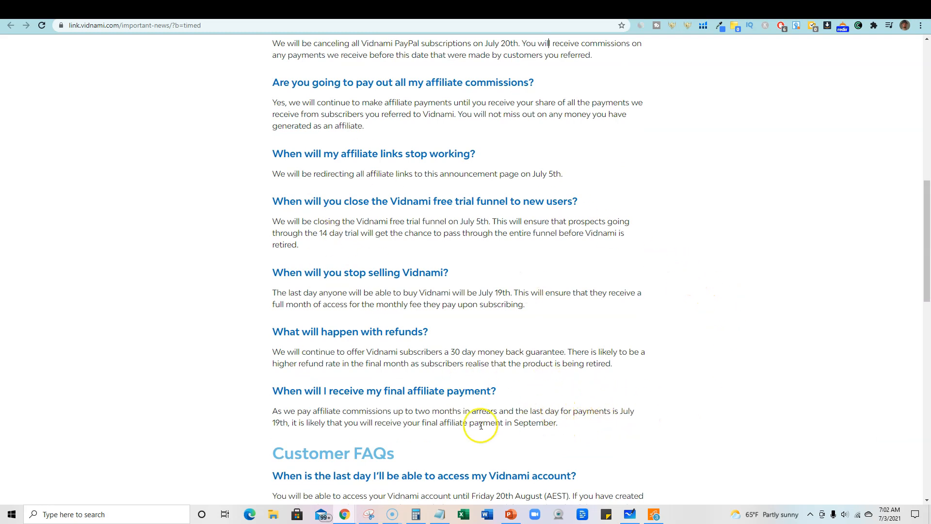
scroll("down", 3)
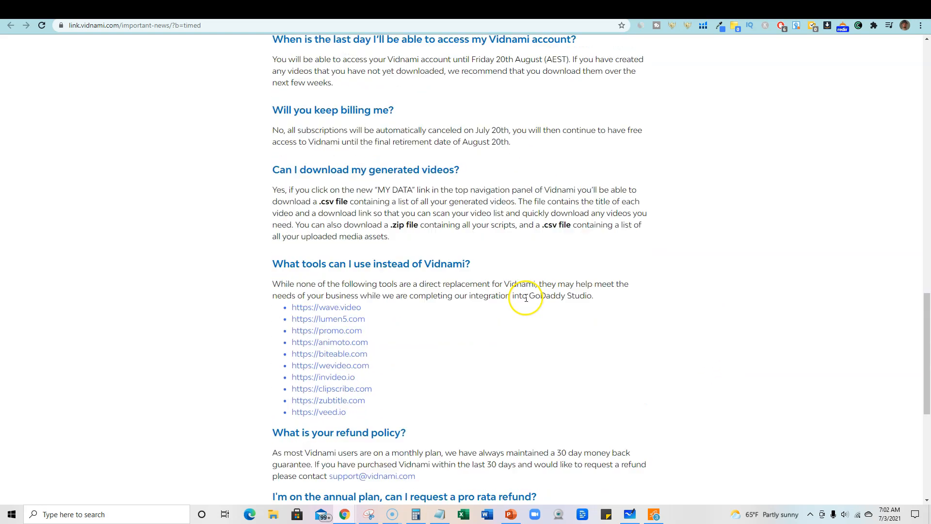
scroll("down", 3)
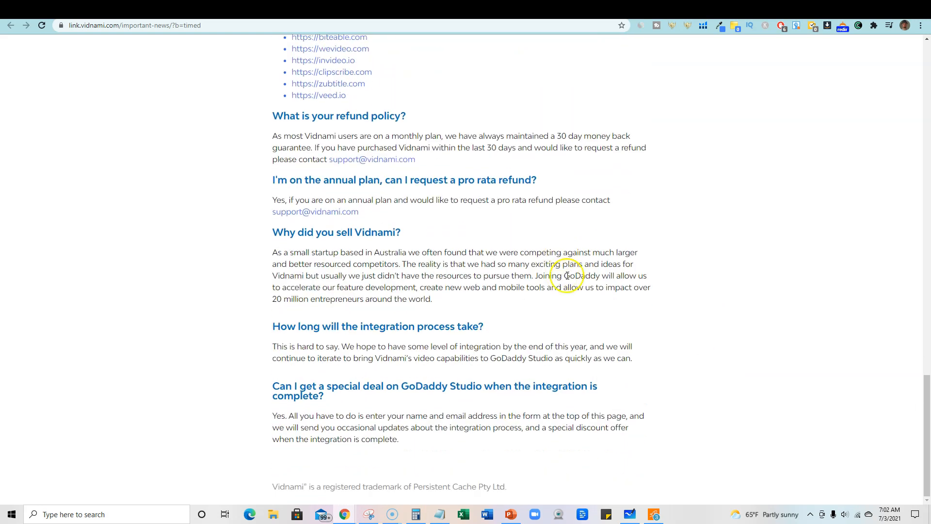
Step: Scroll back to the answer listing ten alternative video tools to Vidnami
scroll("up", 3)
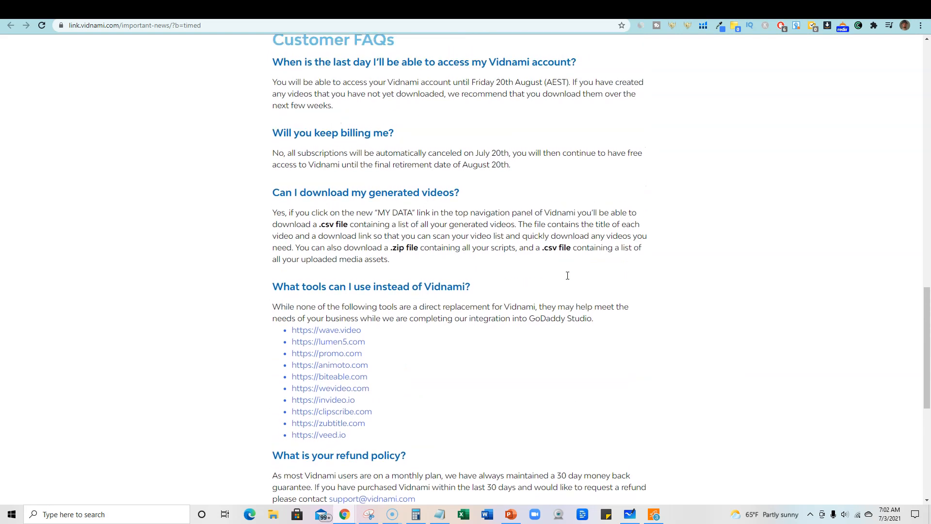
scroll("down", 3)
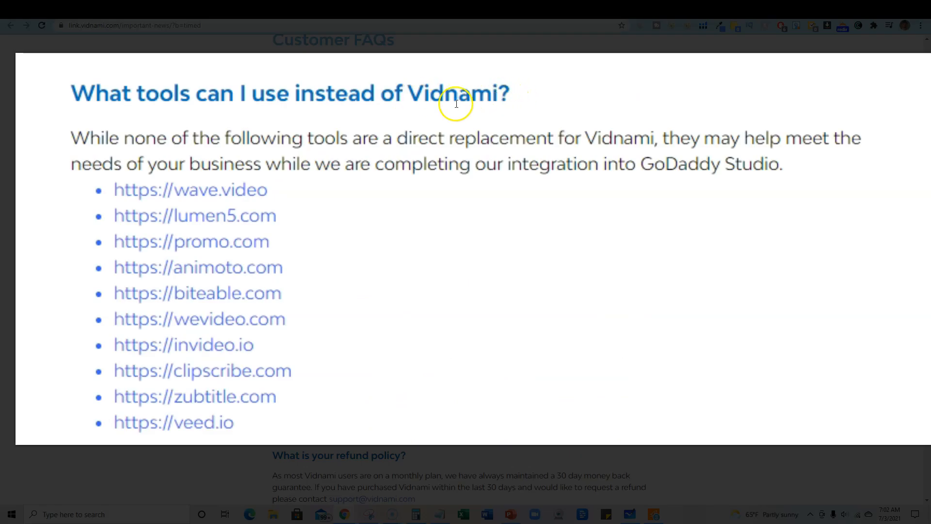
mouse_move(334, 446)
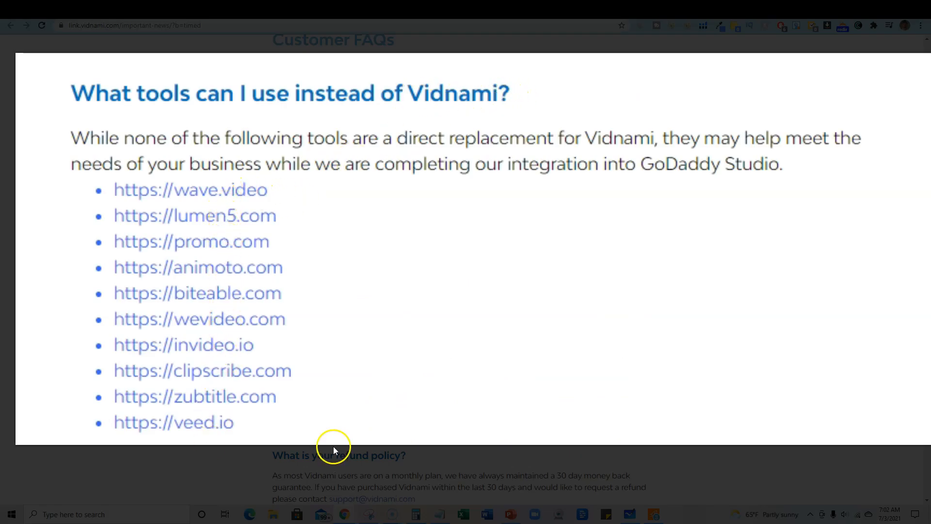
mouse_move(225, 285)
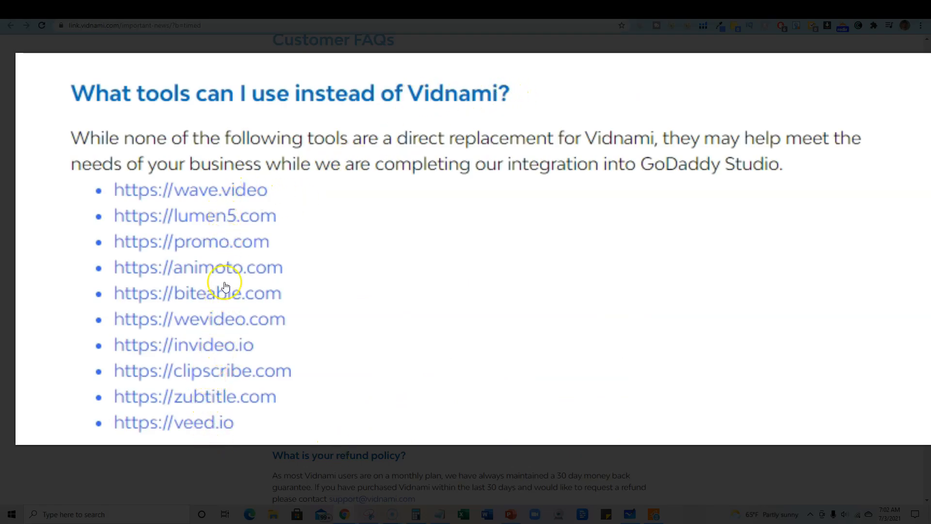
mouse_move(289, 347)
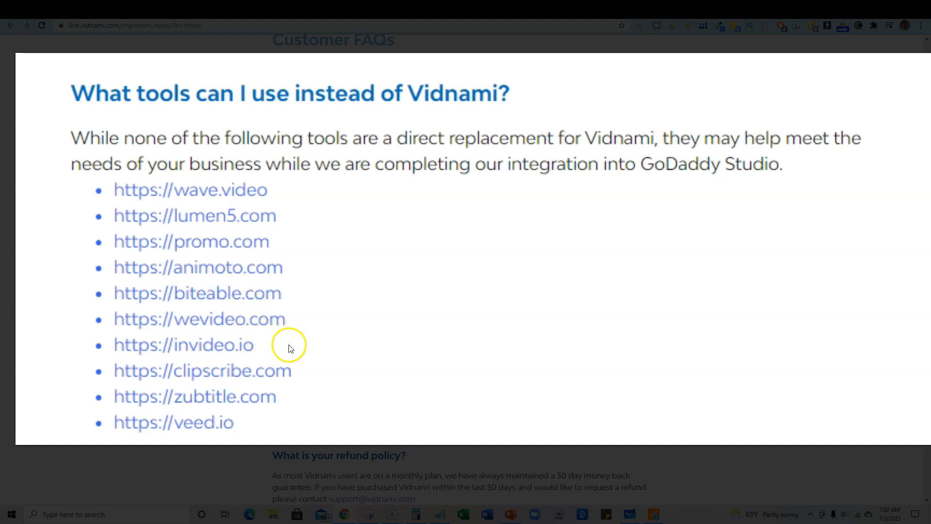
double_click(183, 344)
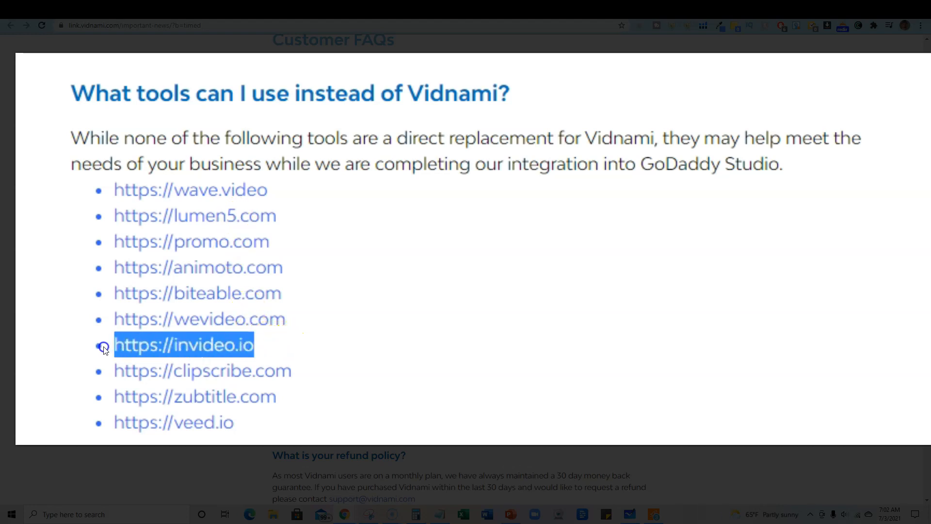
mouse_move(444, 316)
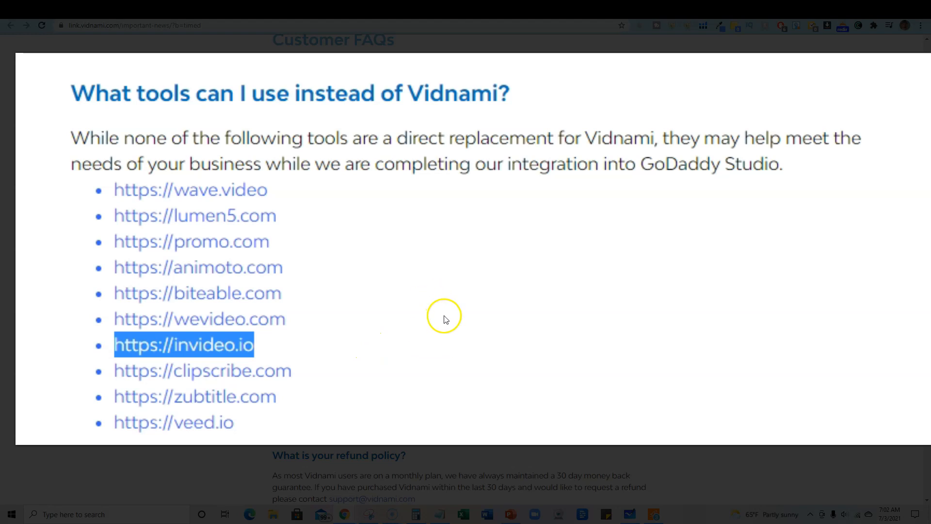
mouse_move(365, 299)
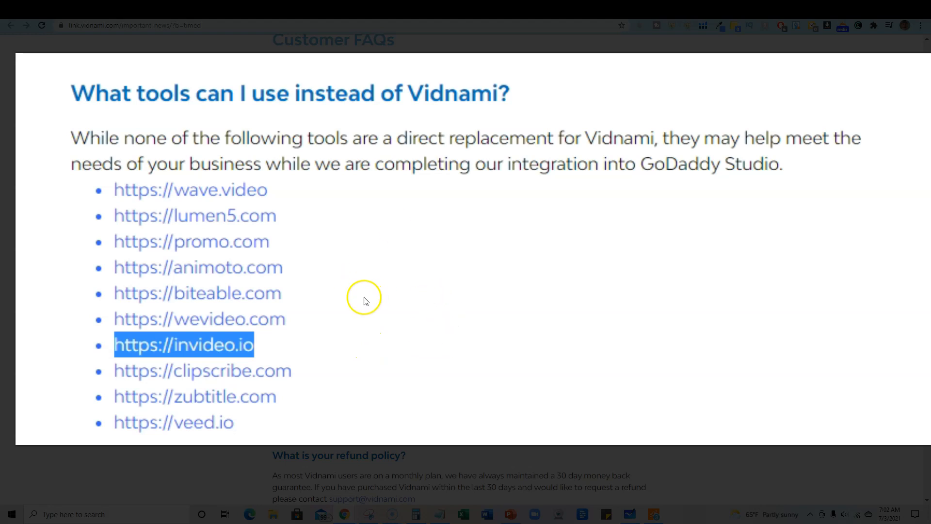
mouse_move(307, 254)
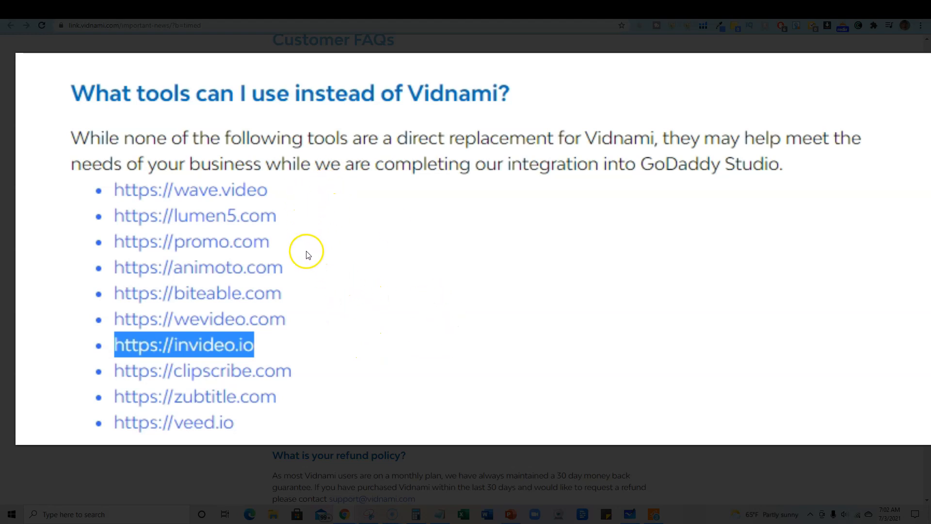
mouse_move(325, 327)
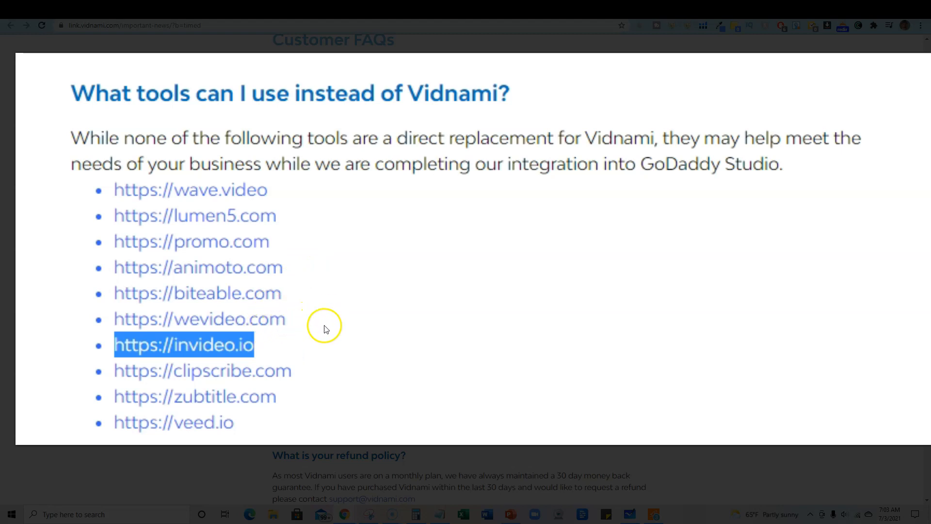
left_click(338, 339)
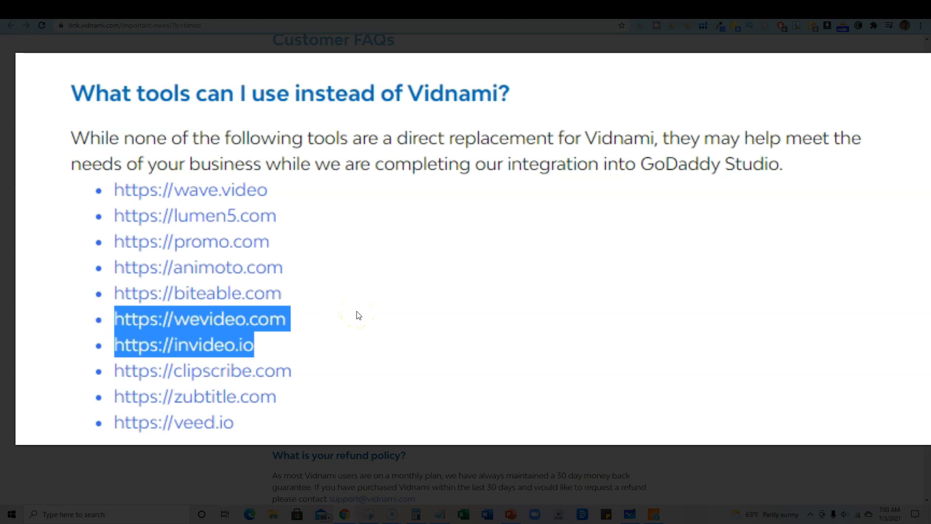
mouse_move(273, 330)
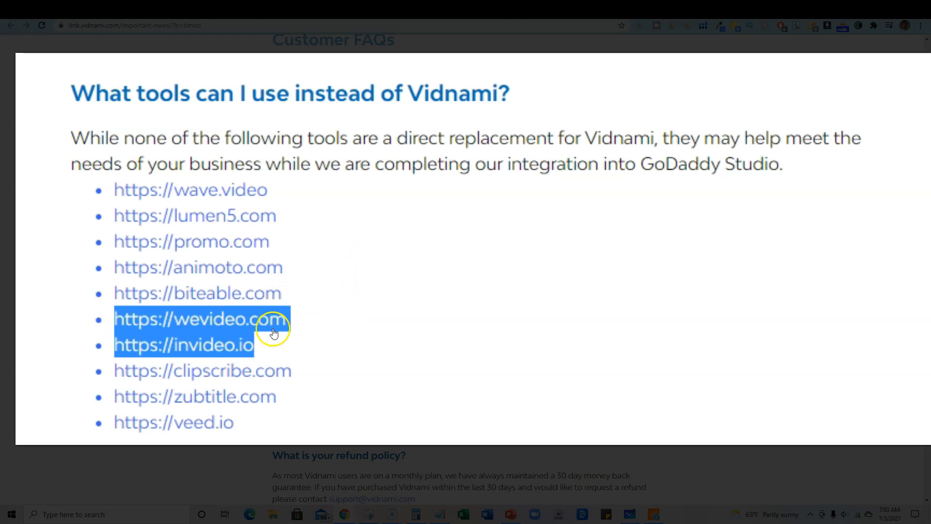
mouse_move(337, 337)
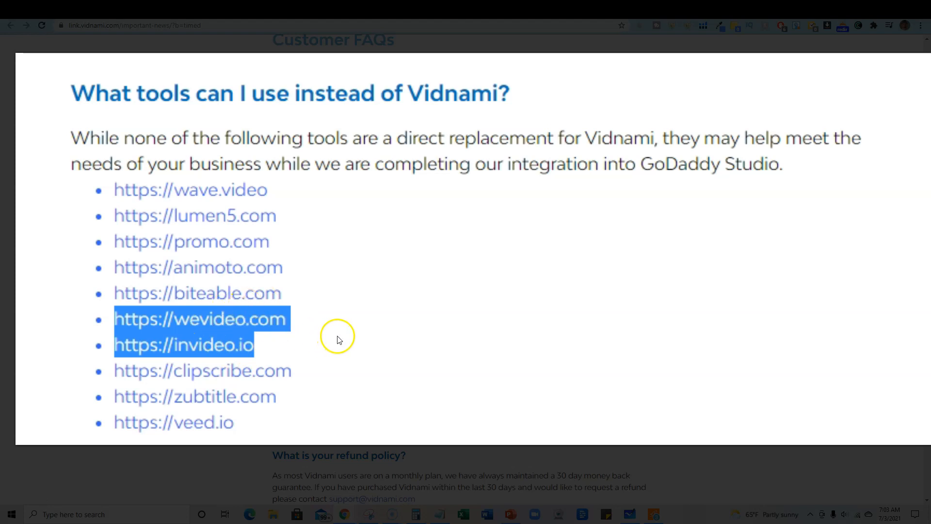
mouse_move(428, 344)
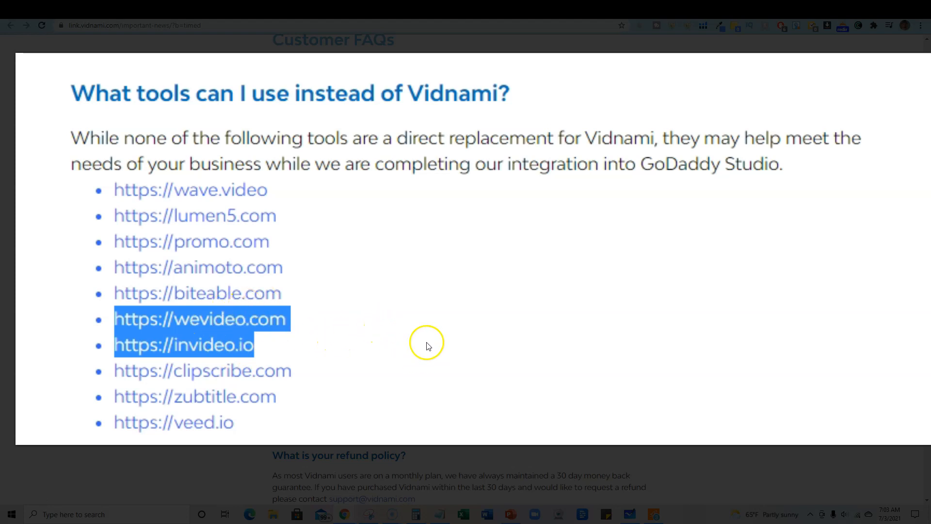
mouse_move(248, 337)
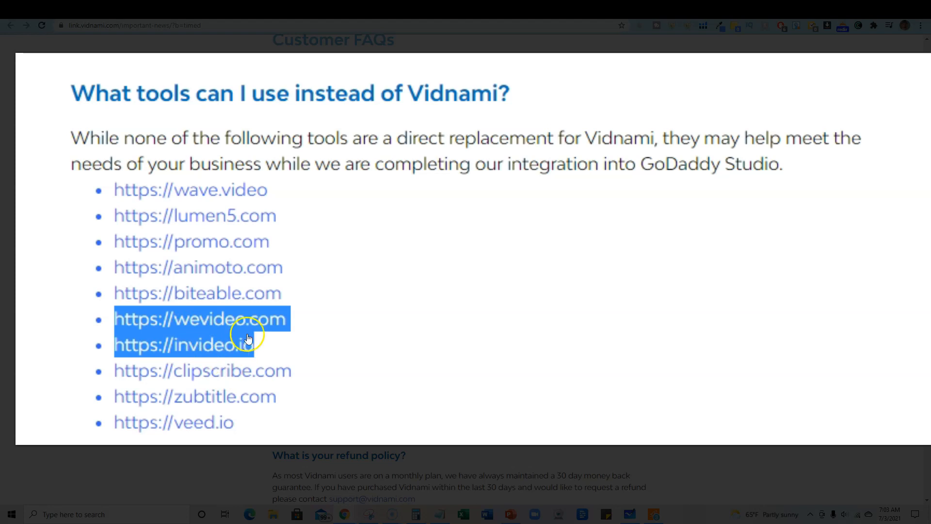
mouse_move(220, 242)
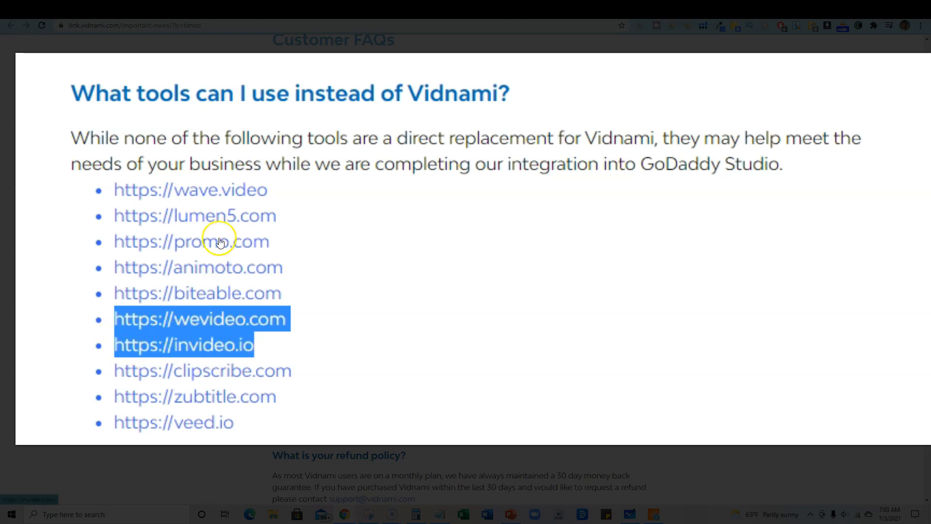
mouse_move(217, 297)
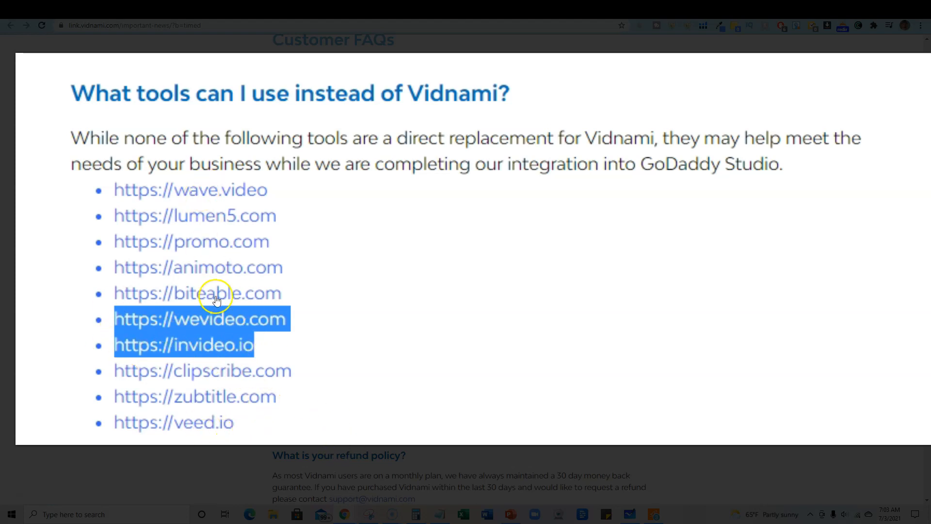
mouse_move(210, 229)
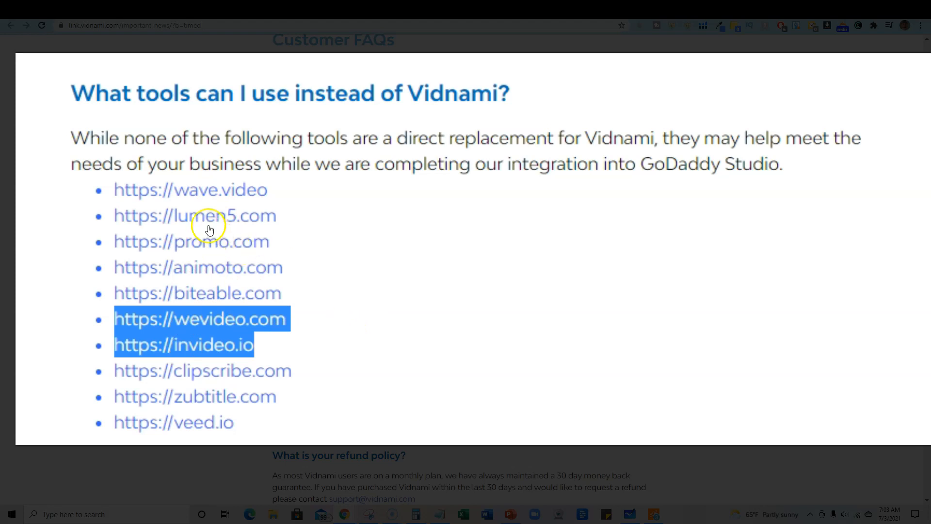
mouse_move(217, 230)
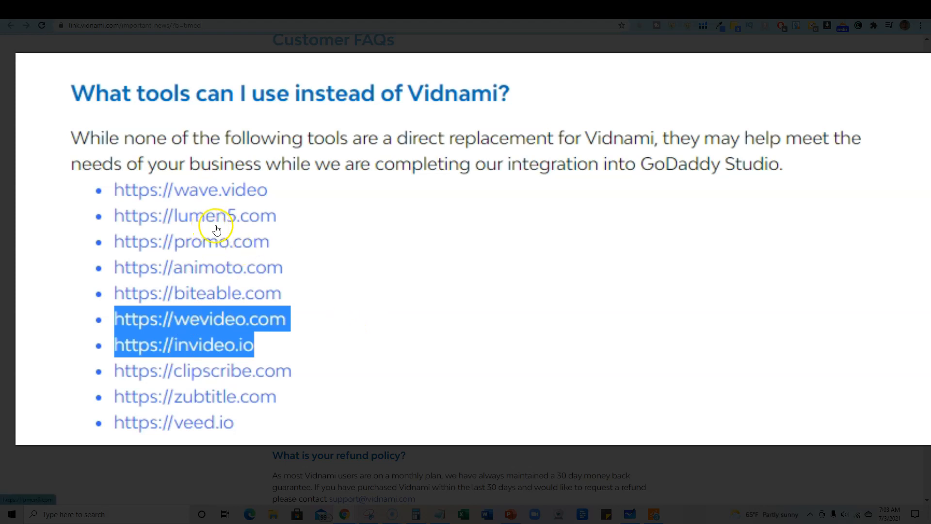
mouse_move(243, 229)
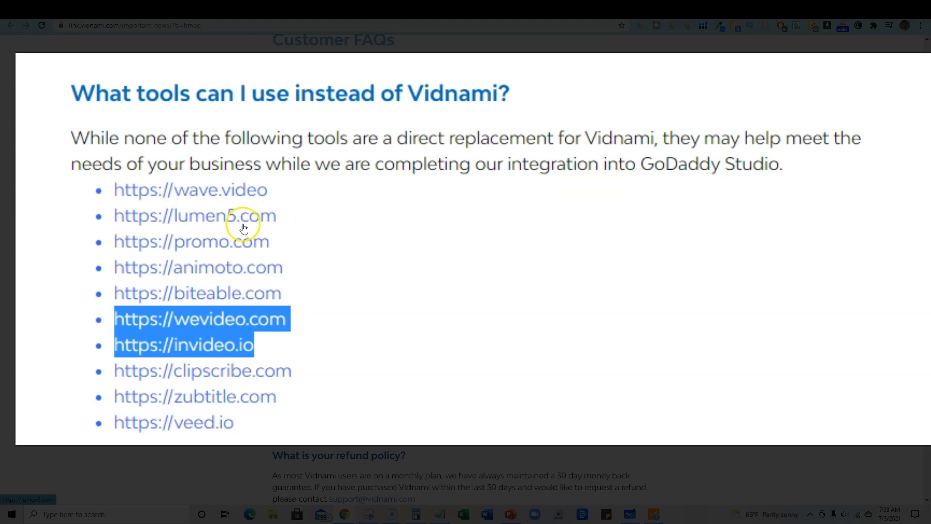
mouse_move(264, 222)
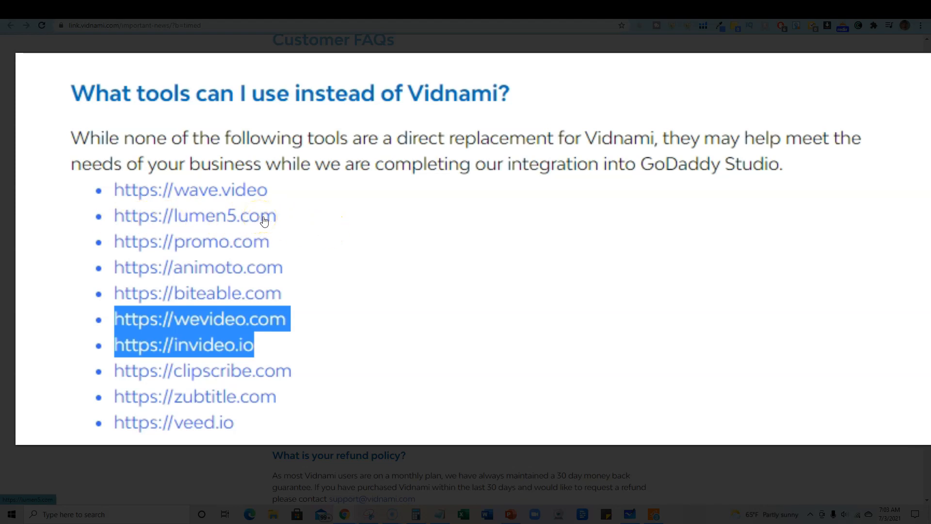
mouse_move(270, 221)
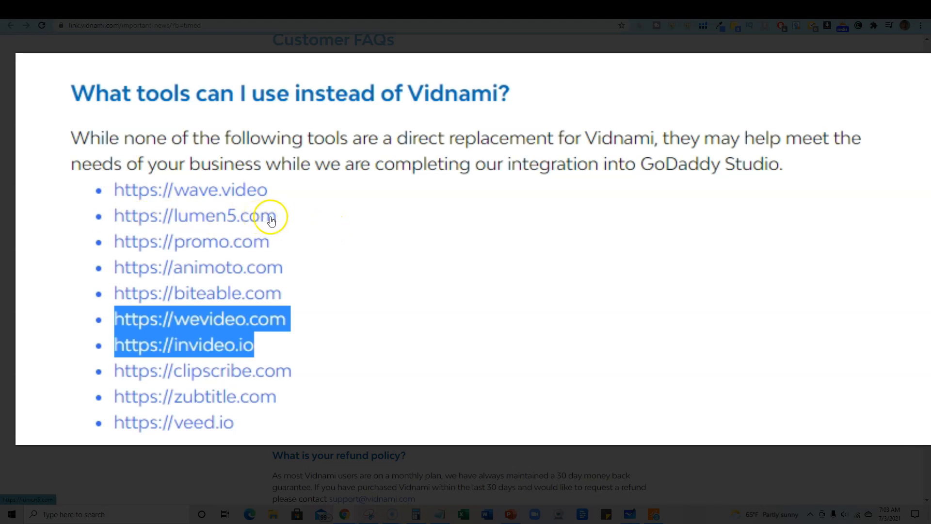
mouse_move(278, 222)
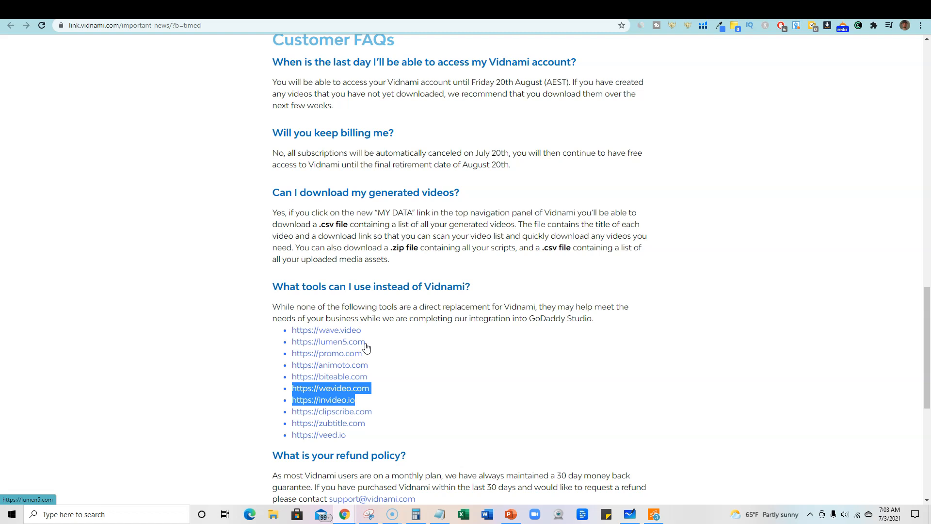
mouse_move(390, 387)
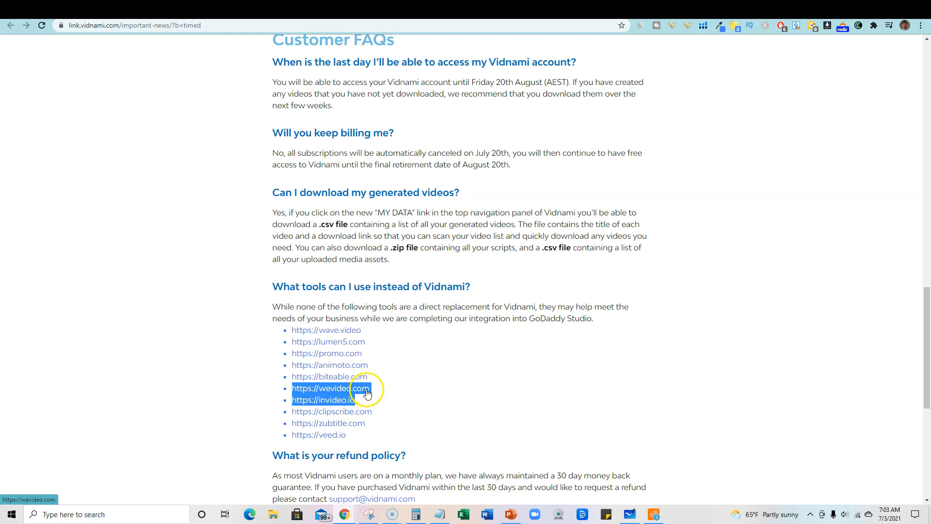
mouse_move(486, 330)
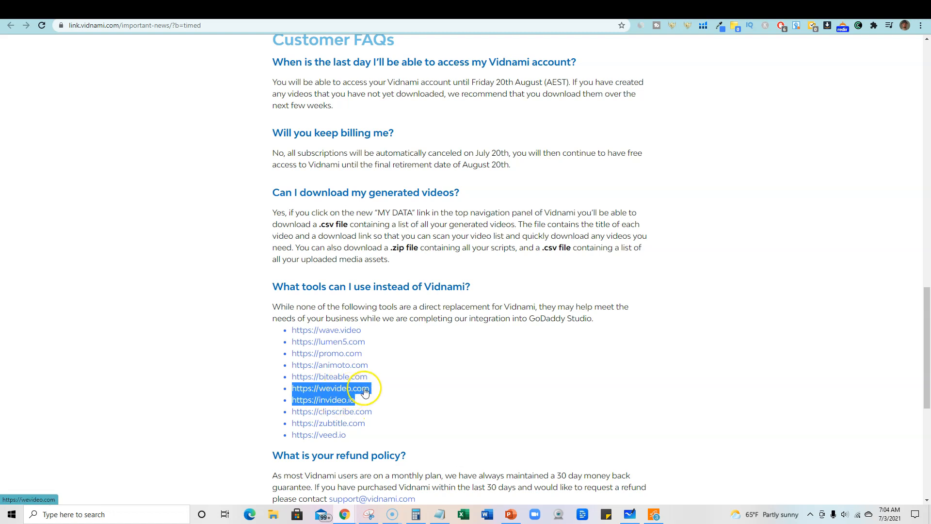
mouse_move(518, 404)
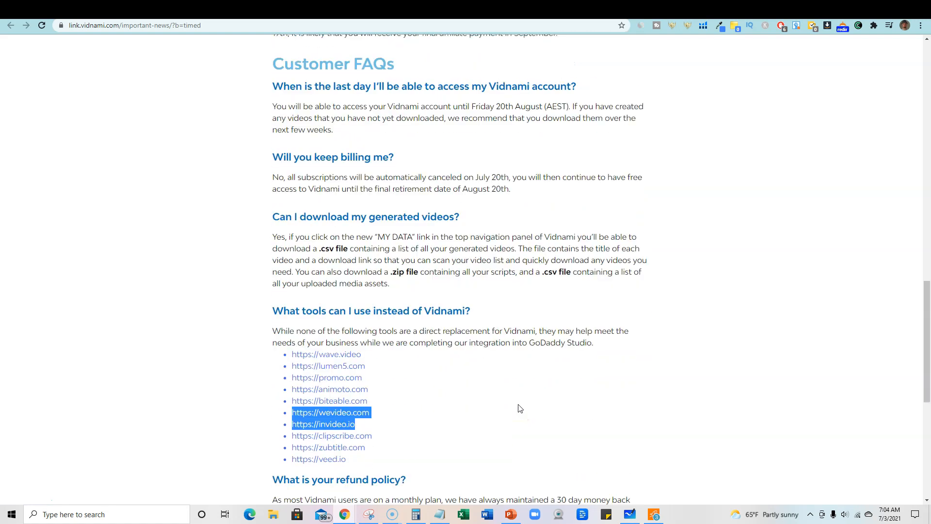
Step: Scroll down to the pro rata refund question, then back up to the Important Announcement video
scroll("up", 3)
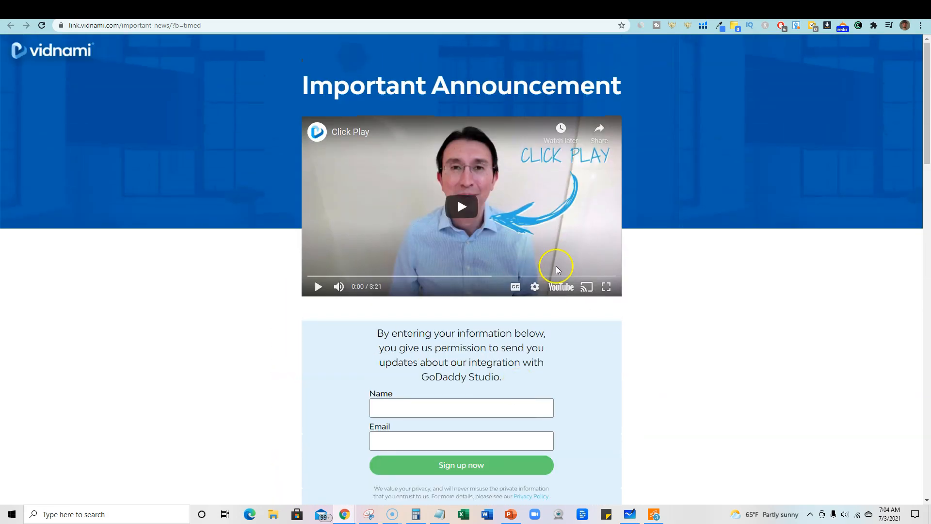
scroll("down", 3)
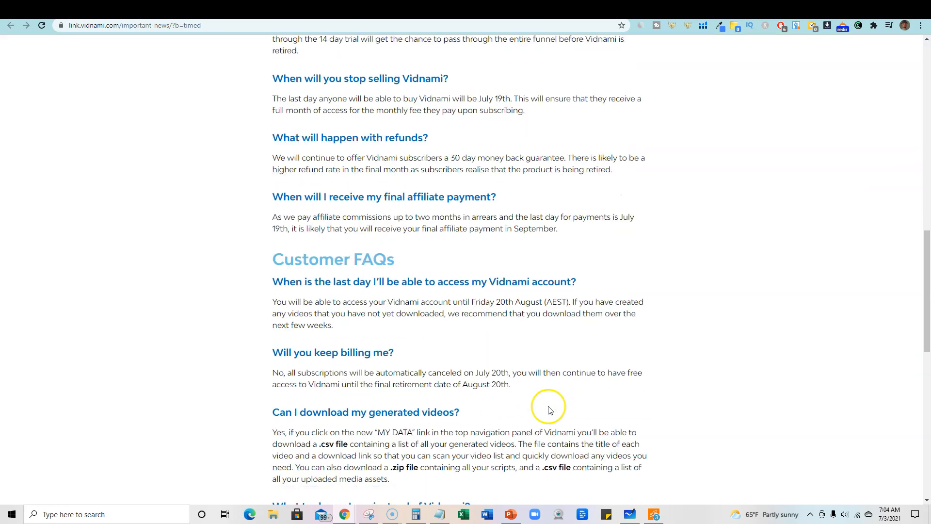
scroll("down", 3)
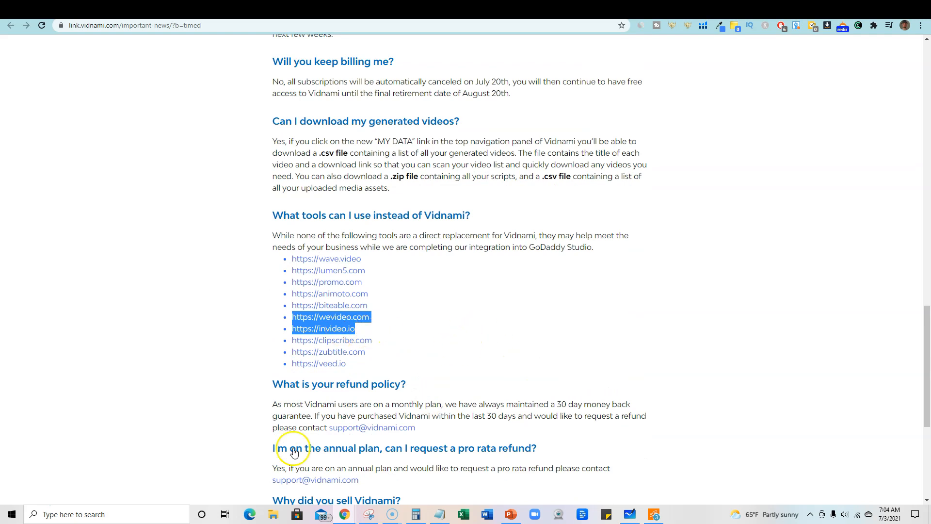
mouse_move(248, 496)
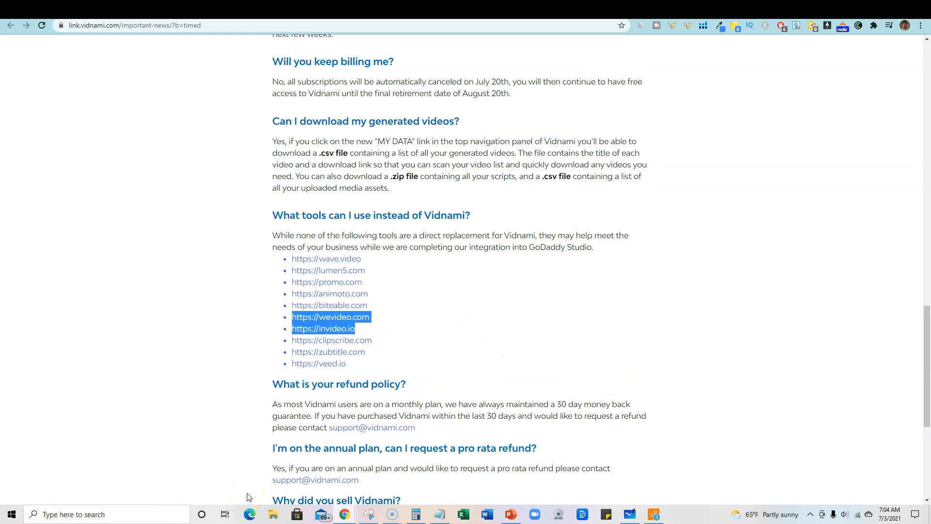
scroll("up", 3)
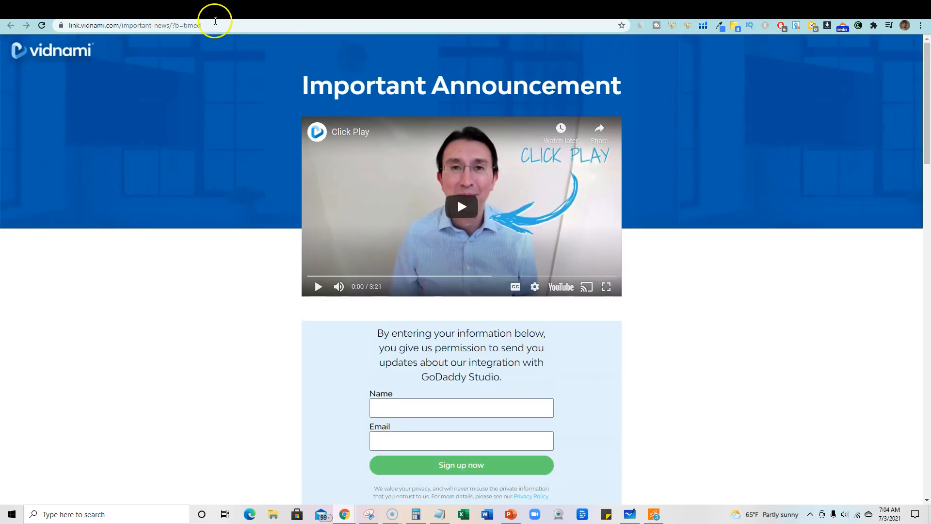
mouse_move(514, 467)
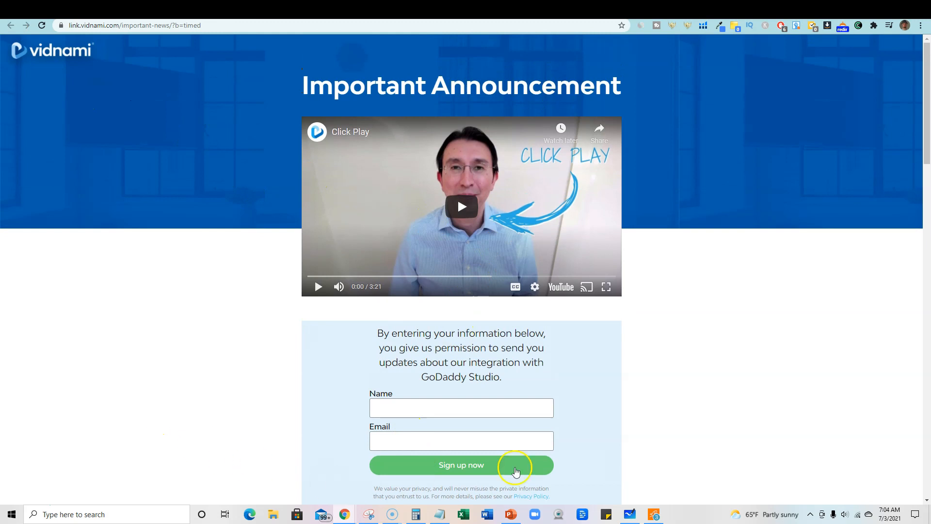
mouse_move(711, 411)
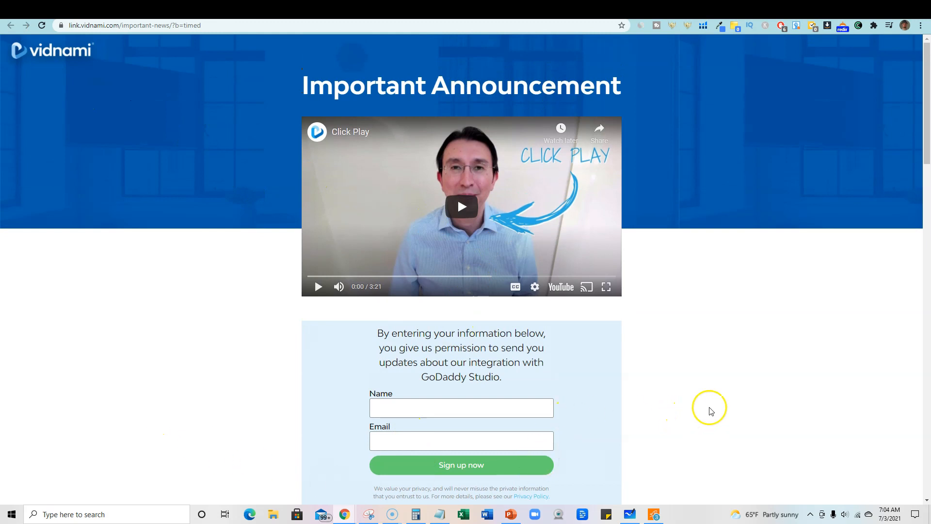
mouse_move(658, 180)
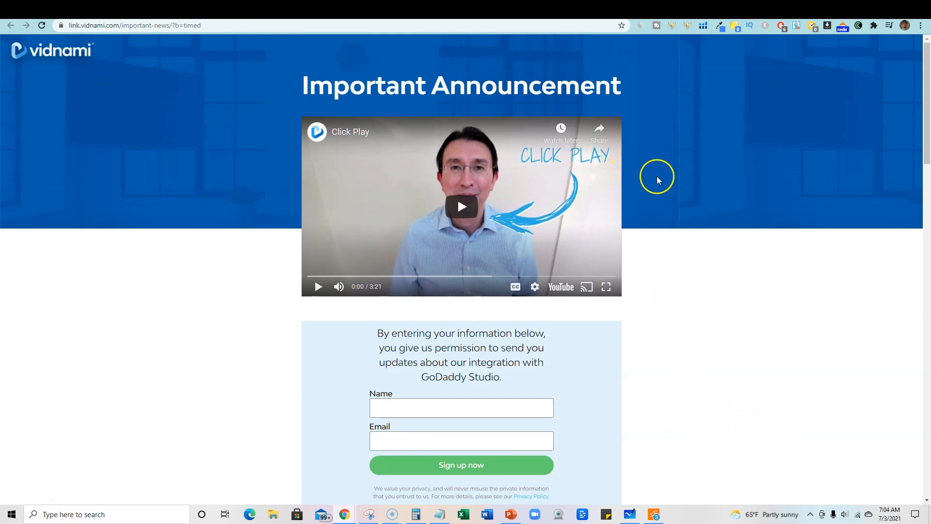
mouse_move(638, 214)
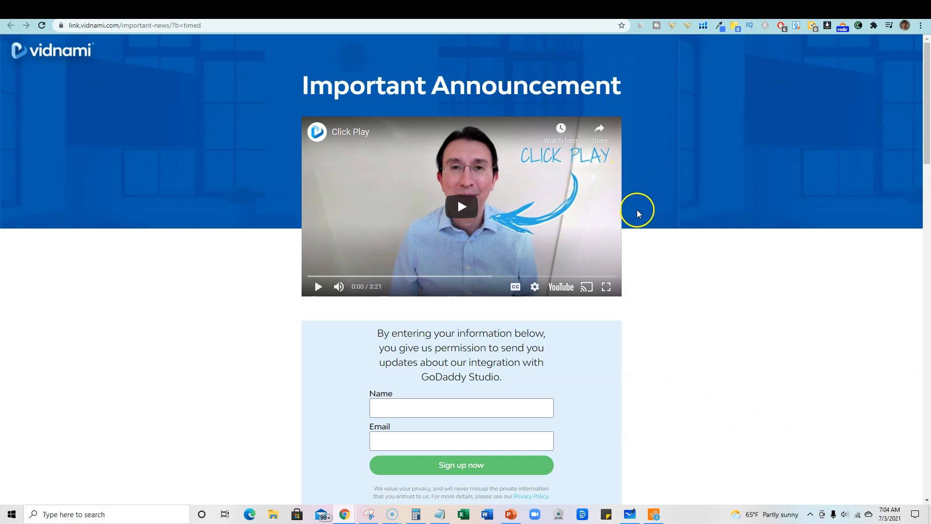
mouse_move(772, 368)
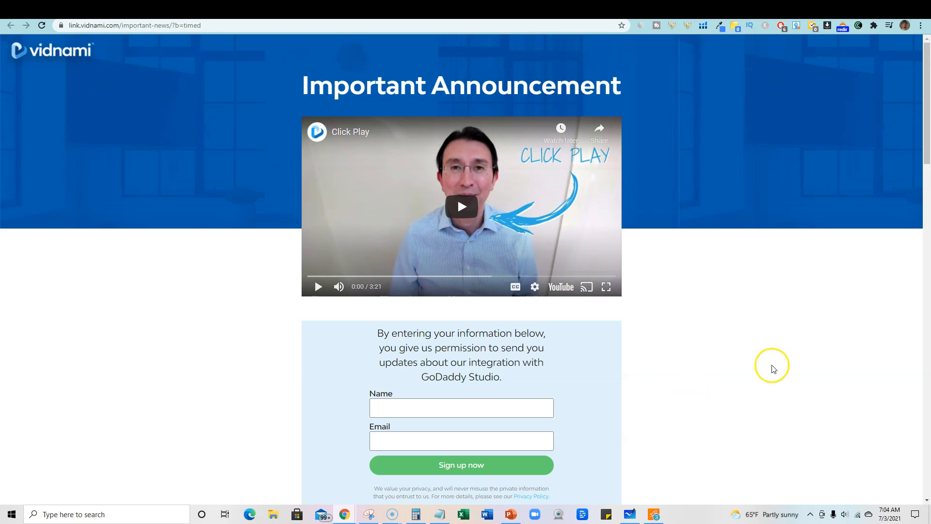
mouse_move(719, 365)
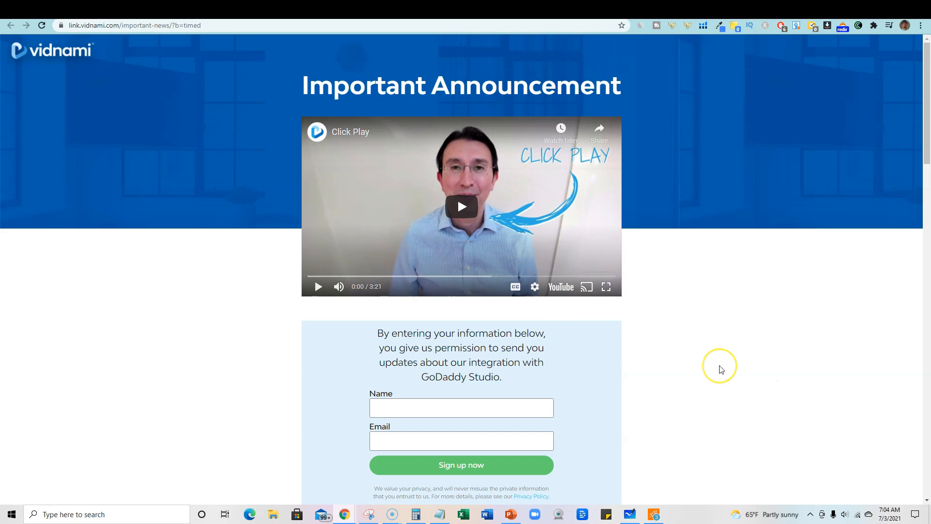
mouse_move(729, 362)
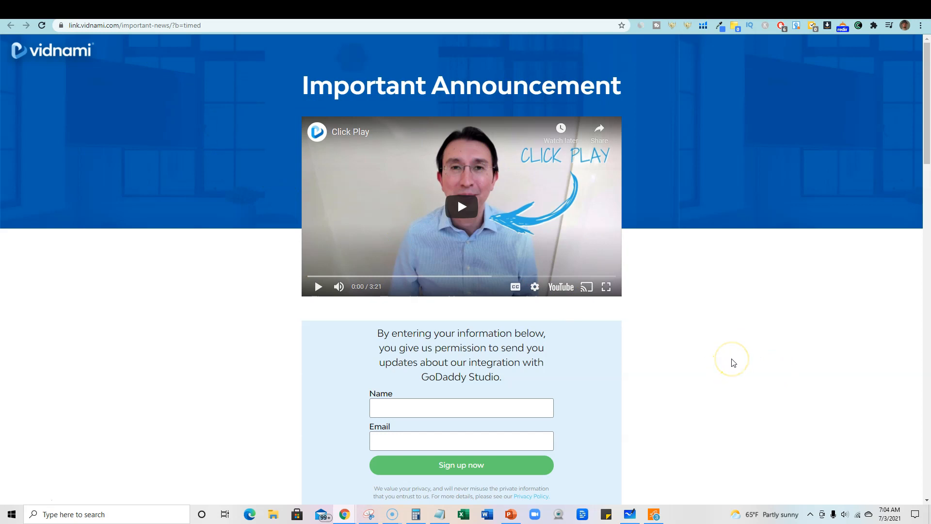
Step: Scroll past the Affiliate FAQs to the alternative tools list with wevideo.com and invideo.io highlighted
scroll("down", 3)
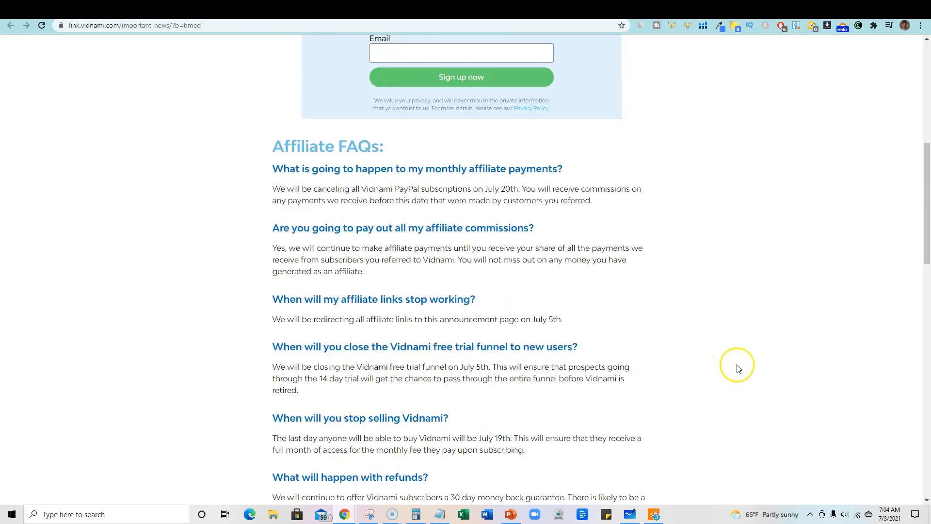
scroll("down", 3)
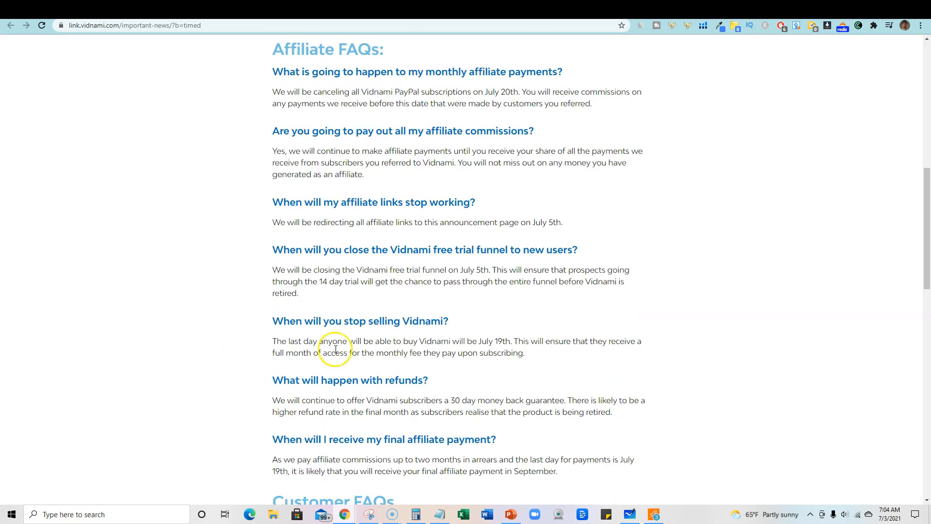
scroll("down", 3)
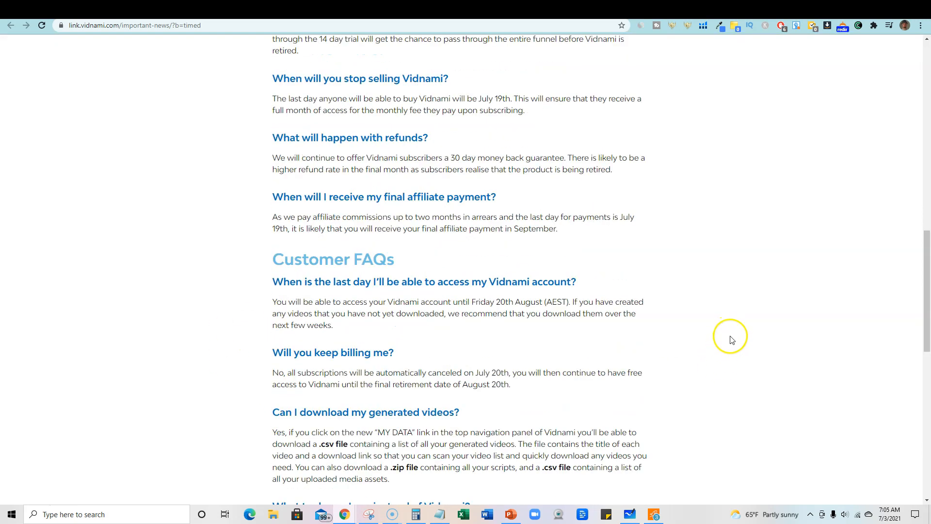
scroll("down", 3)
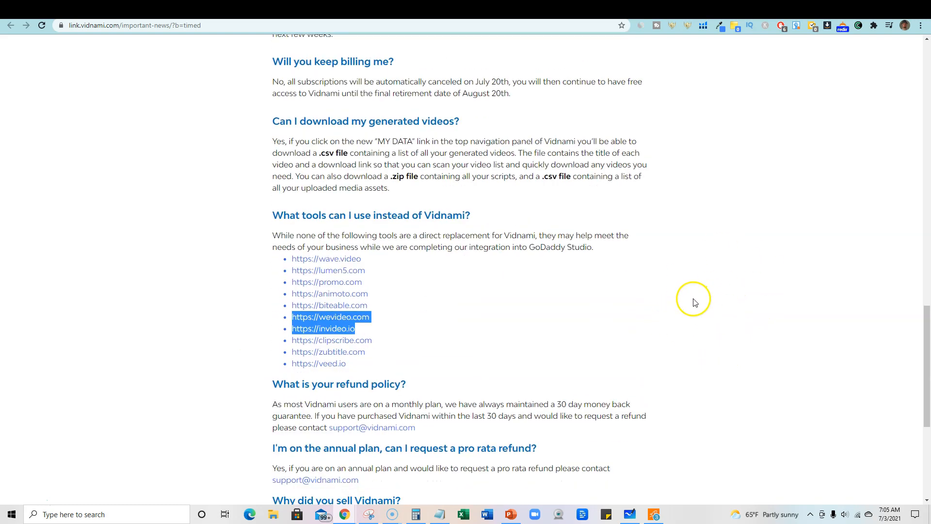
scroll("up", 3)
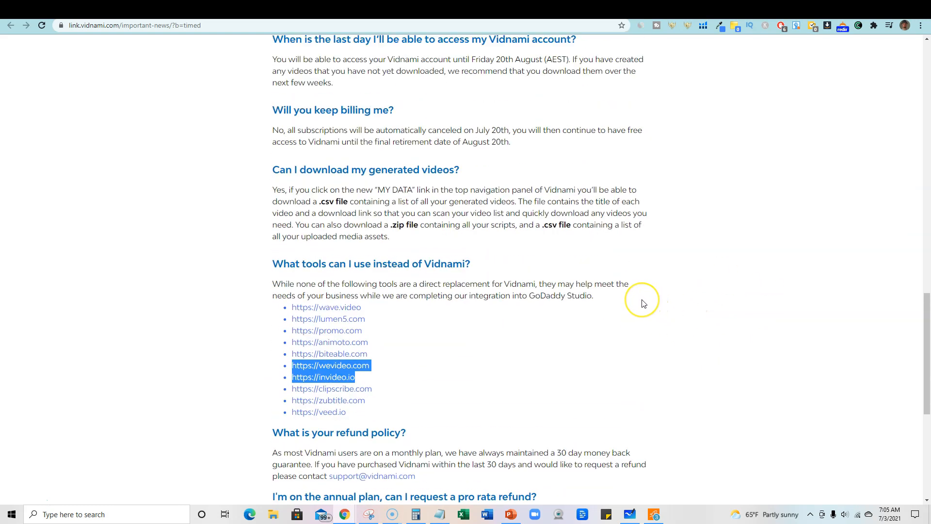
mouse_move(643, 304)
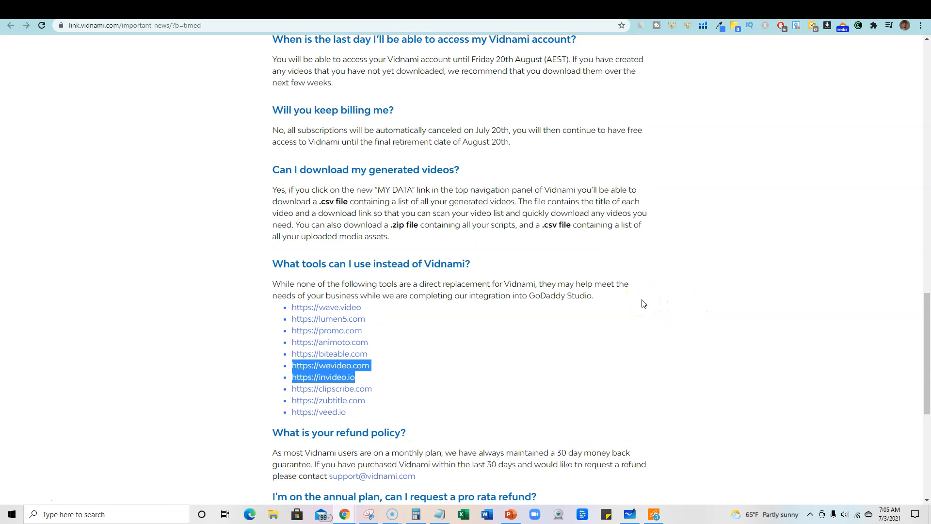